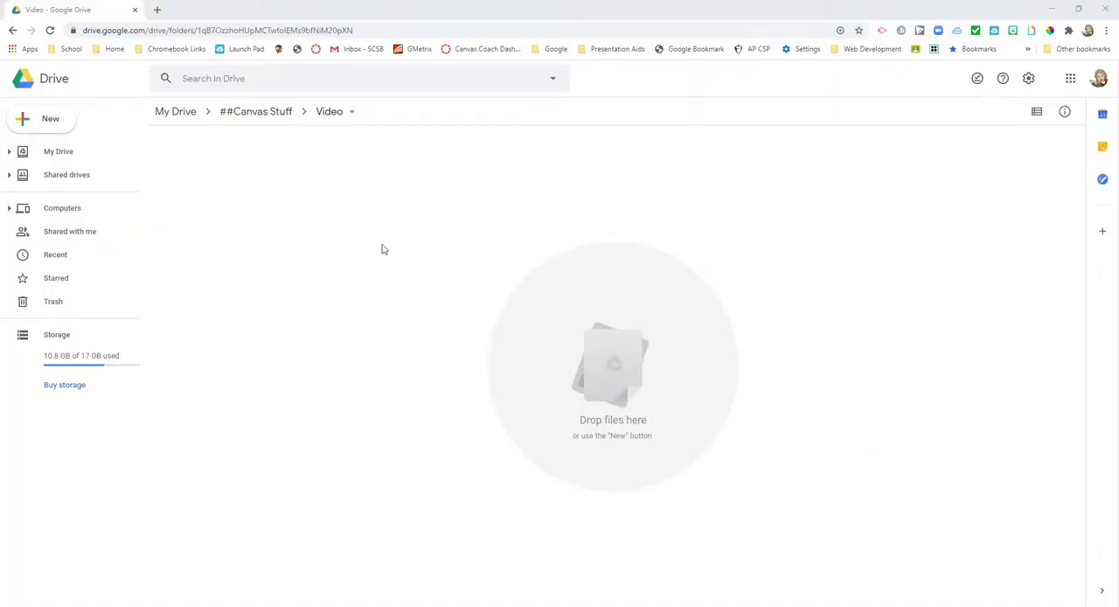
Create and open a Buttons folder inside Video, then start a new Google Drawing there.
left_click(48, 119)
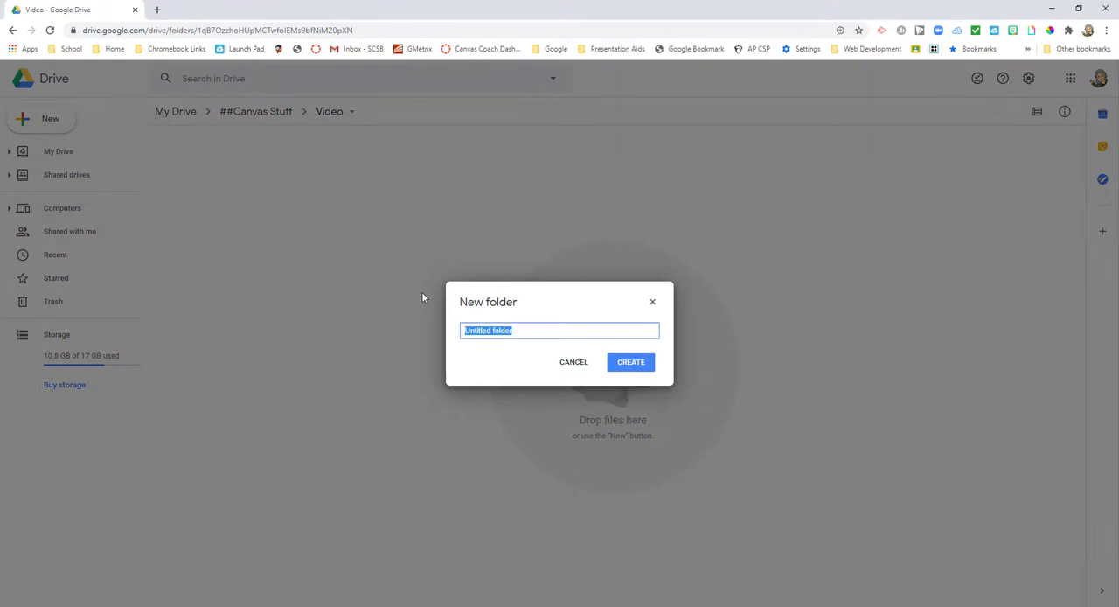
type("Bu")
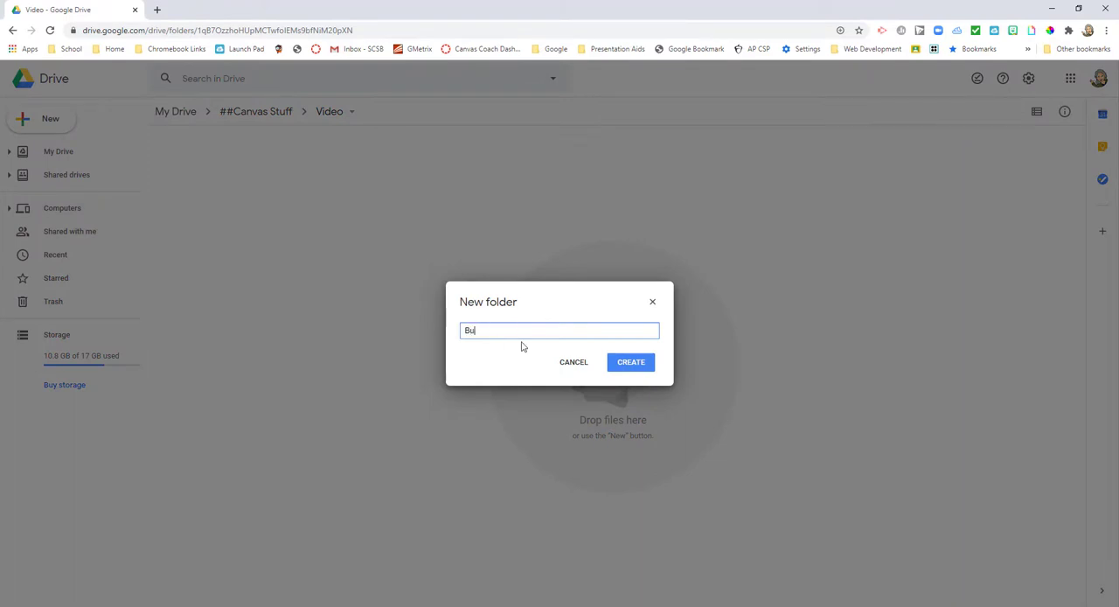
left_click(630, 362)
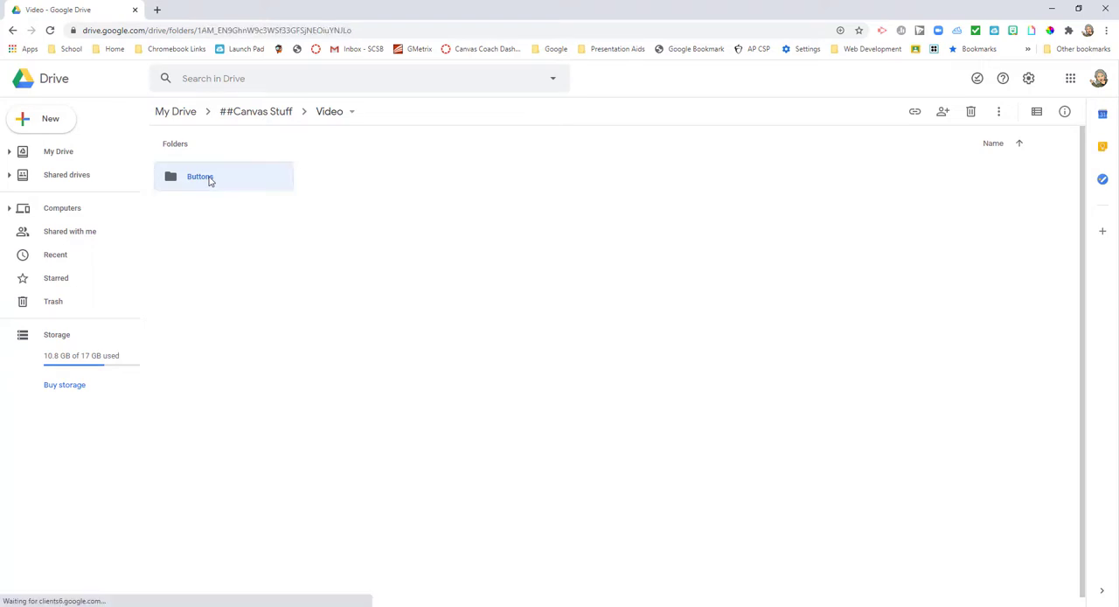
double_click(206, 177)
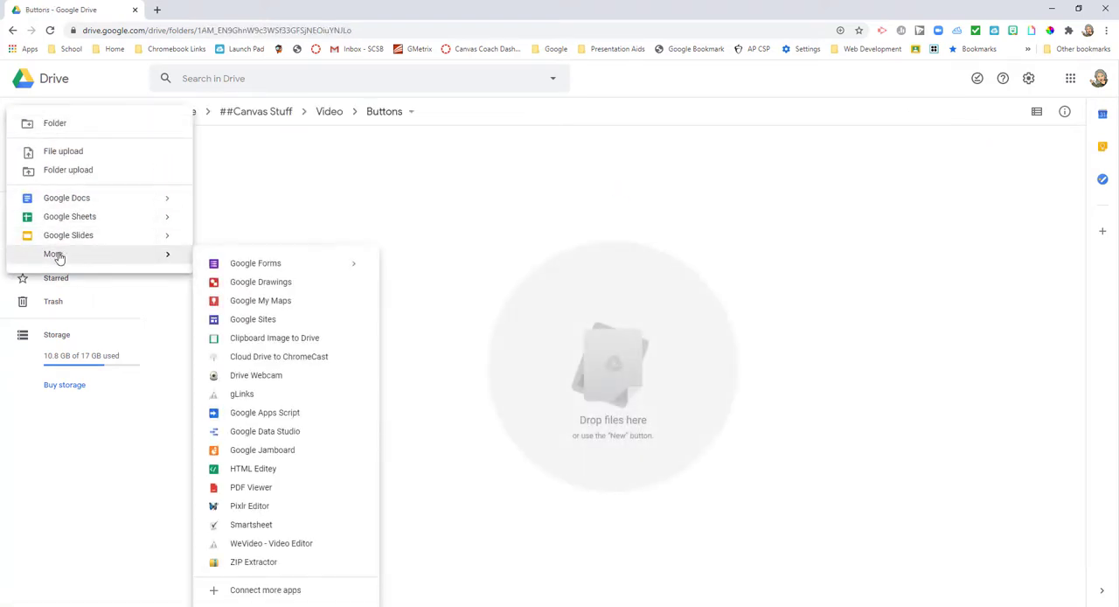
left_click(261, 282)
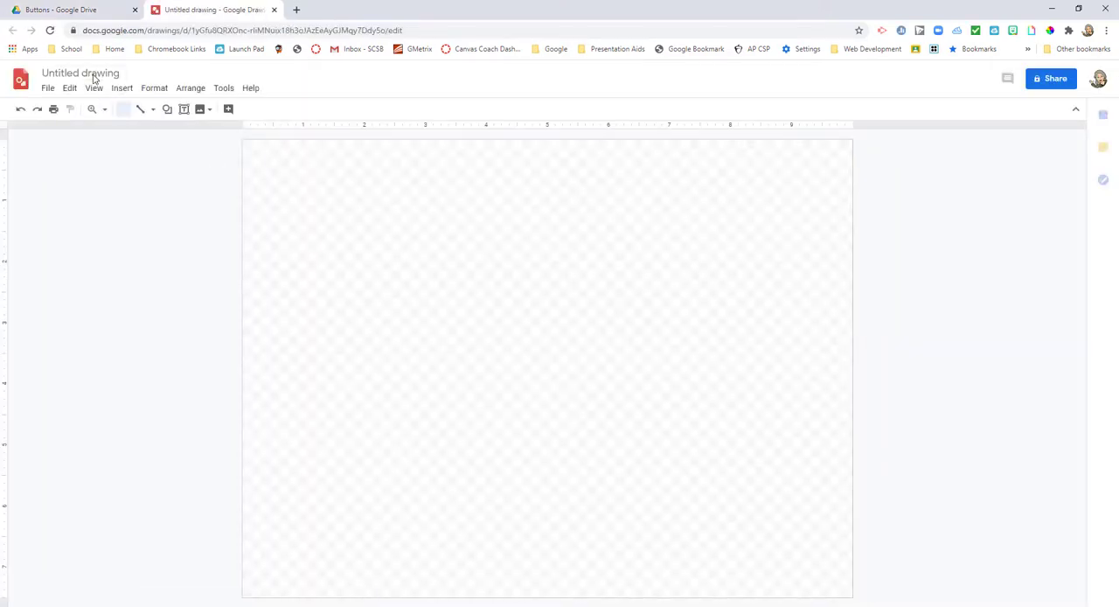
Name the drawing Button1 and draw a large bevelled rectangle across the canvas.
type("Button1")
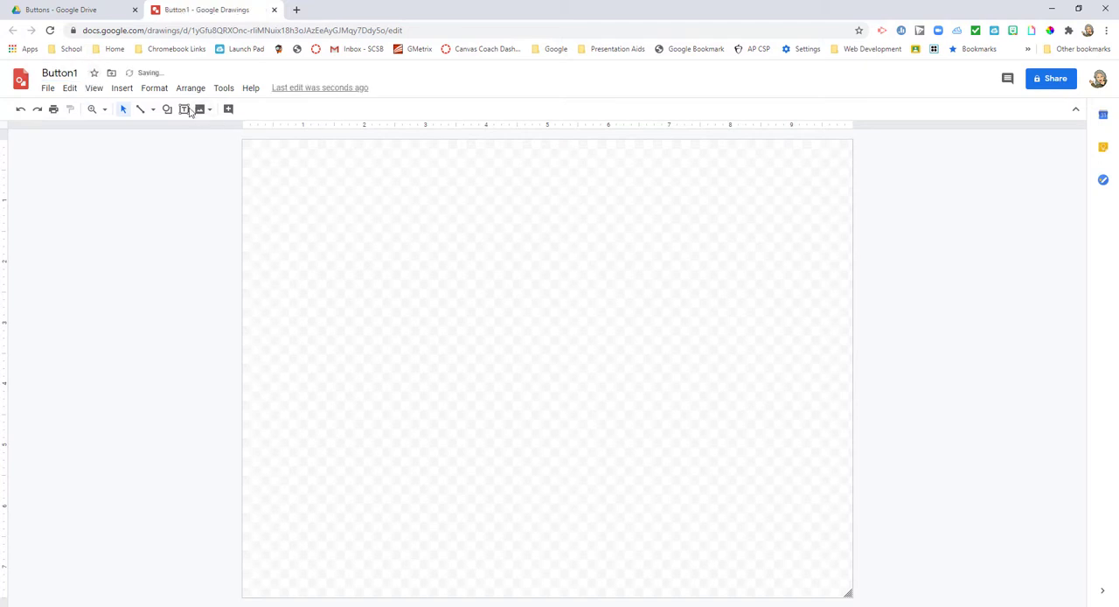
left_click(168, 108)
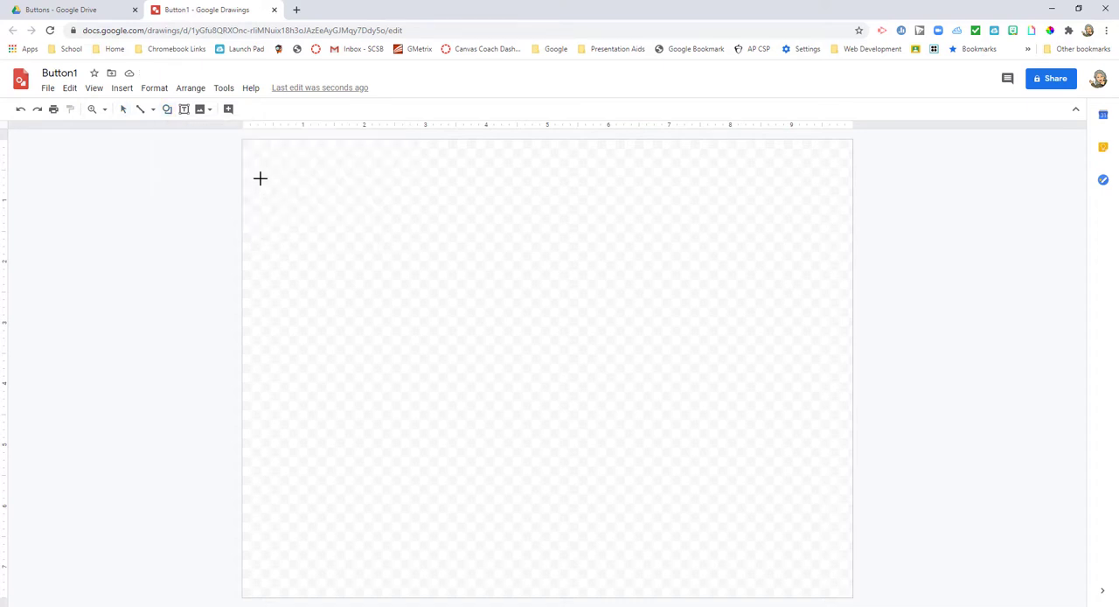
left_click_drag(248, 149, 475, 266)
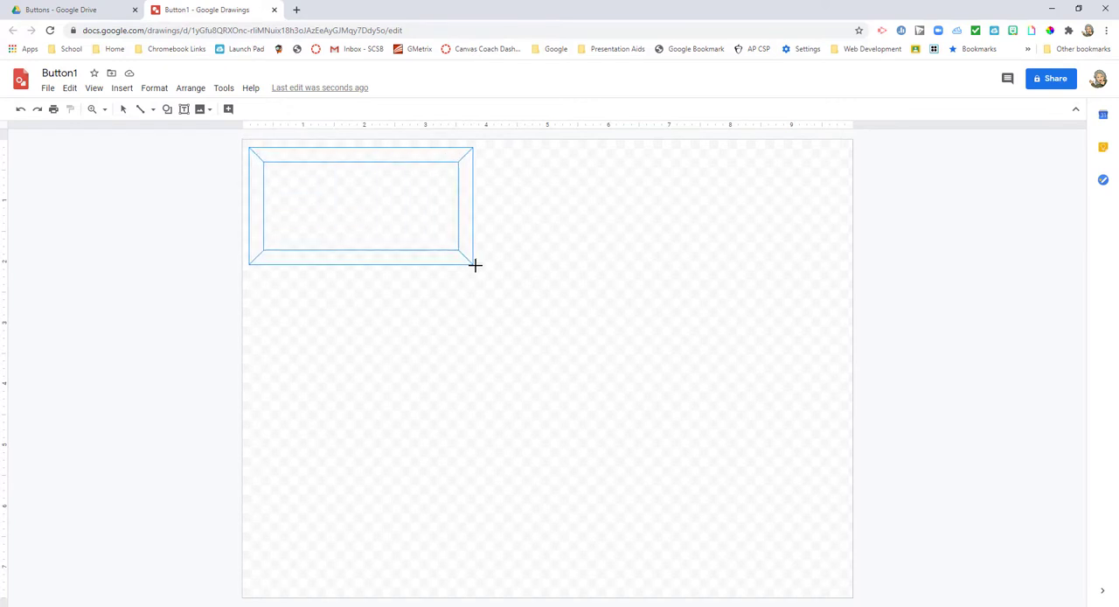
left_click_drag(475, 266, 503, 270)
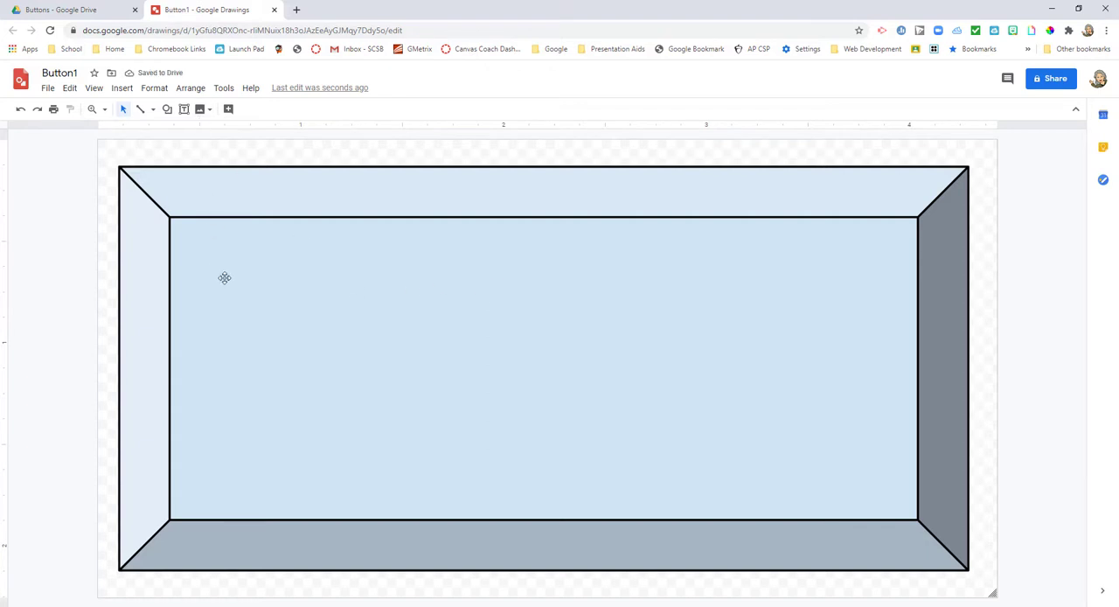
Fill the bevelled rectangle teal and centre-align its text.
left_click(224, 278)
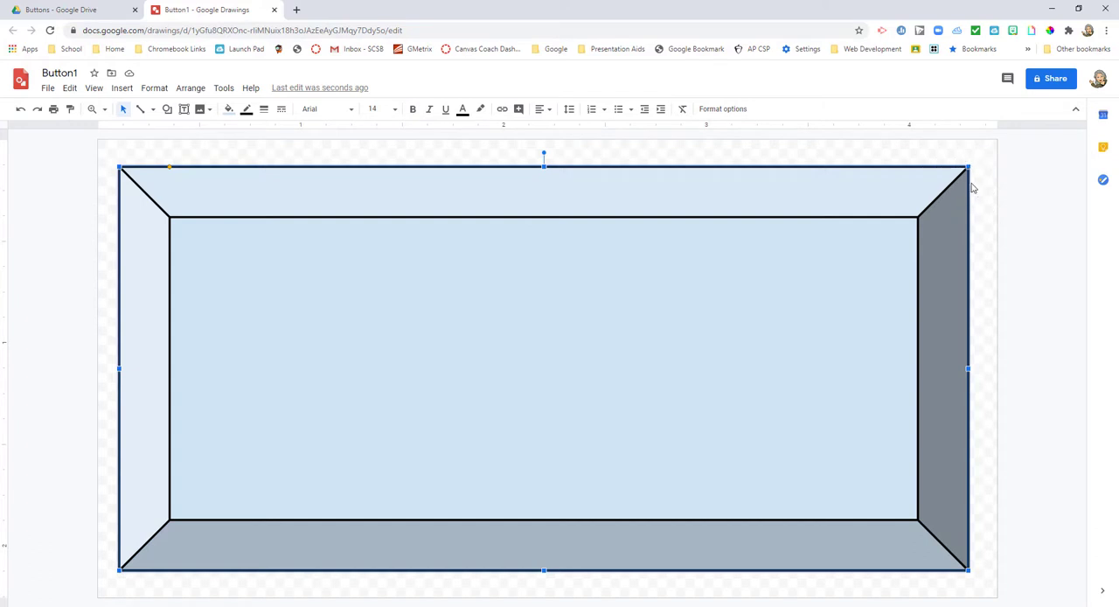
mouse_move(969, 374)
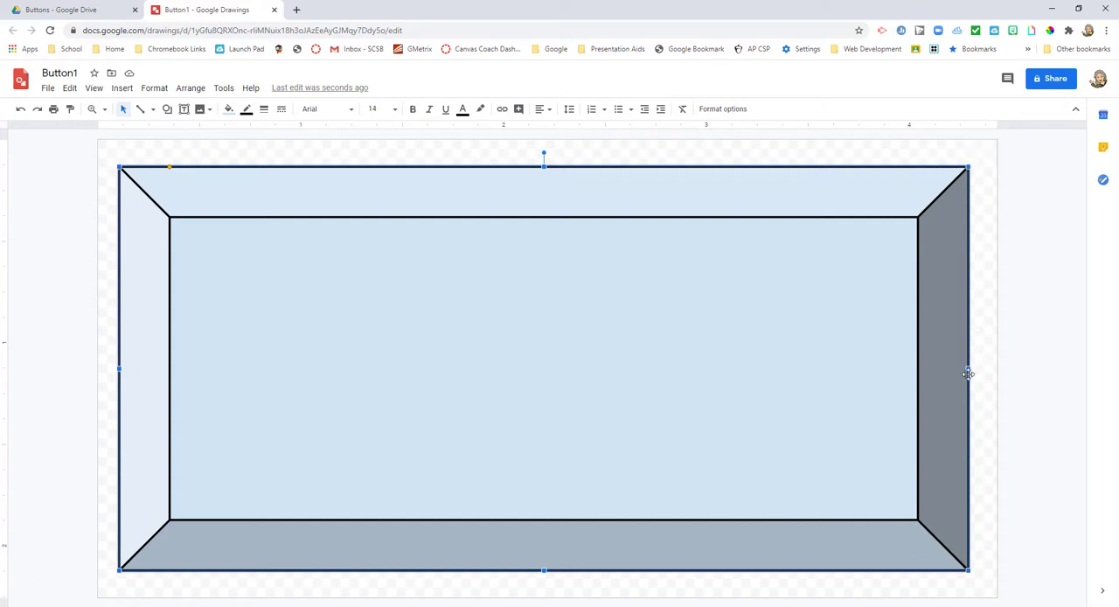
mouse_move(370, 261)
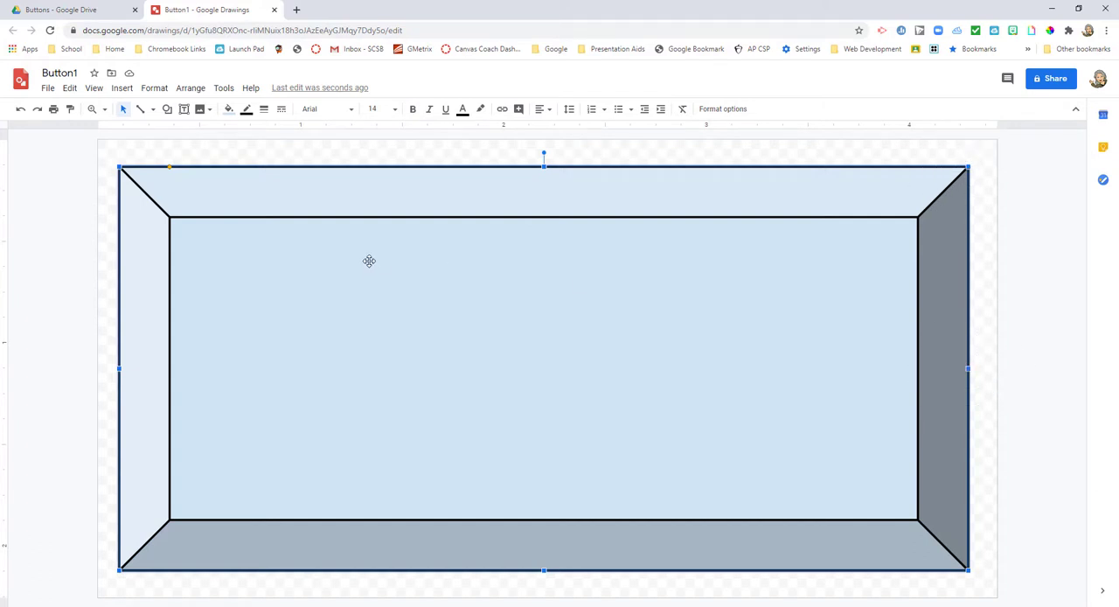
left_click(227, 109)
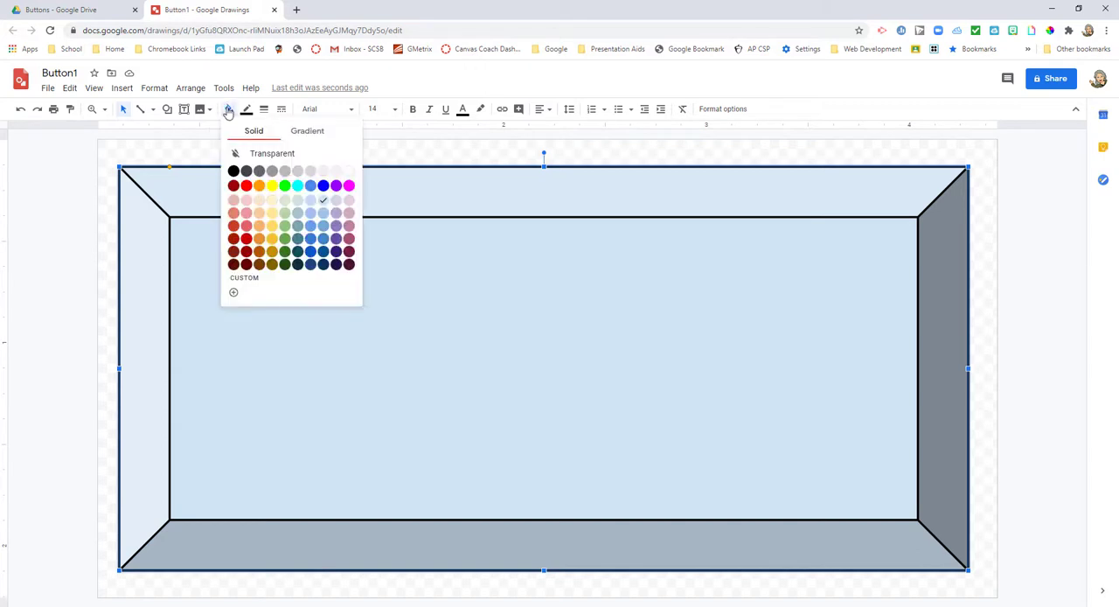
mouse_move(308, 130)
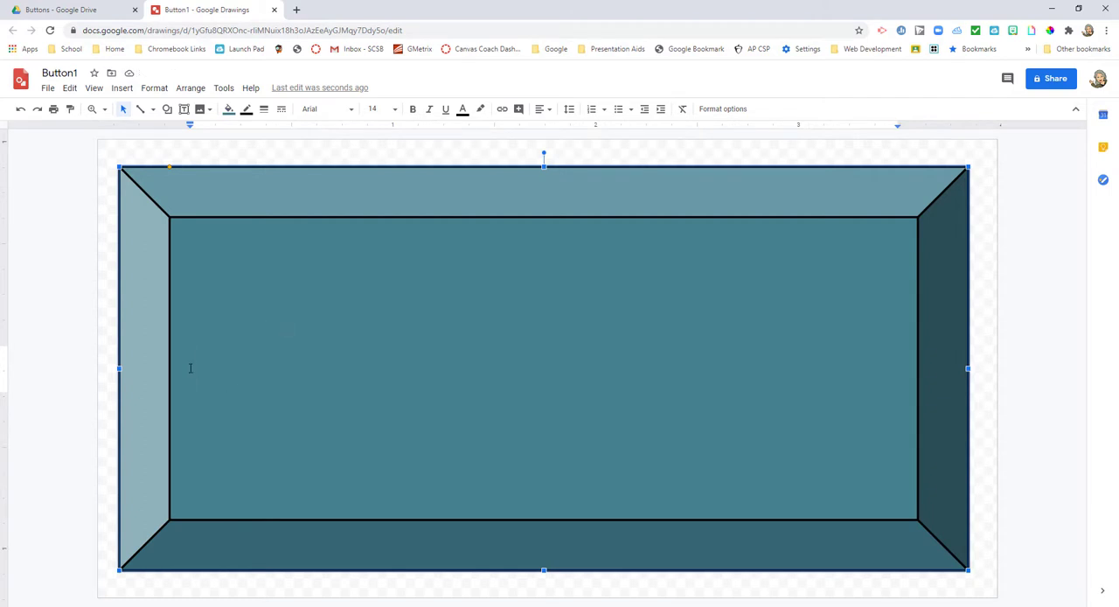
mouse_move(474, 151)
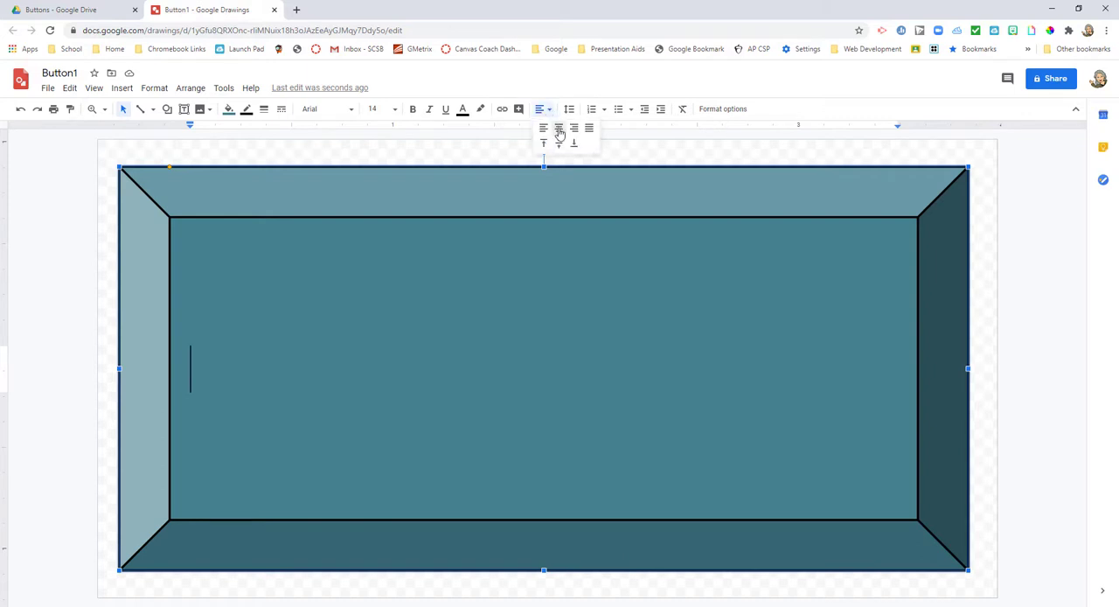
left_click(560, 143)
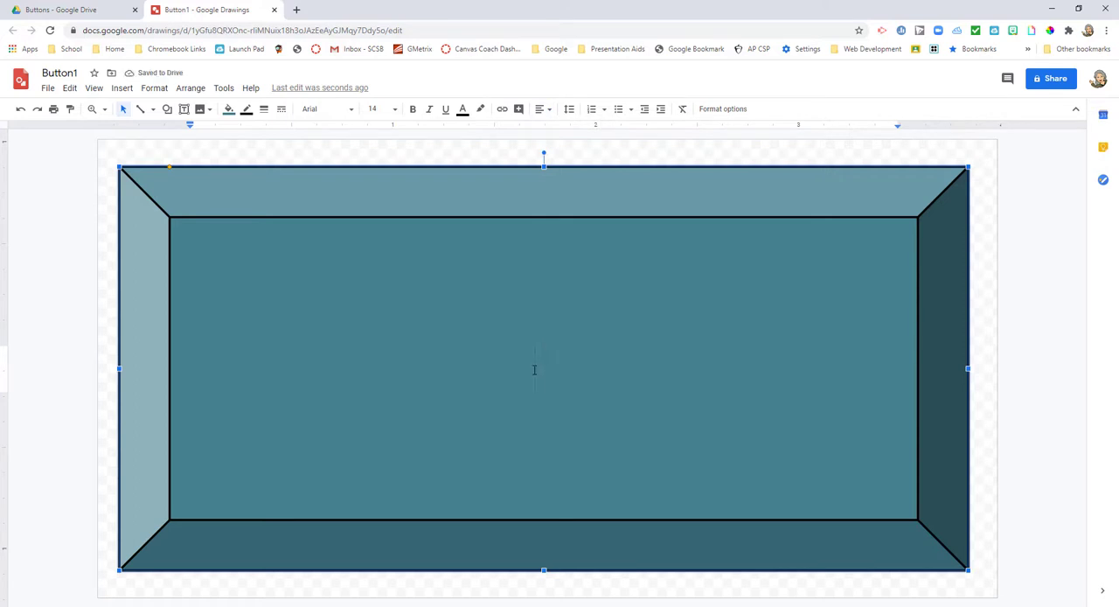
mouse_move(534, 369)
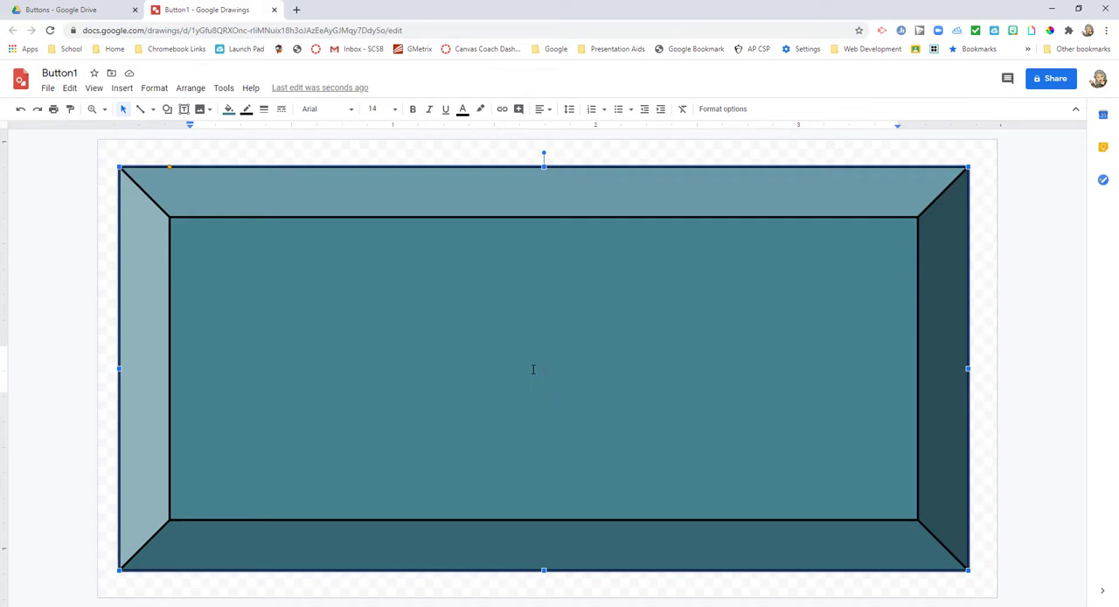
Label the button 'Module 1' in large Droid Sans text.
type("Module 1")
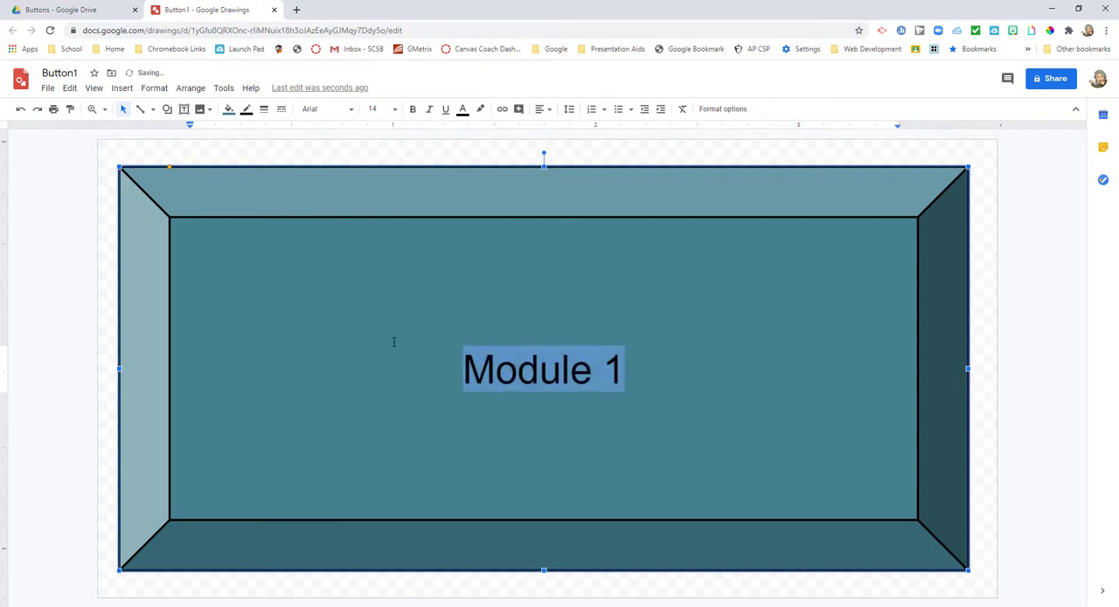
left_click(388, 109)
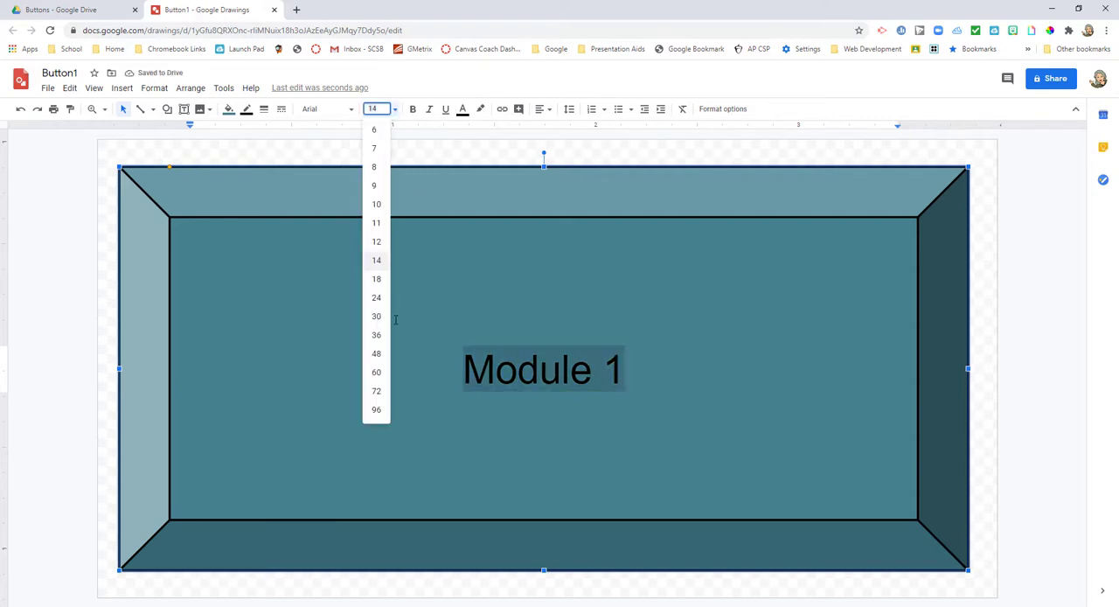
left_click(374, 334)
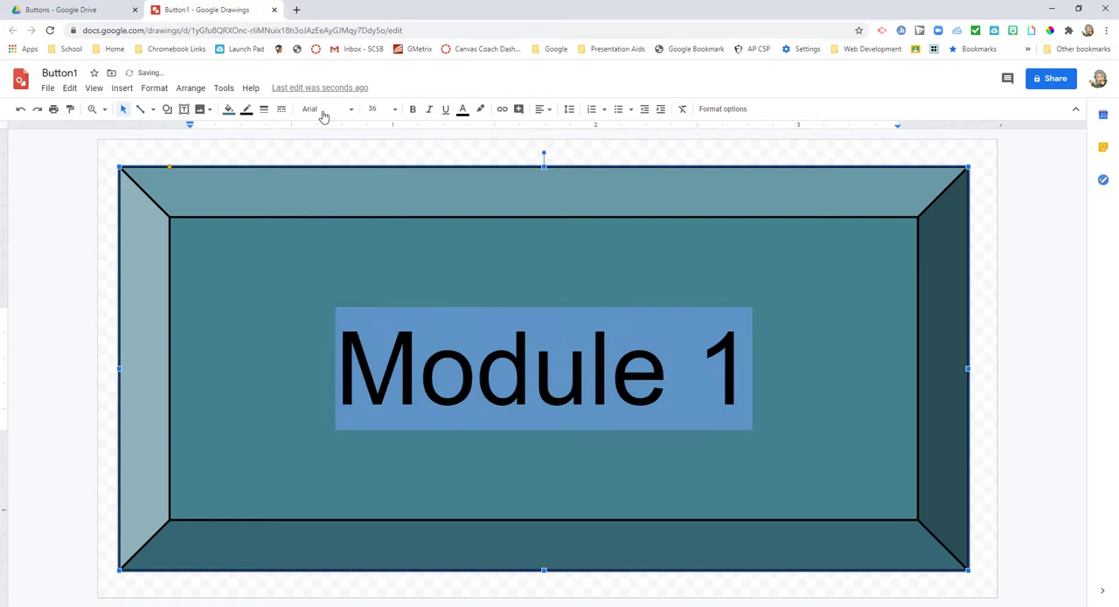
left_click(326, 108)
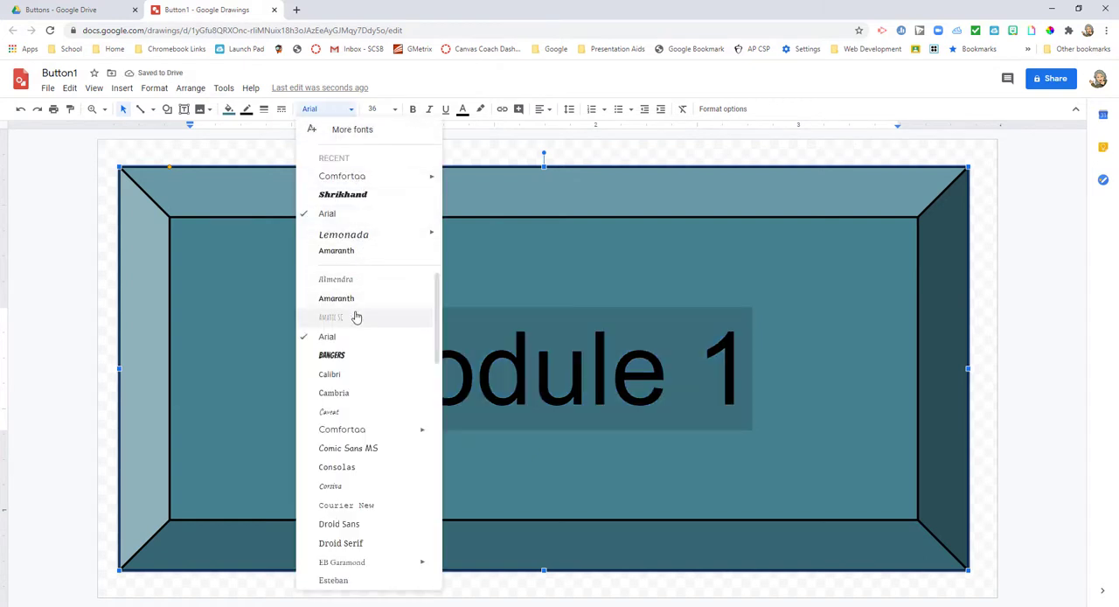
scroll("down", 3)
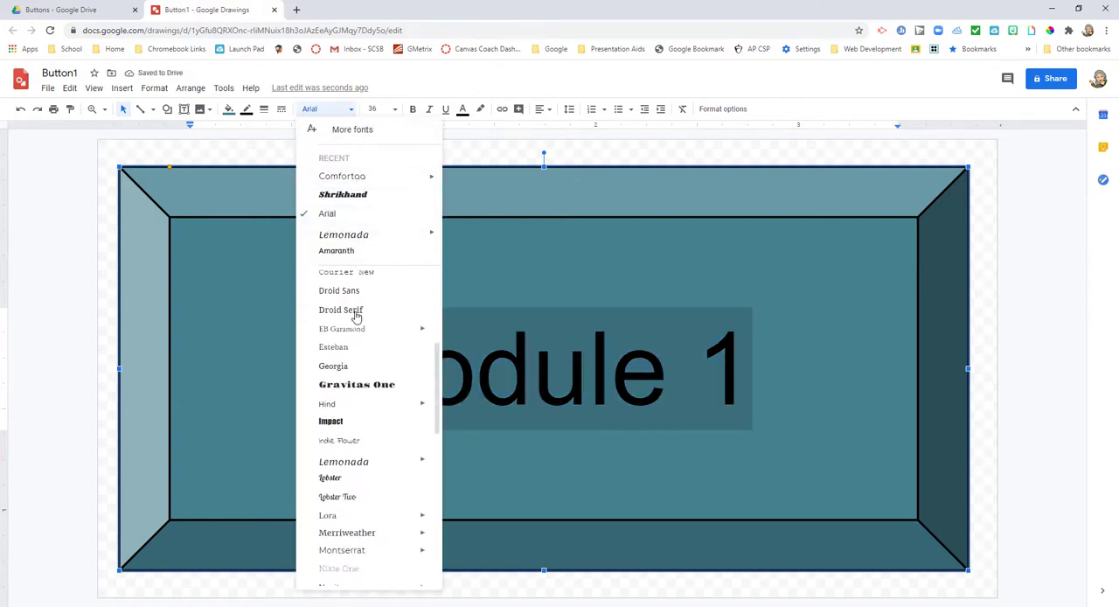
left_click(339, 290)
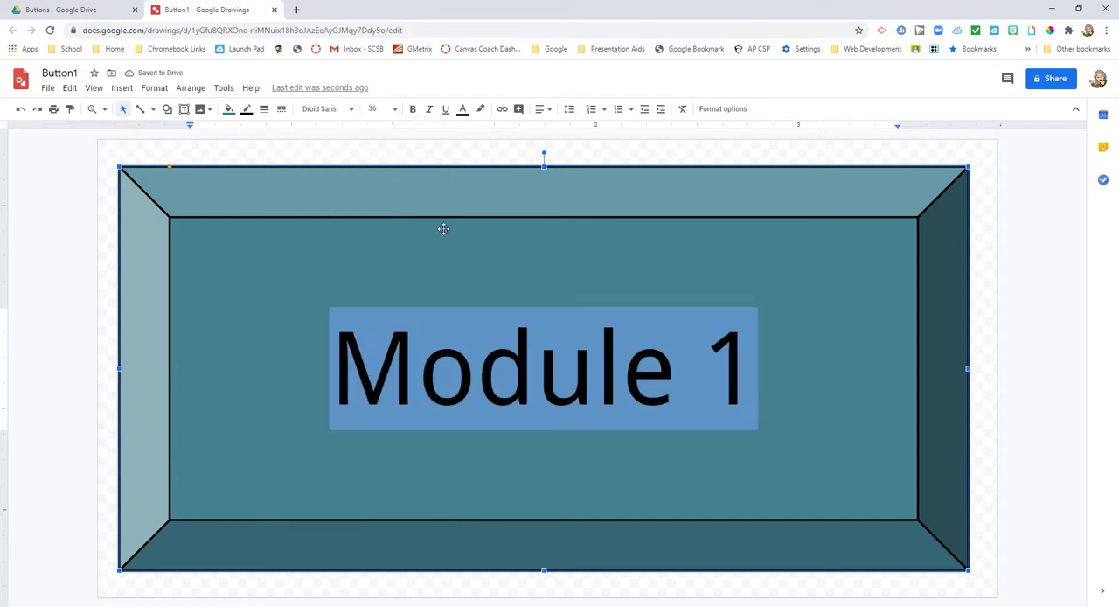
Try a drop shadow on the button shape, check its colour, then switch it back off.
left_click(722, 108)
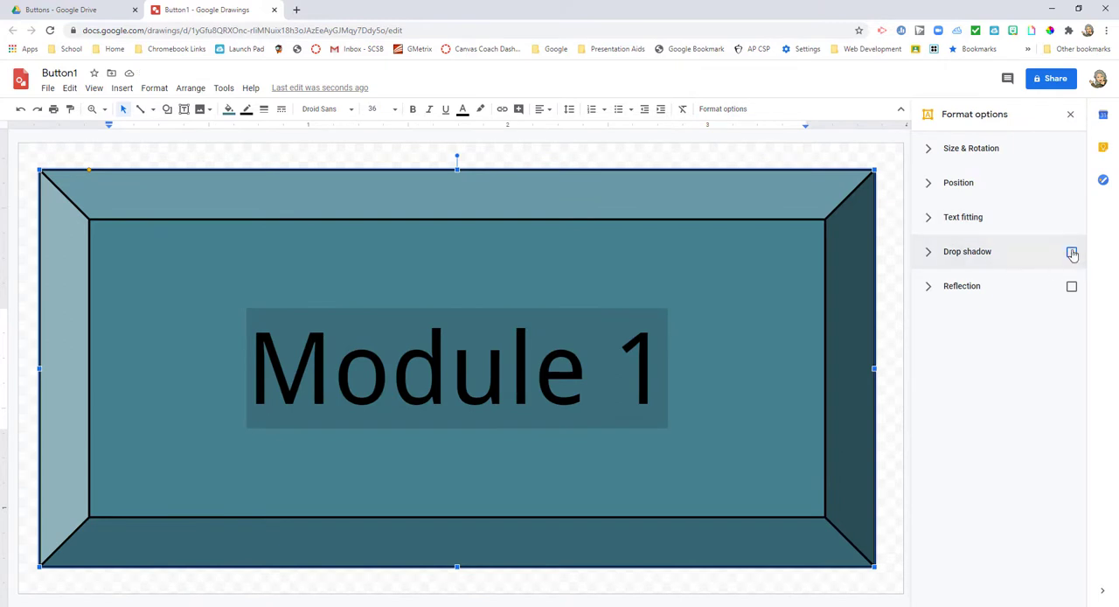
left_click(1071, 252)
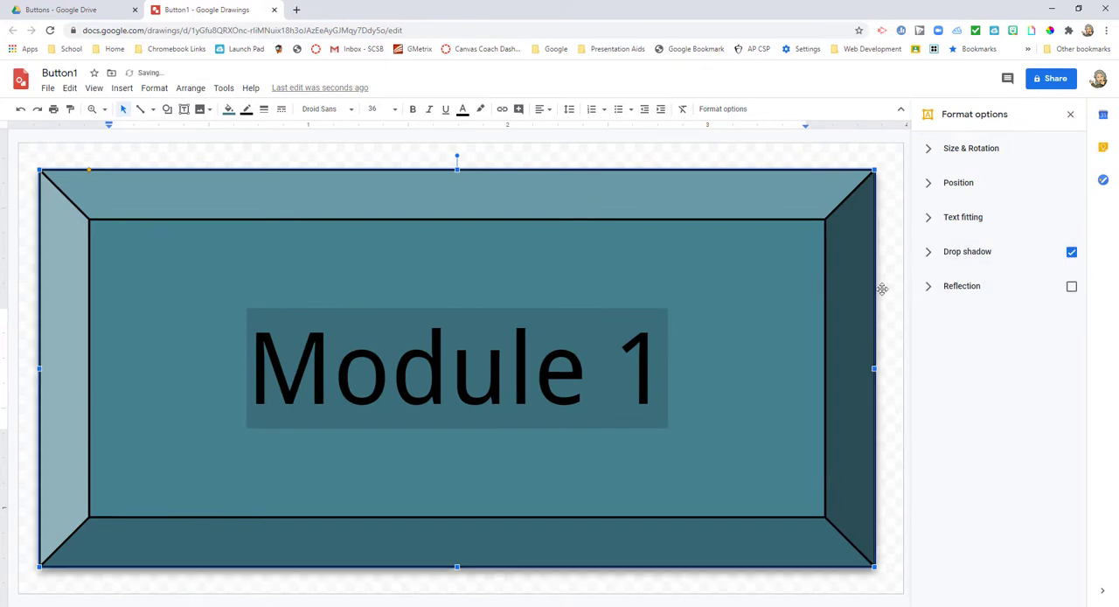
left_click(578, 299)
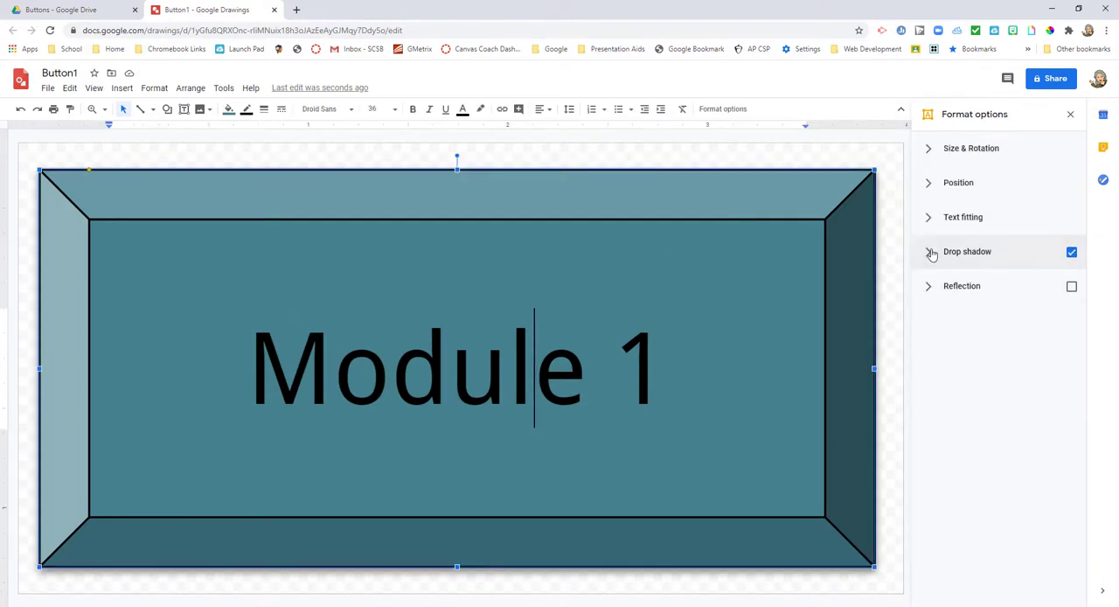
left_click(930, 252)
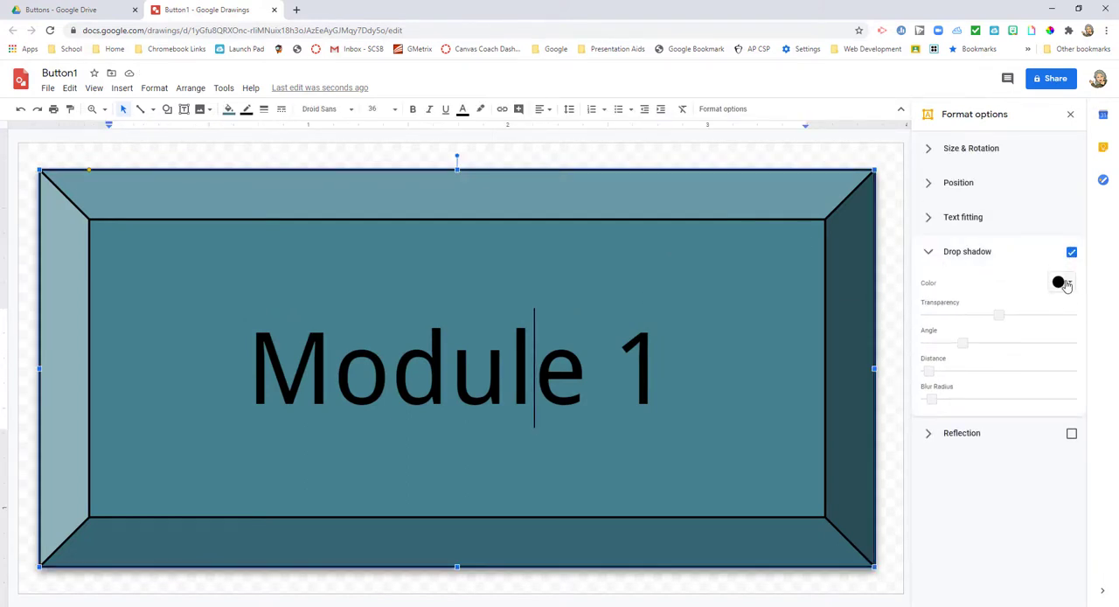
left_click(1060, 281)
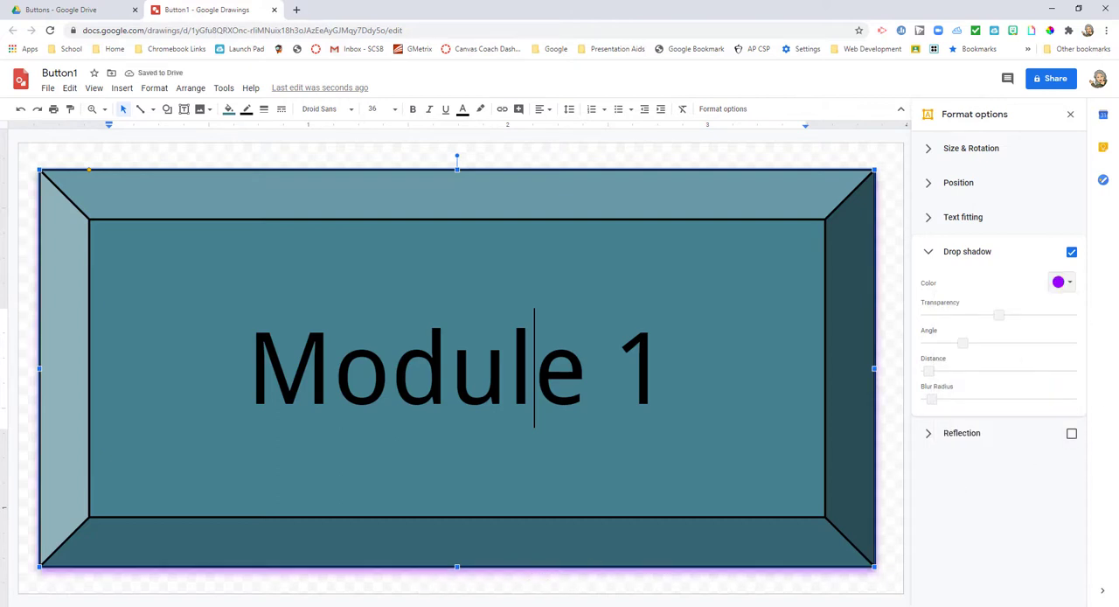
left_click(1060, 281)
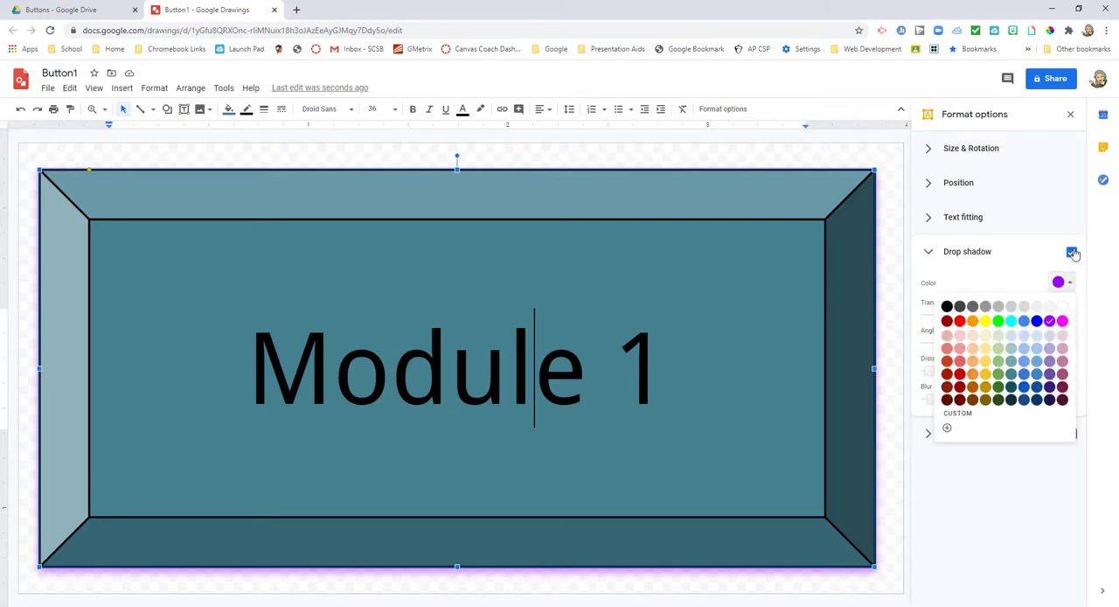
left_click(1070, 252)
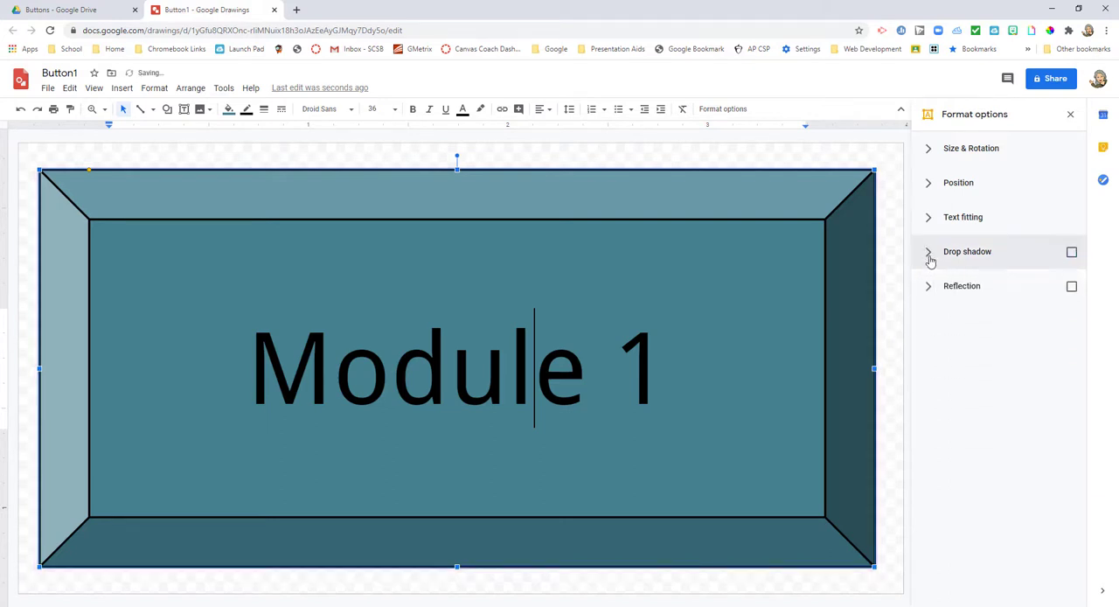
triple_click(455, 368)
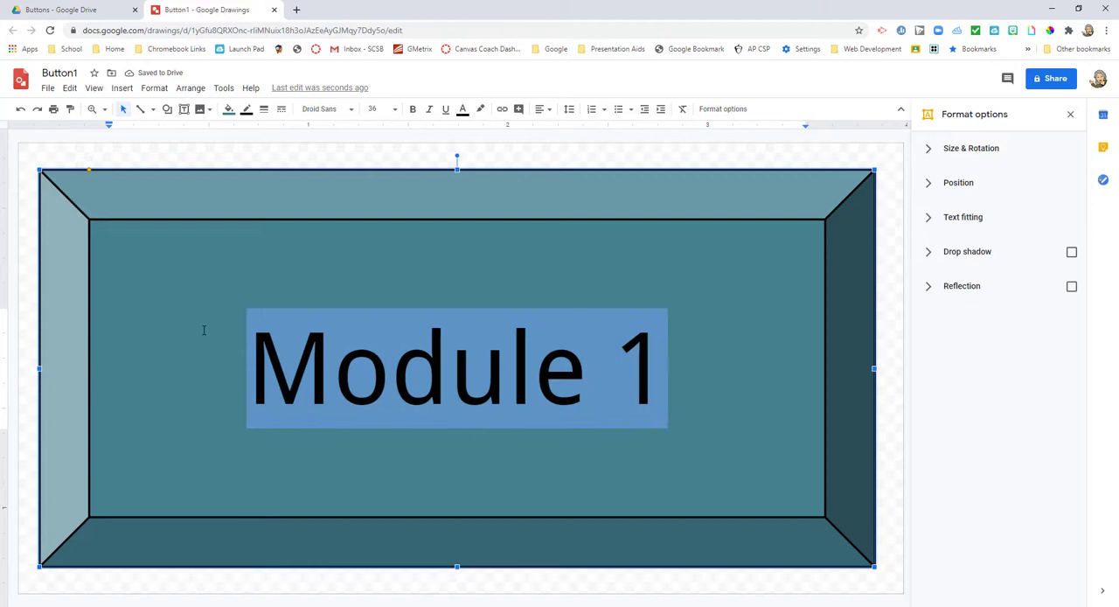
Delete the label and retype 'Module 1' inside the button's inner rectangle.
key("Delete")
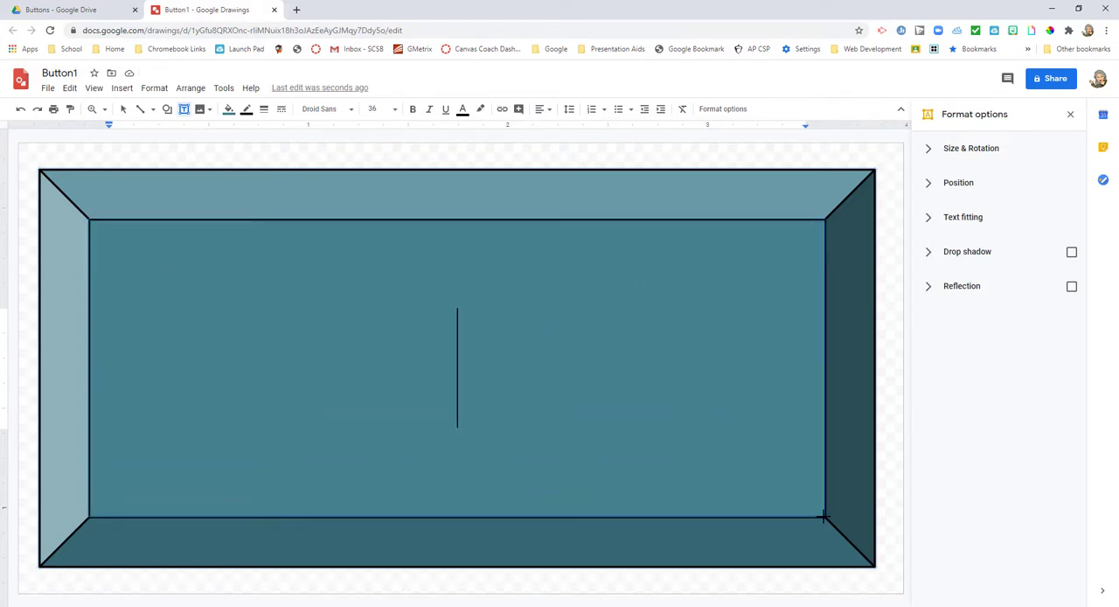
left_click(455, 367)
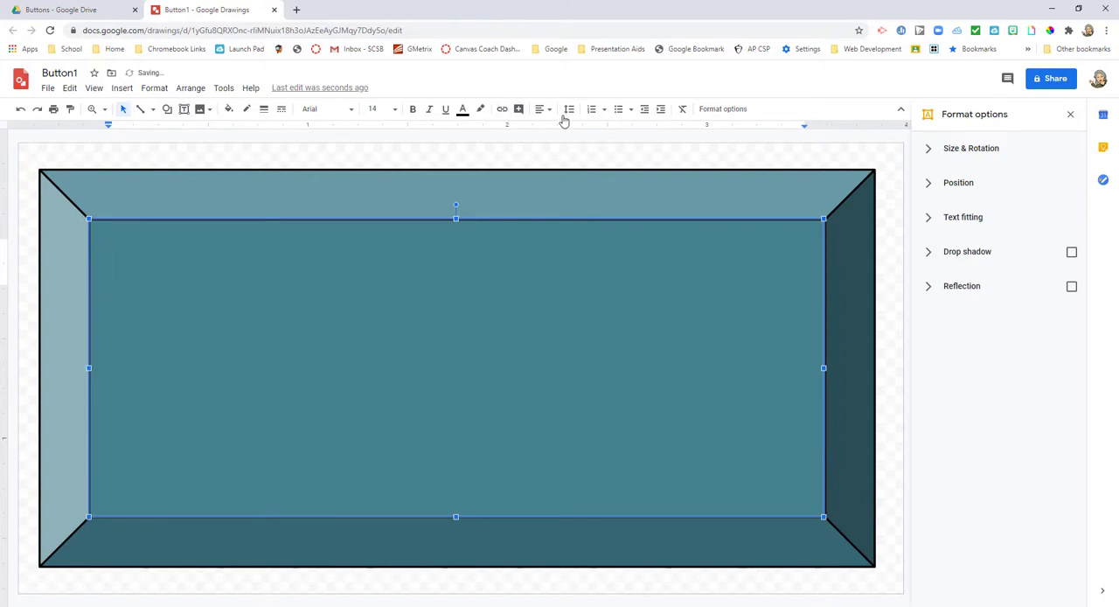
double_click(455, 263)
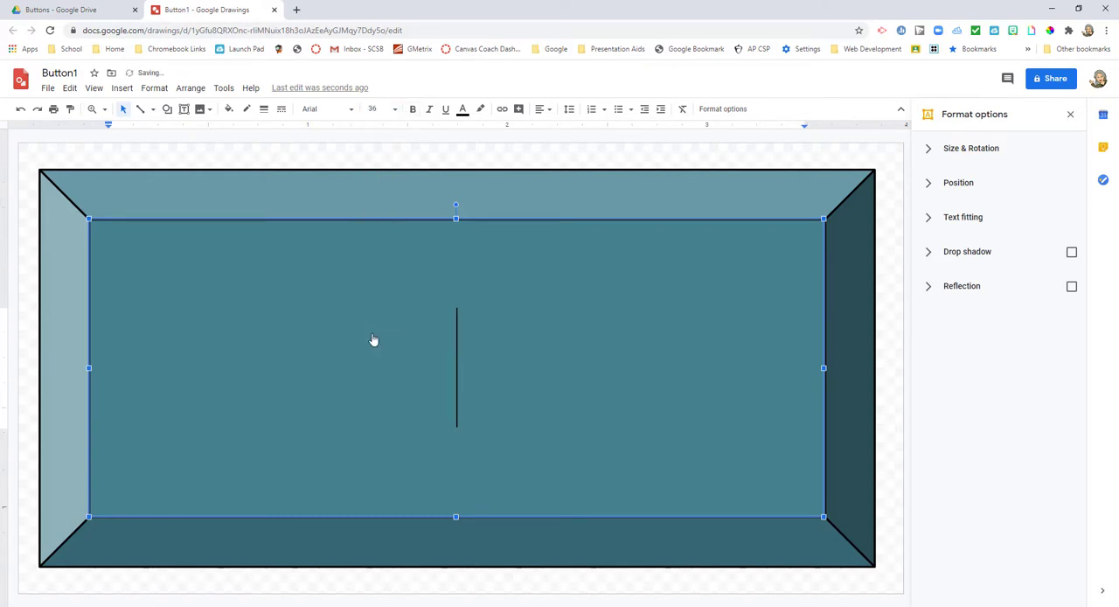
mouse_move(112, 315)
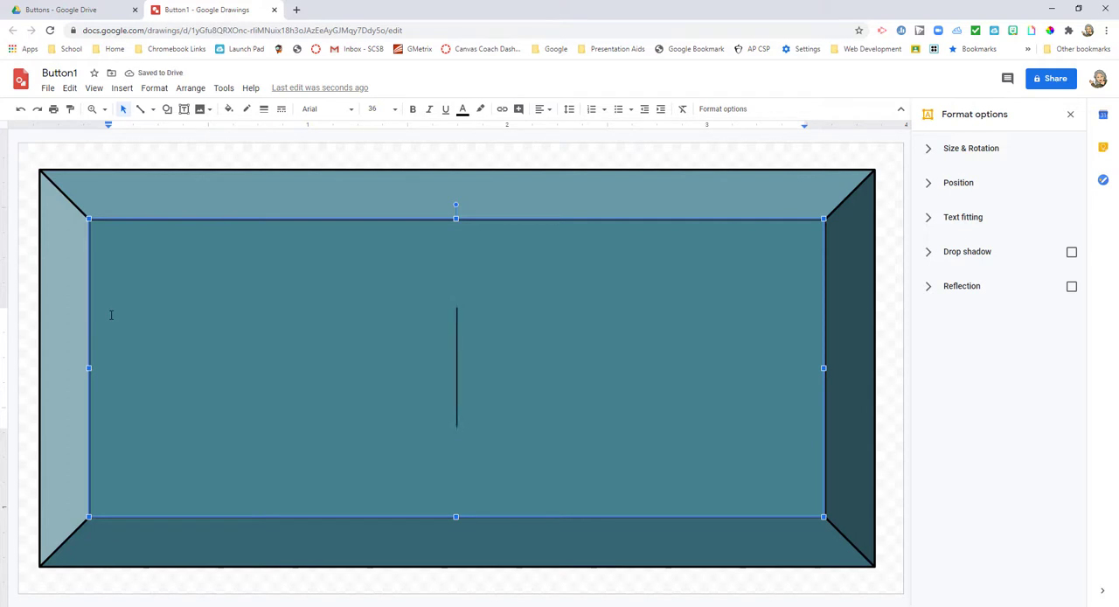
type("Module 1")
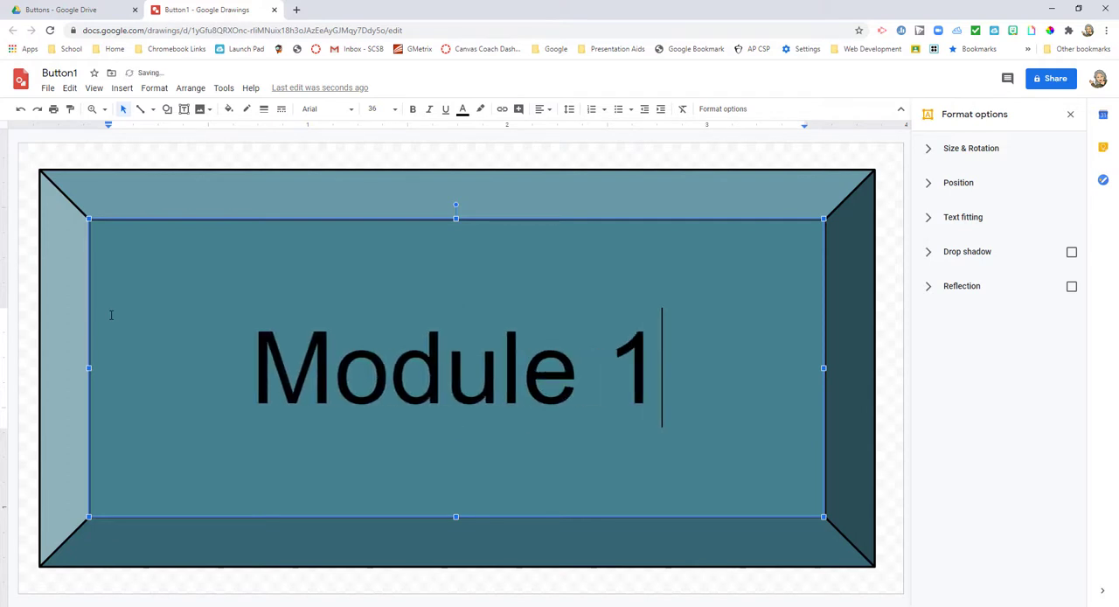
triple_click(455, 367)
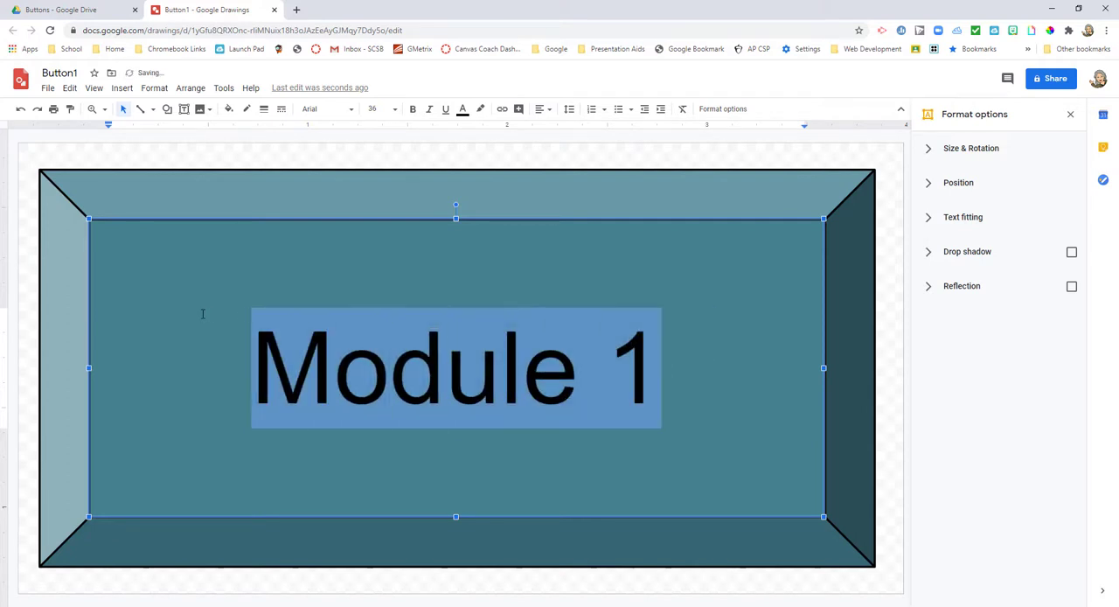
Set the new Module 1 text in Droid Sans with a black drop shadow.
left_click(326, 109)
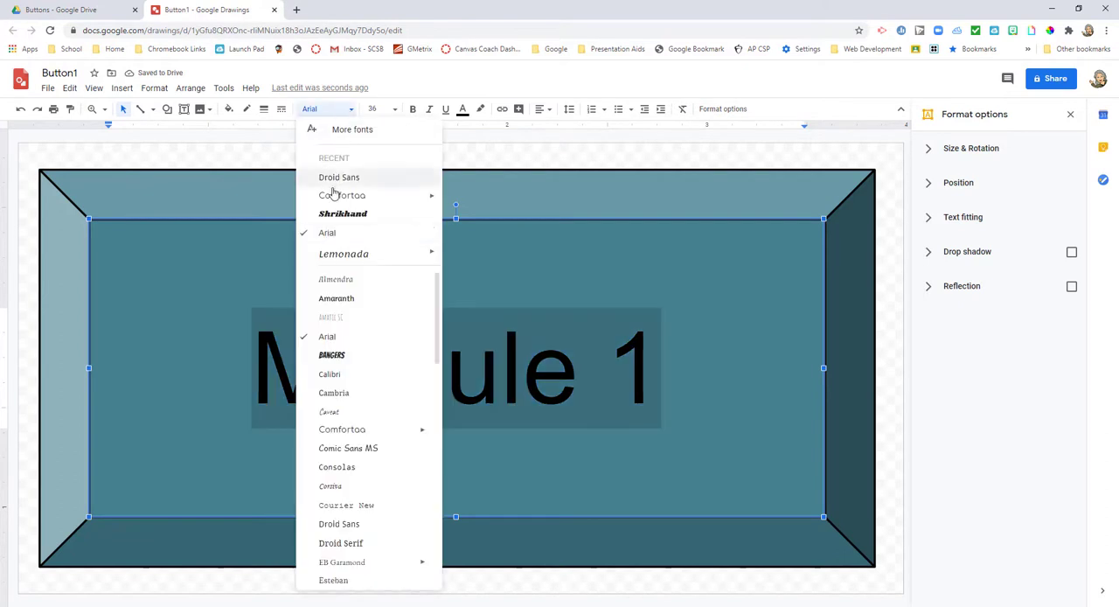
left_click(339, 177)
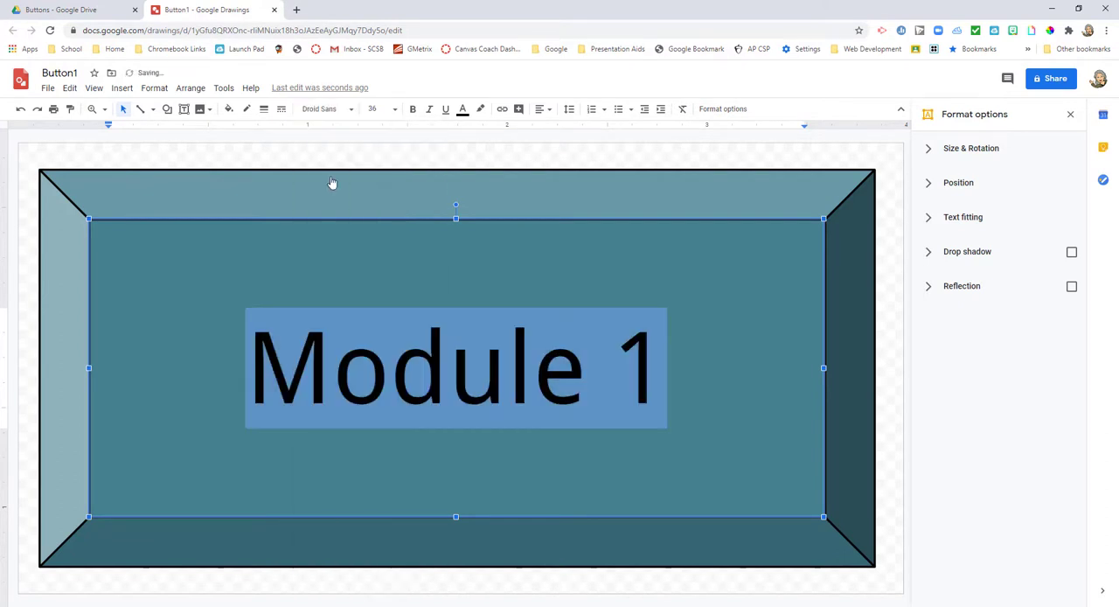
left_click(1070, 251)
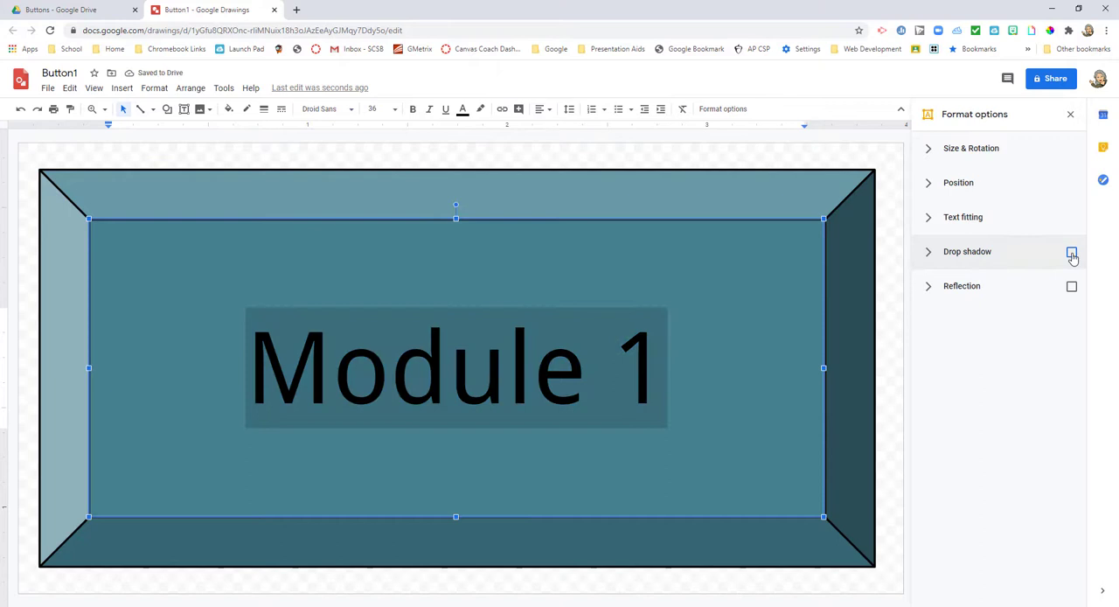
left_click(1070, 252)
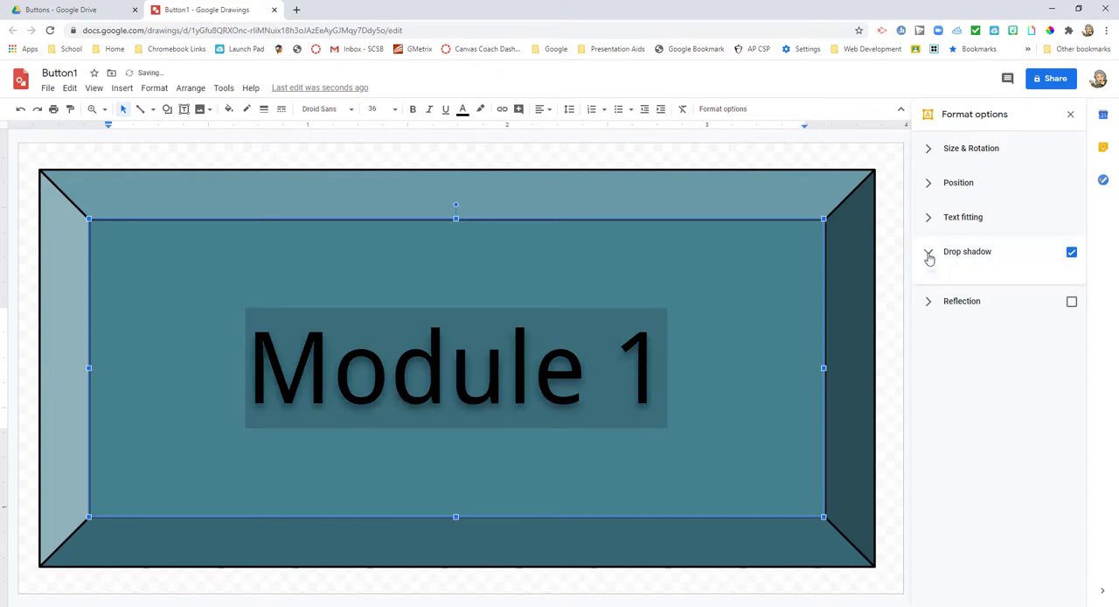
left_click(928, 252)
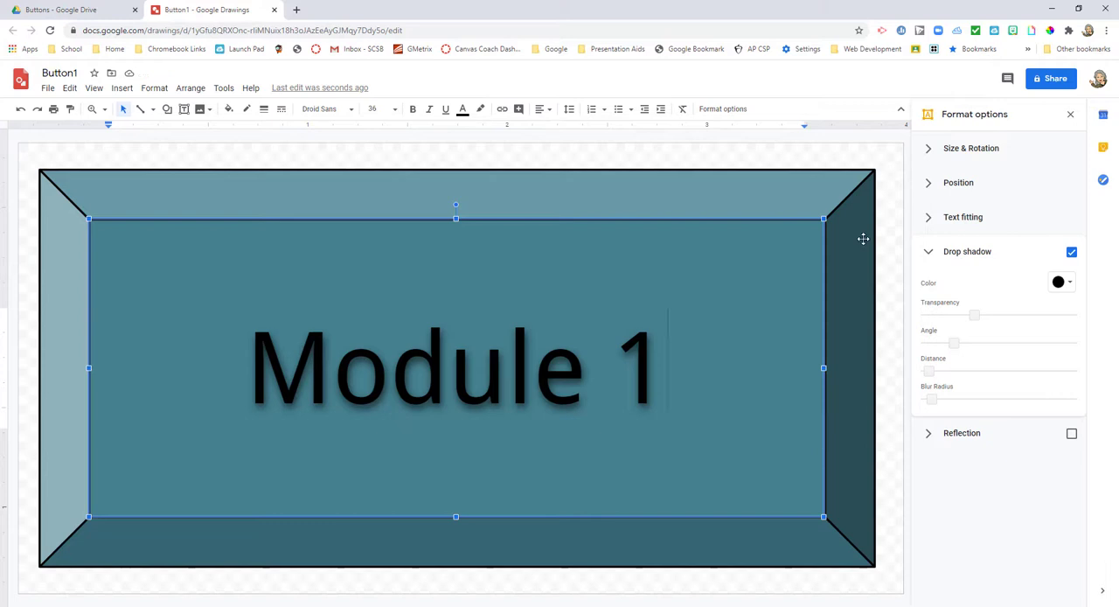
Give the outer button shape a black drop shadow beneath it.
left_click(1071, 252)
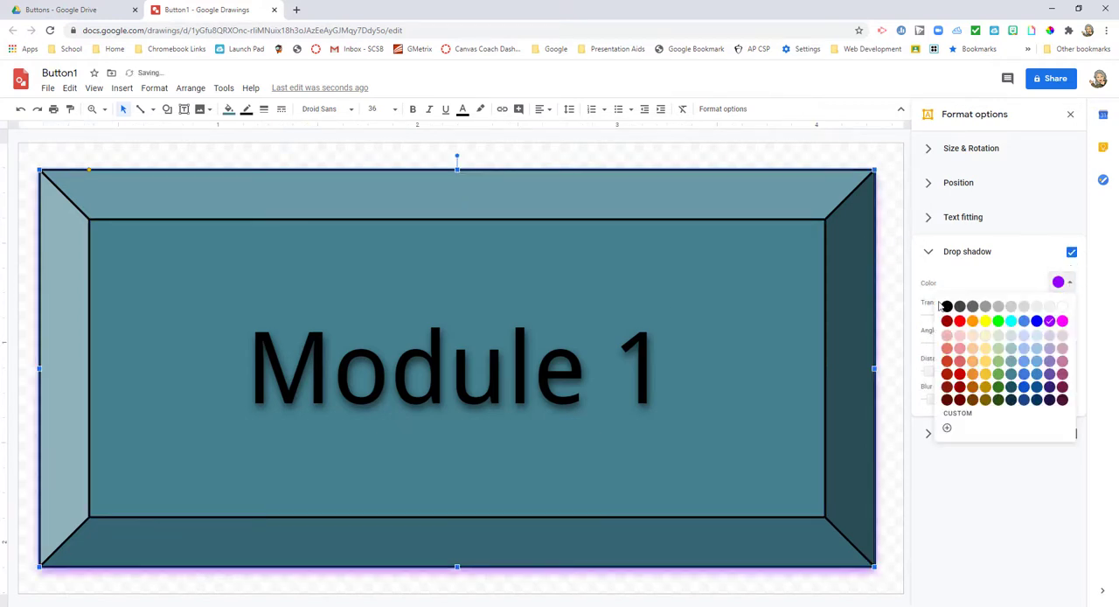
left_click(948, 306)
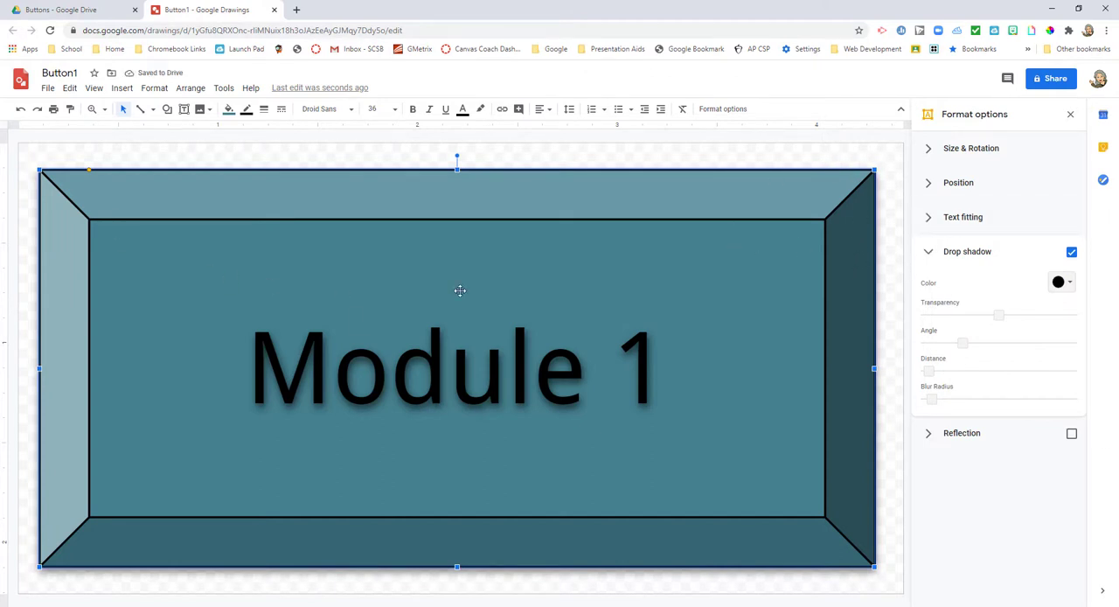
mouse_move(1001, 315)
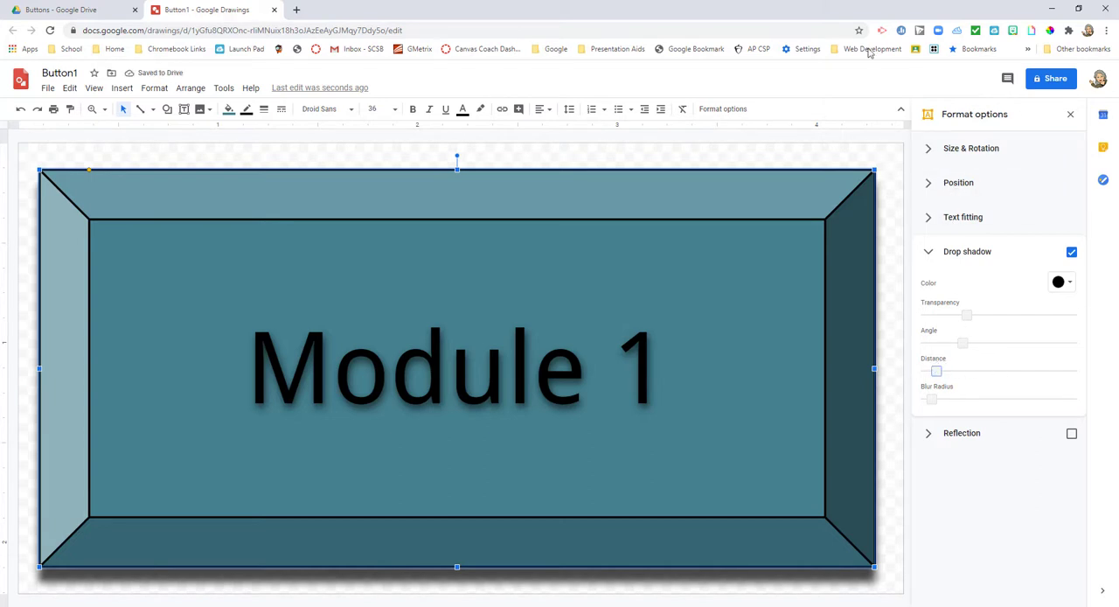
mouse_move(100, 91)
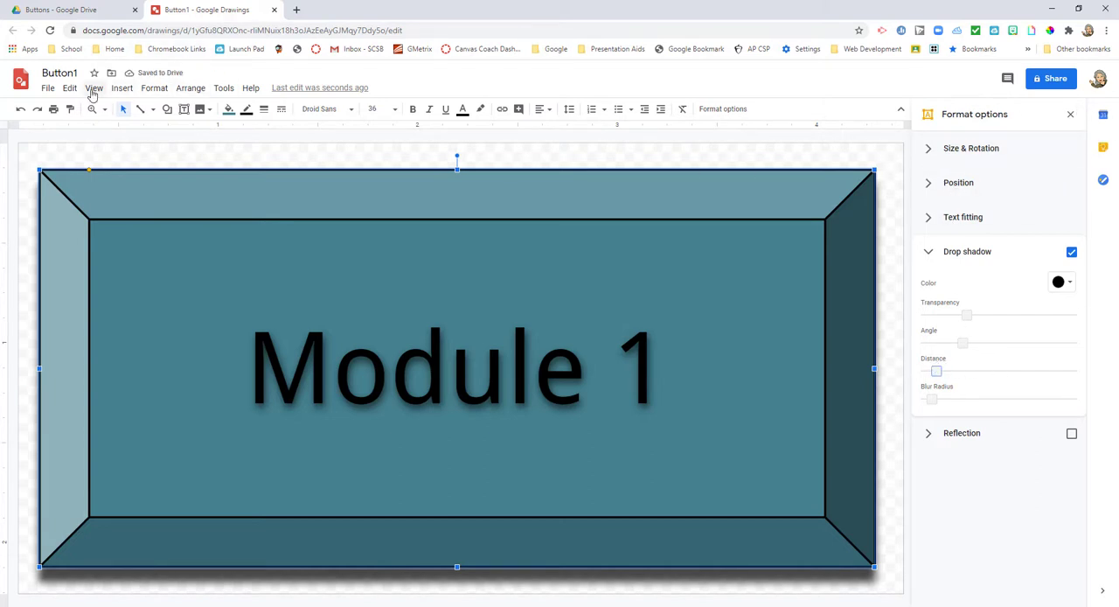
Download the drawing as Button1.png into Pictures > Canvas Images > Buttons.
left_click(49, 88)
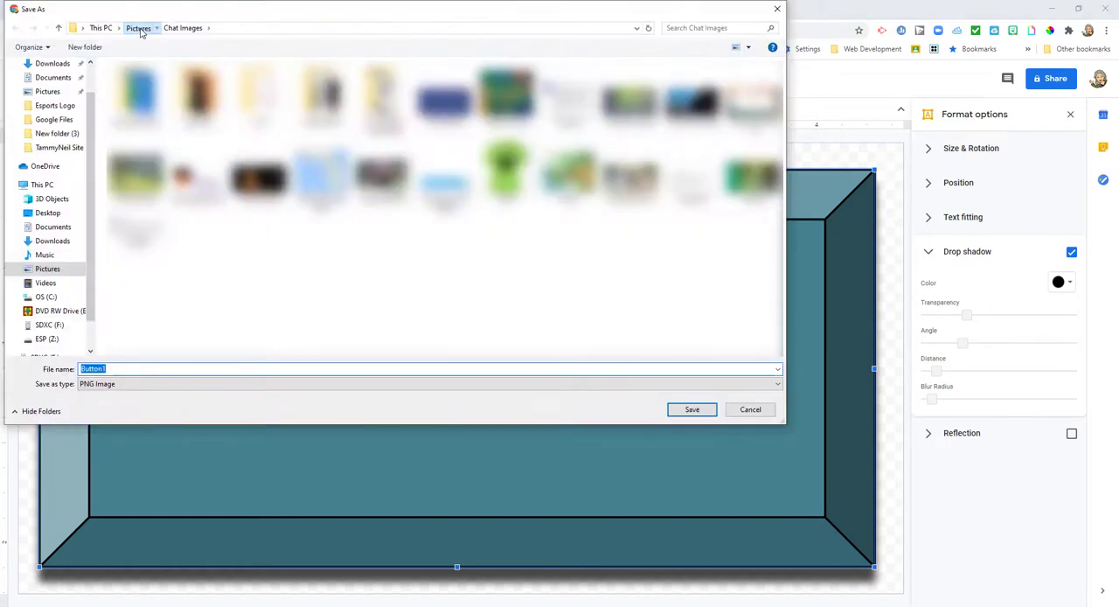
left_click(138, 28)
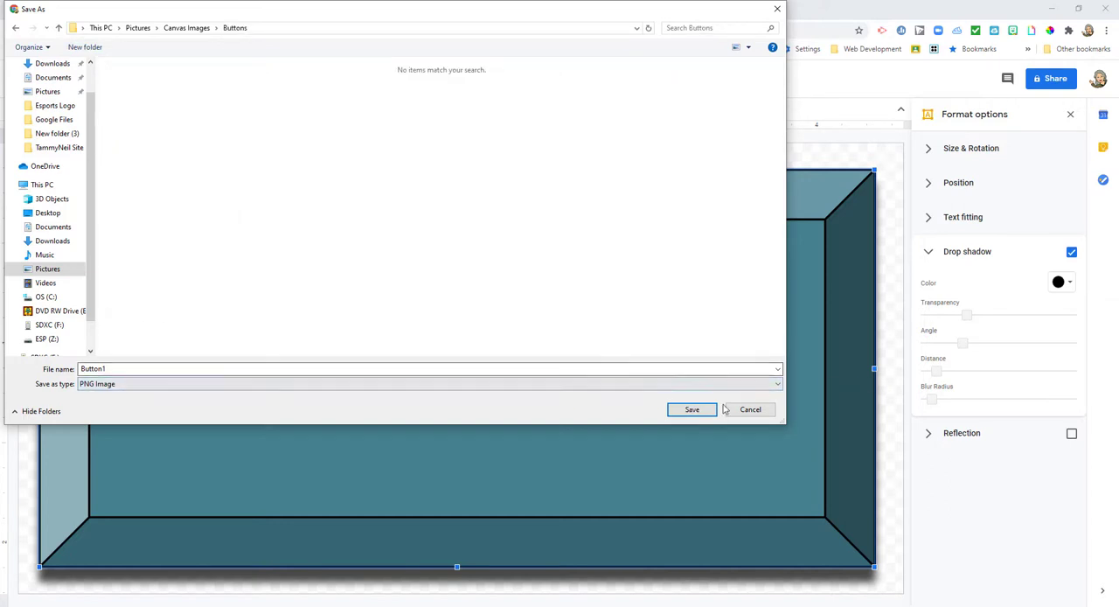
left_click(693, 410)
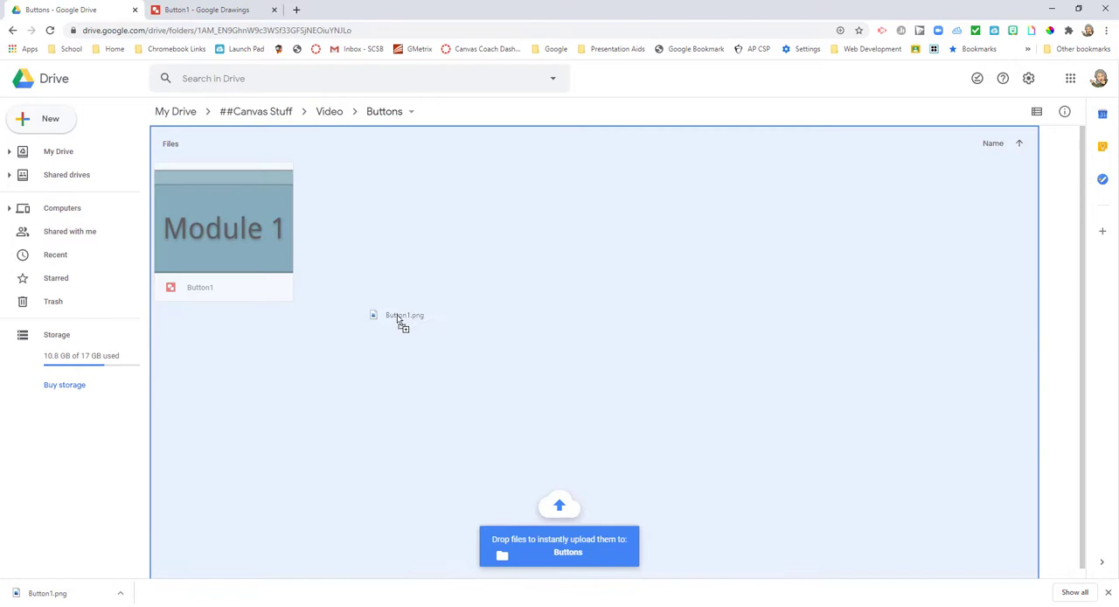
Upload Button1.png into the Drive Buttons folder beside the Button1 drawing.
left_click_drag(402, 318, 402, 319)
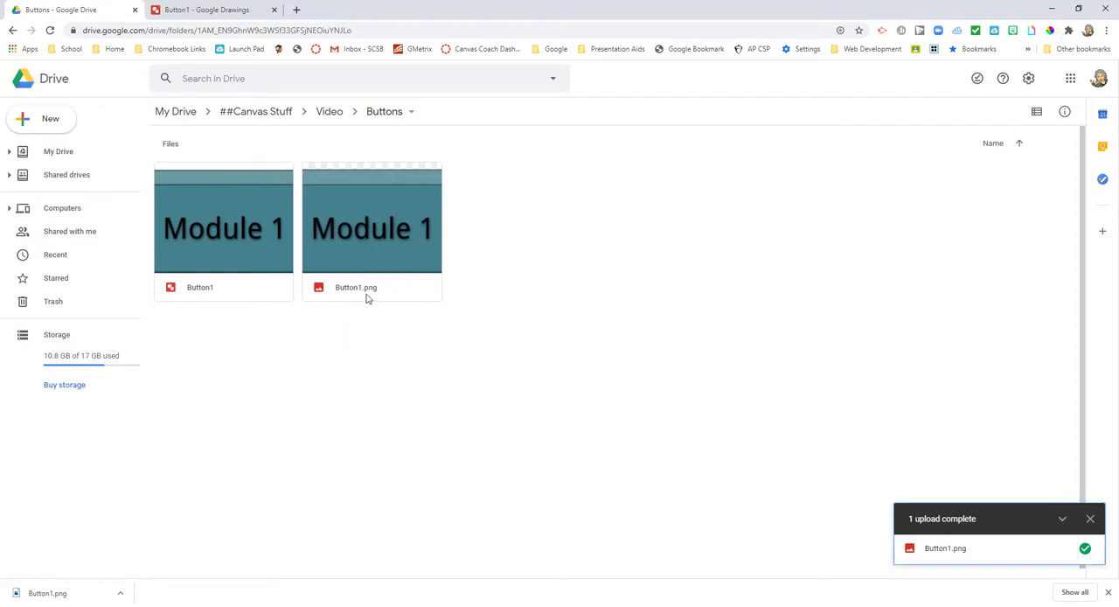
left_click(224, 228)
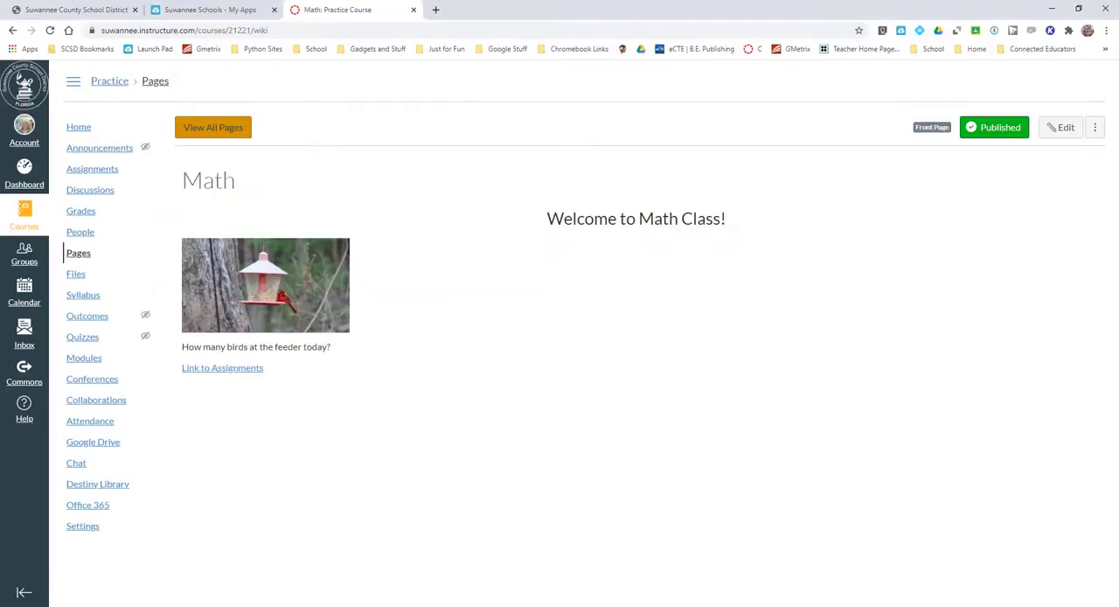
From the Practice course's Pages list, create a new blank page for editing.
left_click(214, 126)
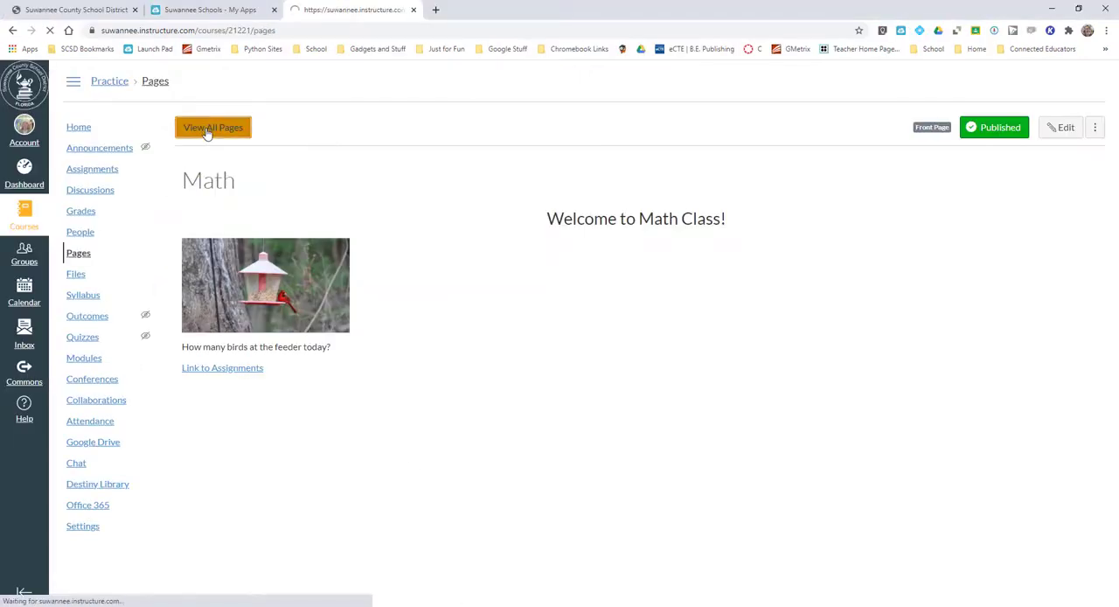
left_click(213, 126)
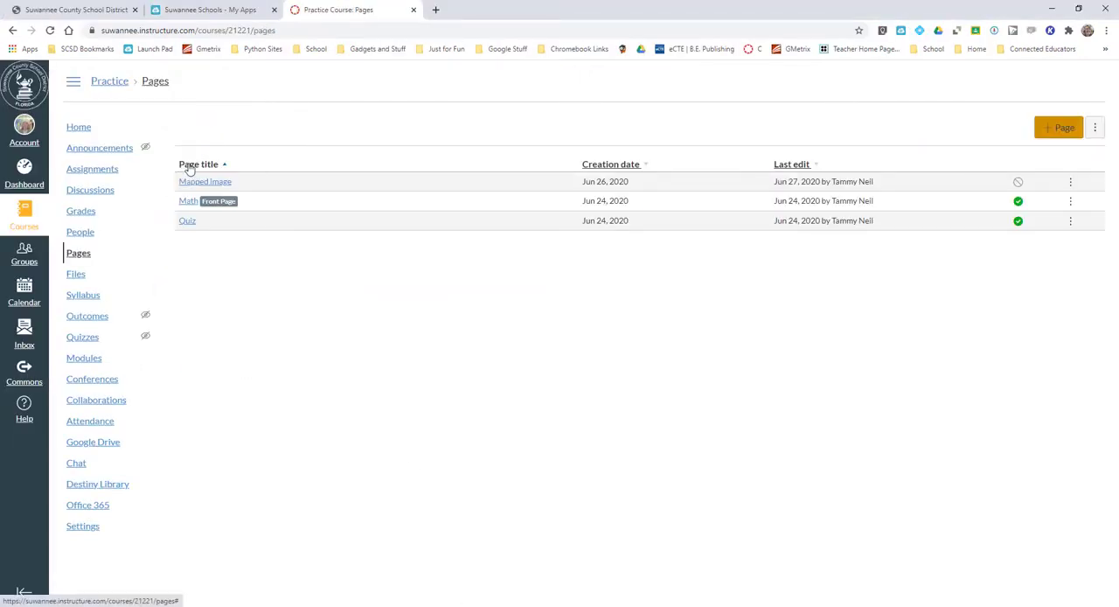
left_click(199, 165)
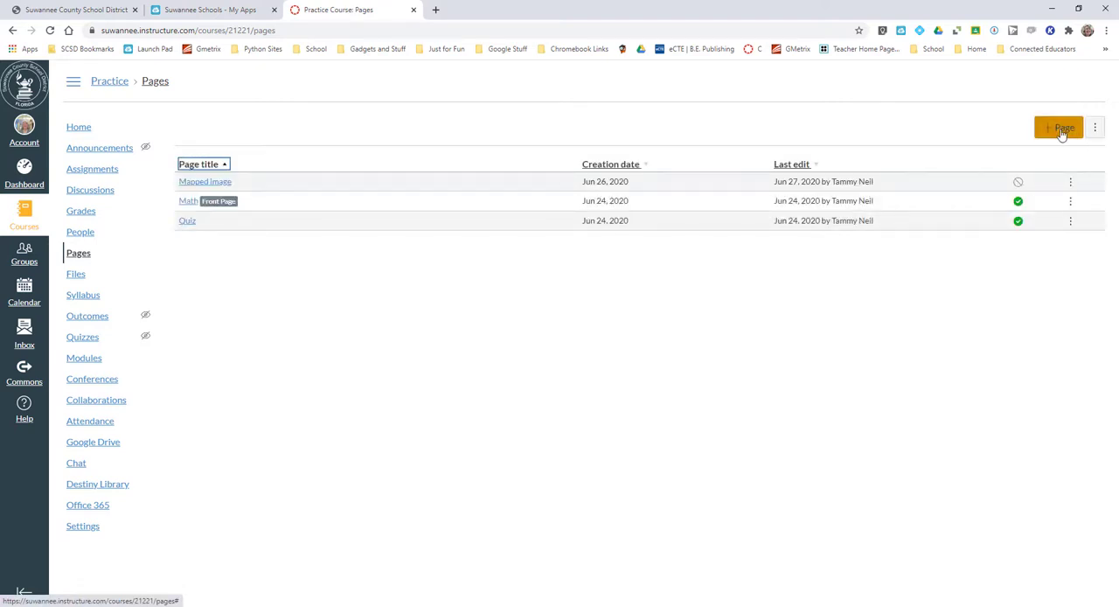
left_click(1059, 126)
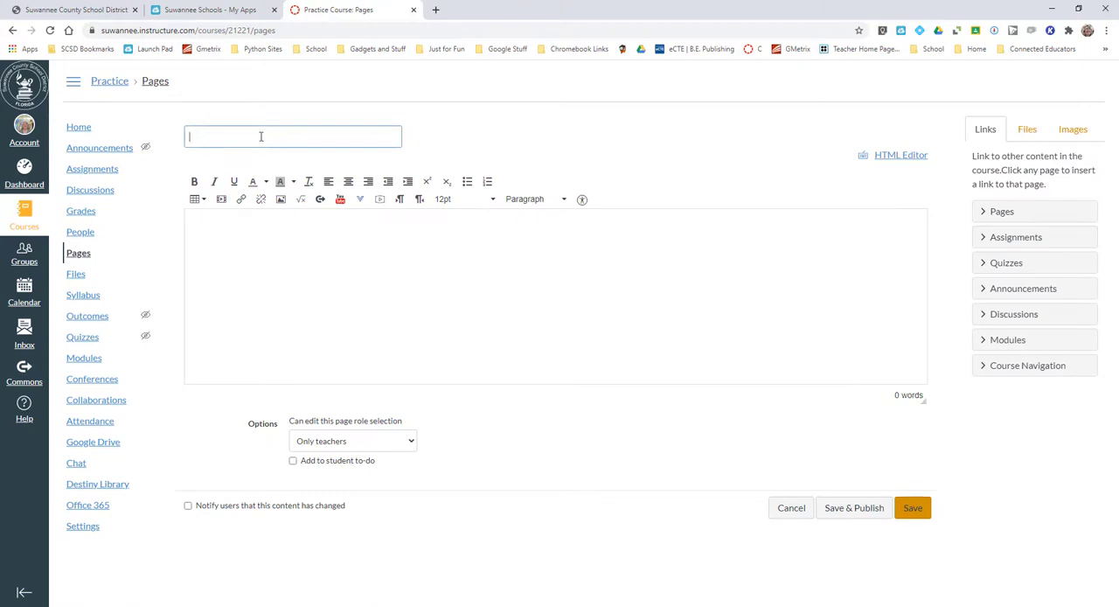
Title the page 'Front Page' and set the body to 36pt Header 2 style.
type("Front Page")
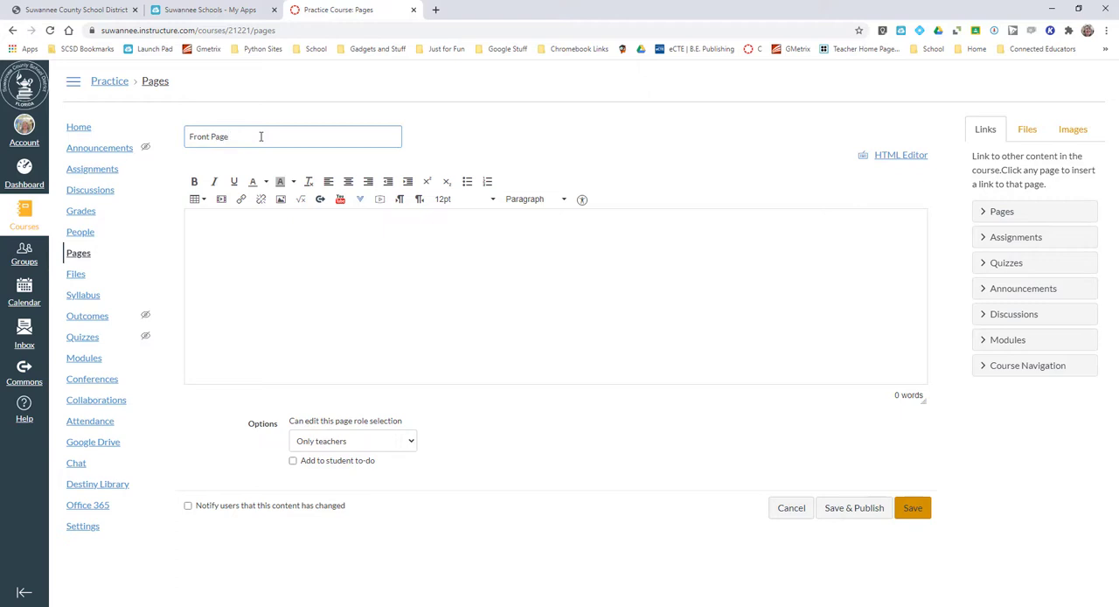
left_click(229, 242)
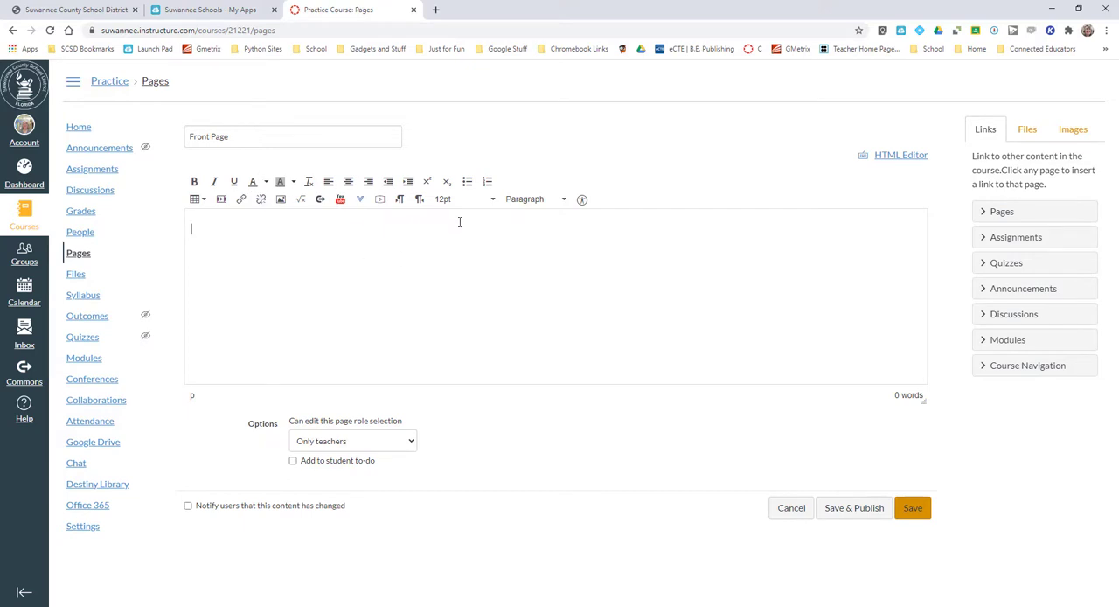
left_click(451, 199)
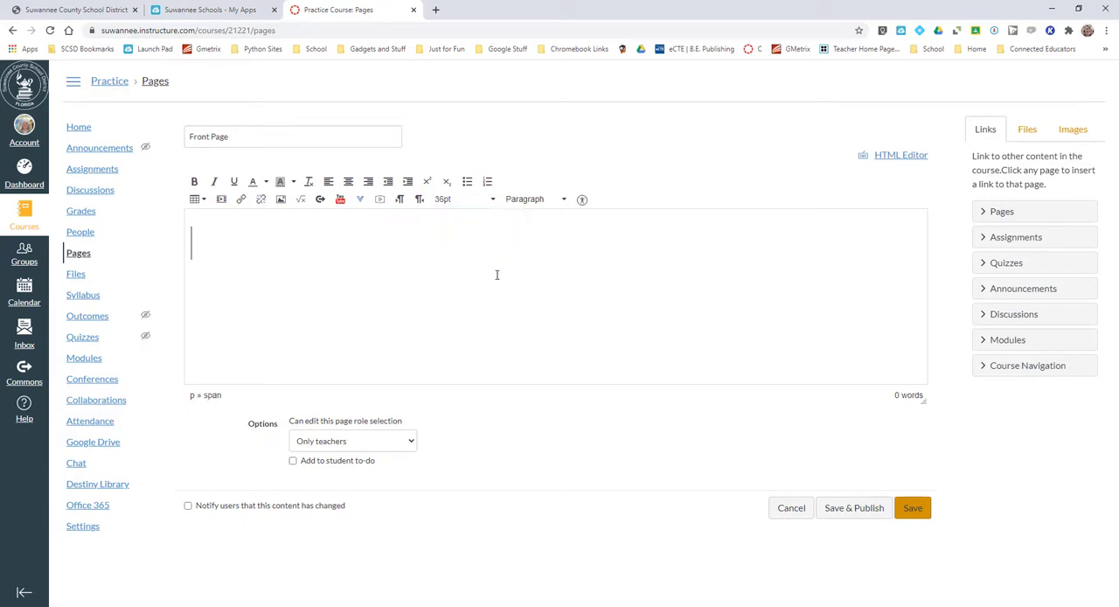
left_click(535, 199)
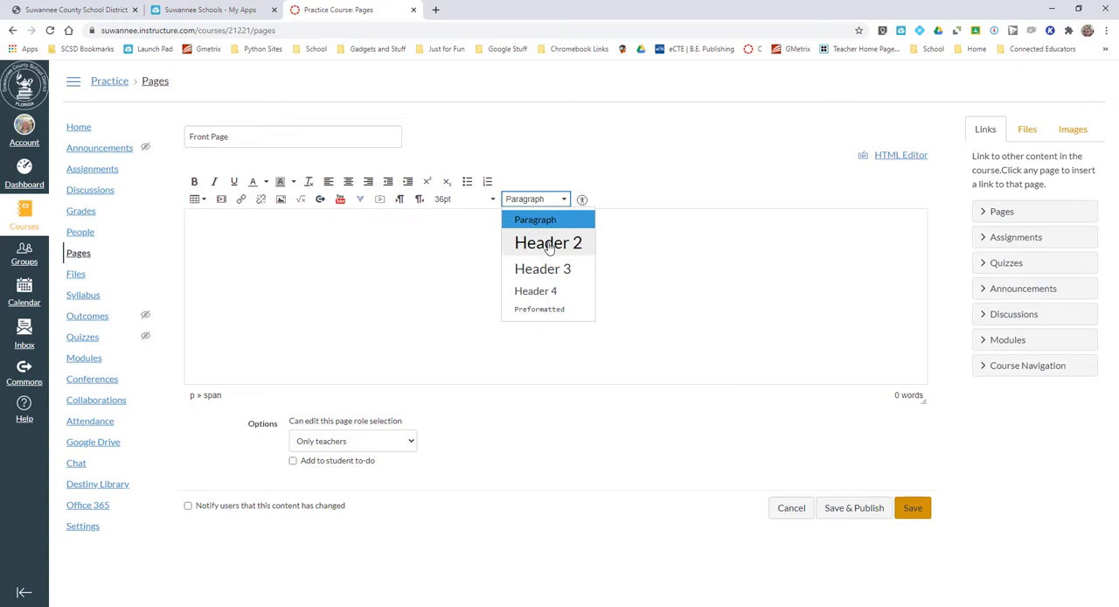
left_click(549, 241)
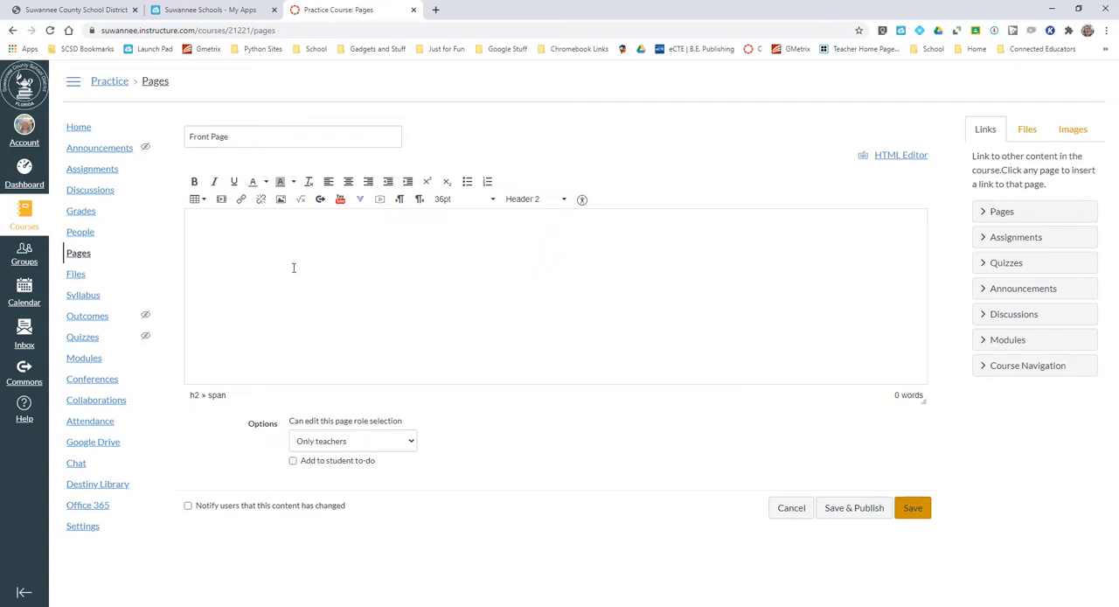
Add the heading 'Welcome to my class!' and centre it.
type("Welcome t")
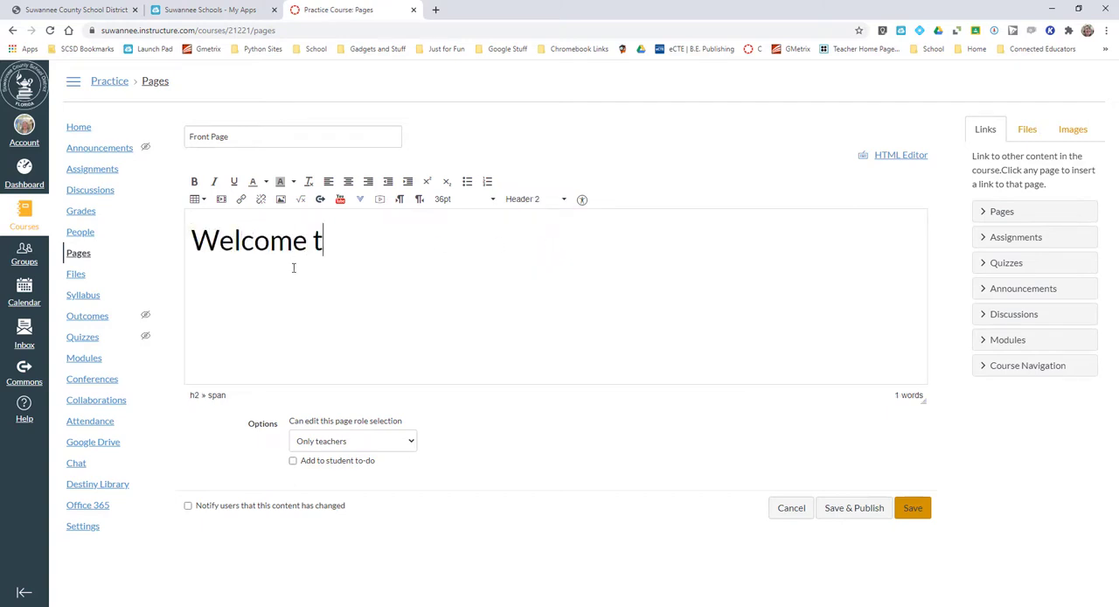
type("o my class")
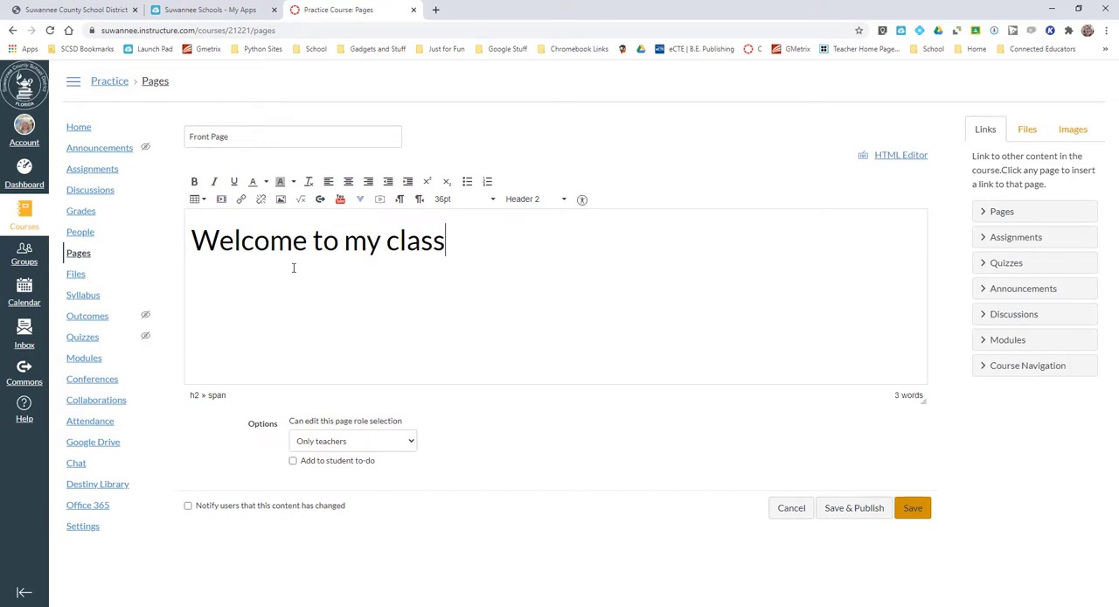
type("!")
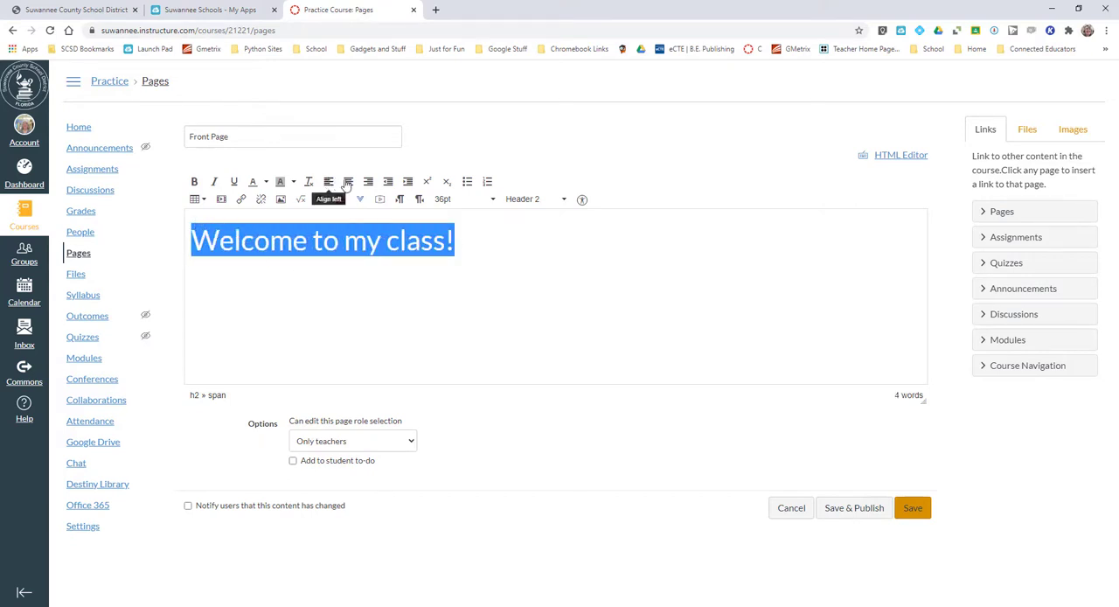
left_click(350, 182)
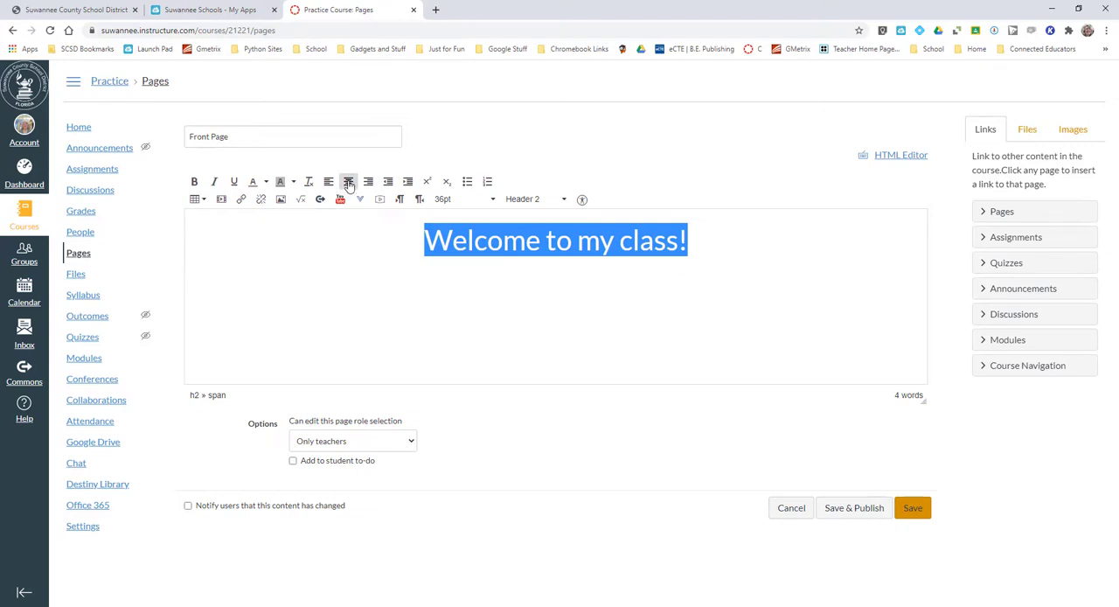
left_click(348, 182)
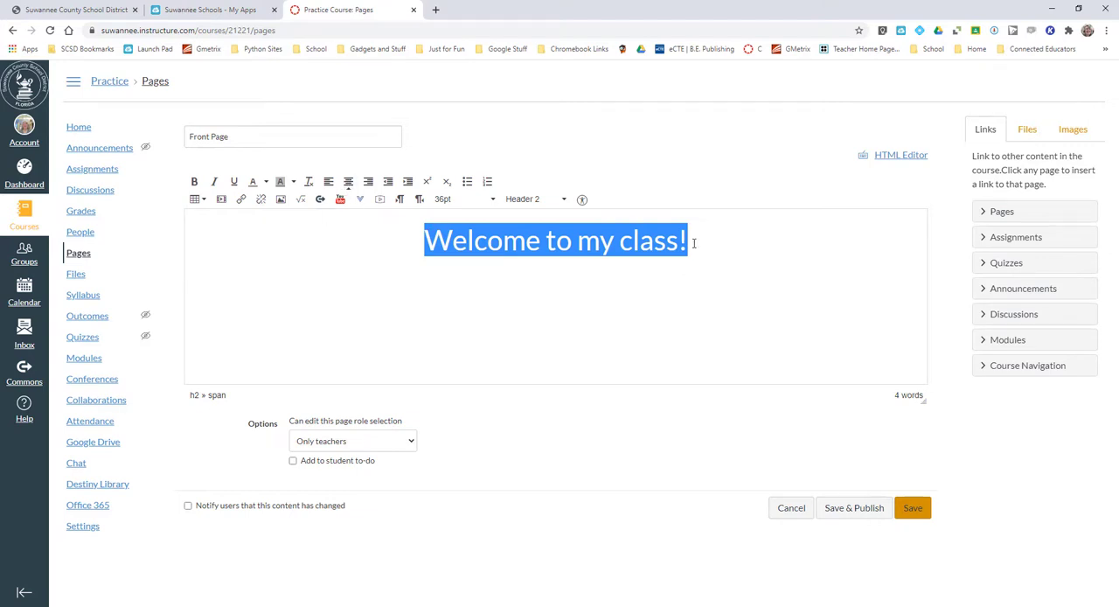
left_click(534, 200)
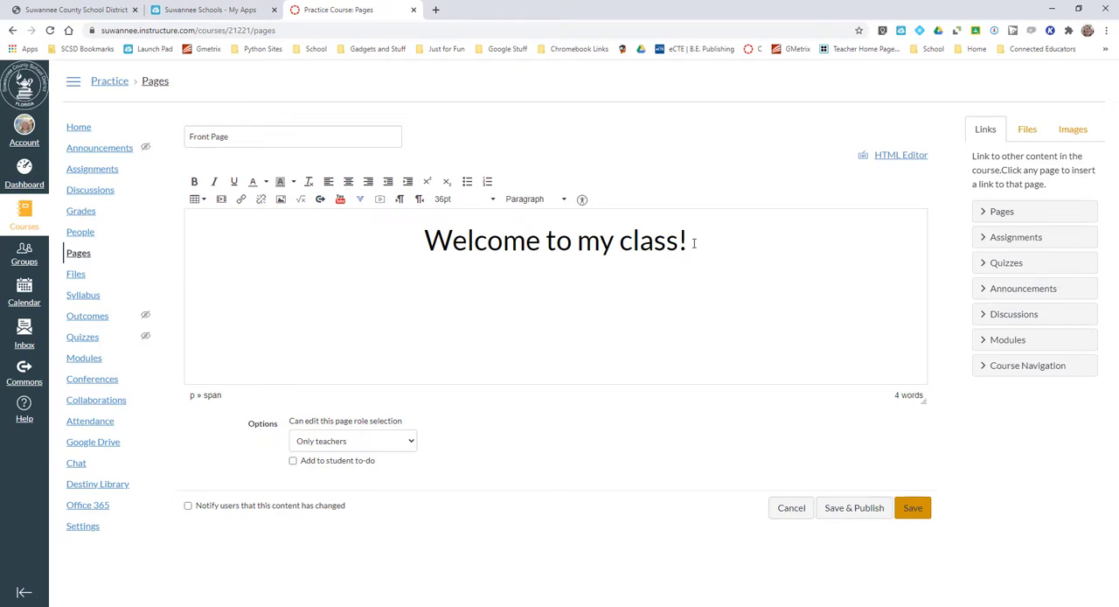
mouse_move(194, 199)
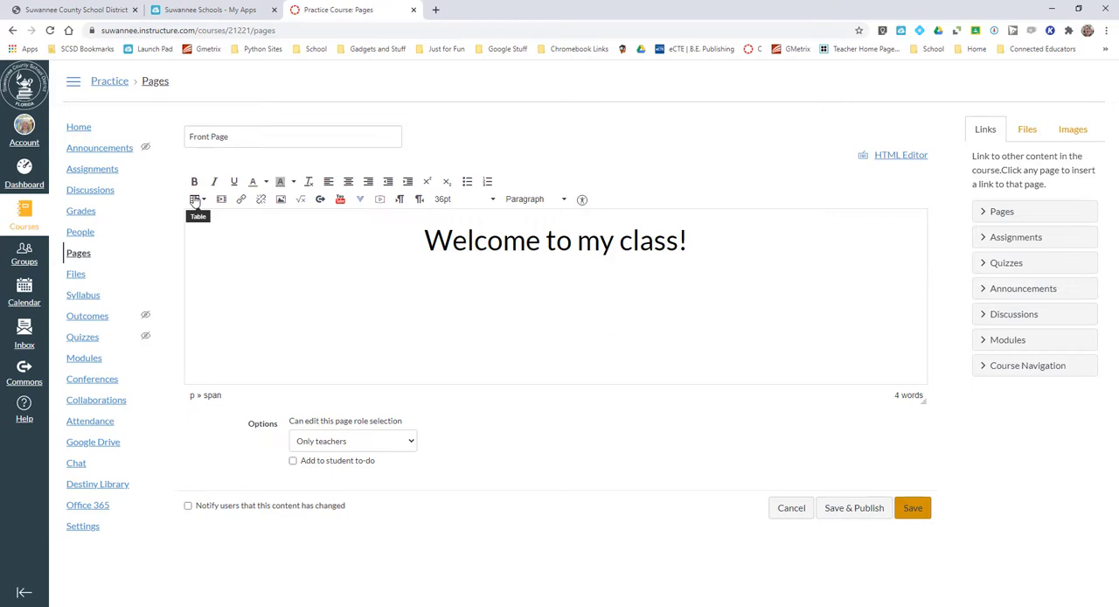
mouse_move(204, 199)
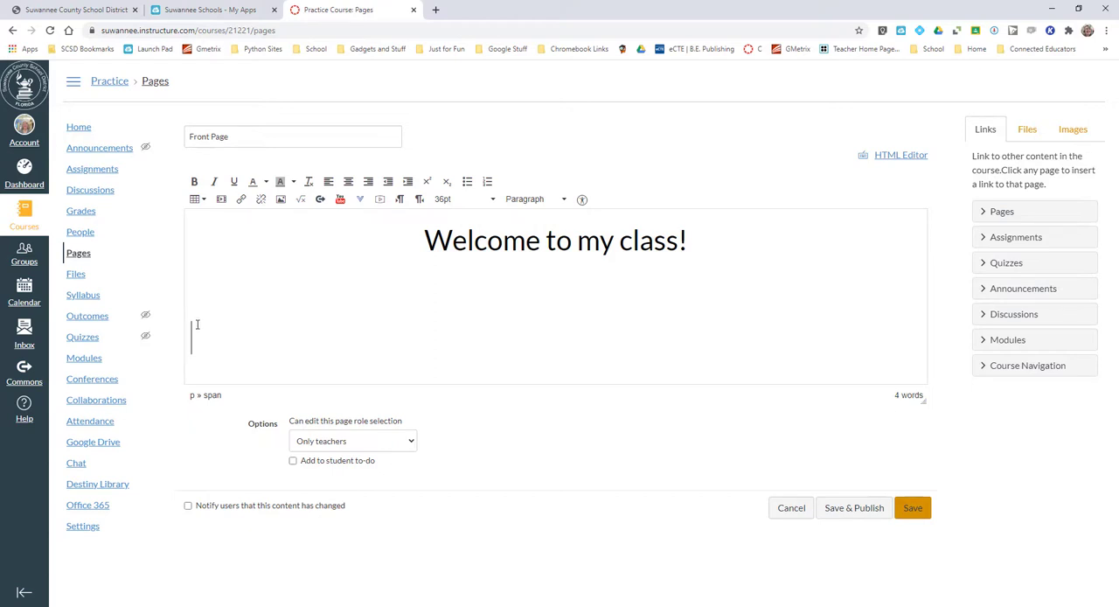
Add a 'Modules:' line below the heading and start uploading a new image from the Images sidebar.
type("Modules")
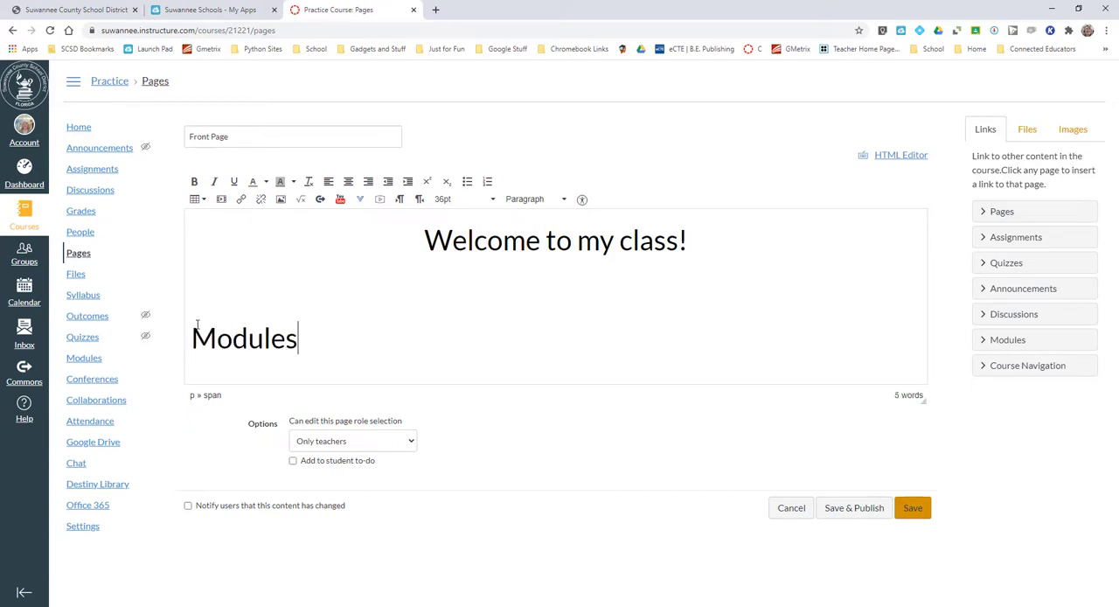
type(":")
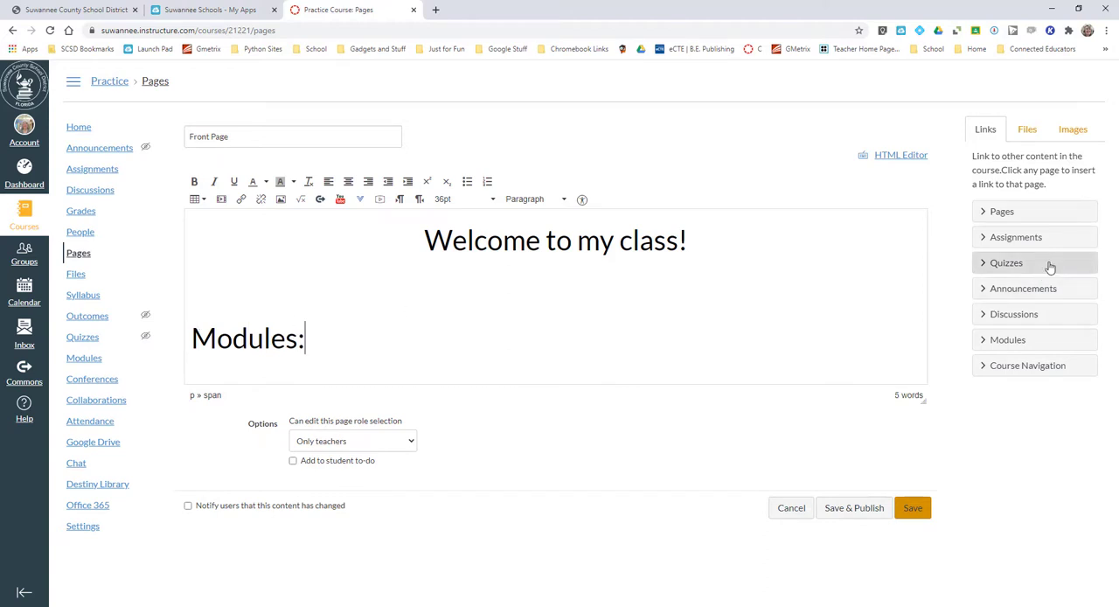
left_click(1074, 129)
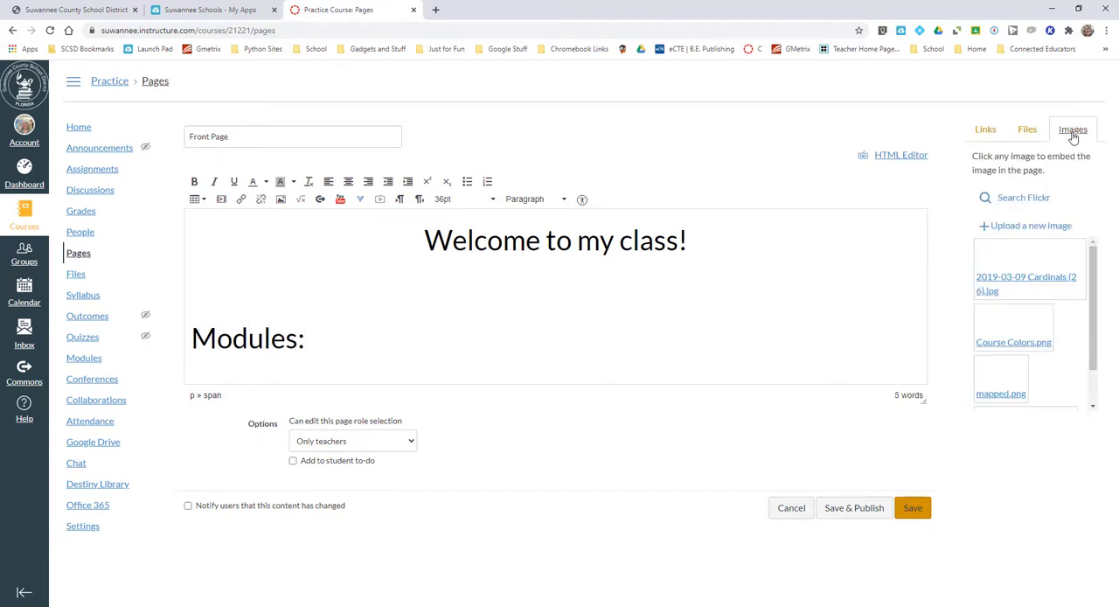
left_click(1029, 224)
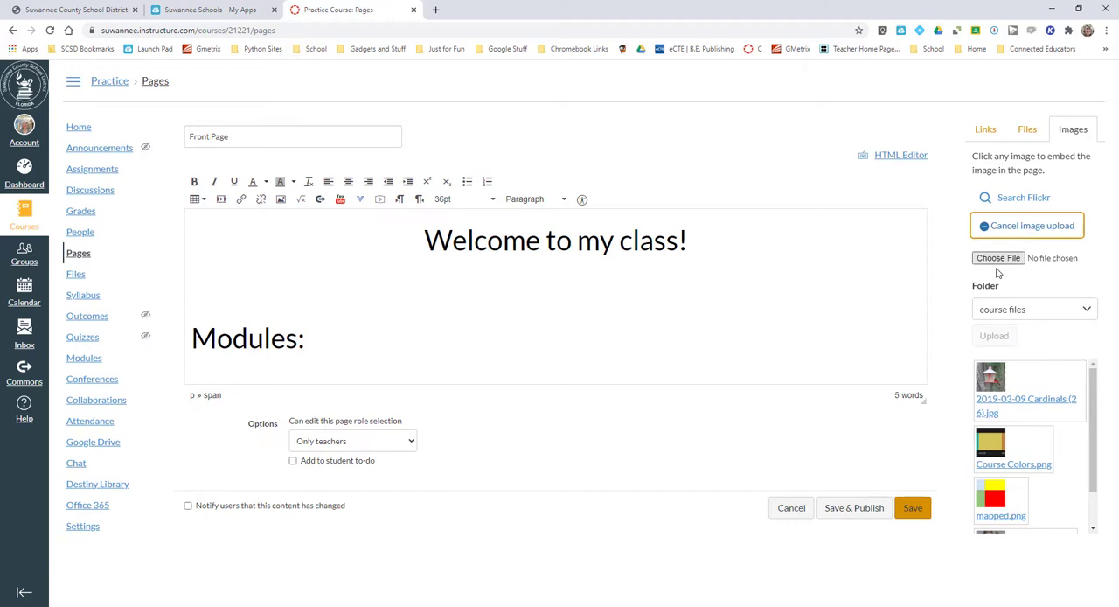
Choose Button1.png from Pictures > Canvas images as the file to upload.
left_click(997, 257)
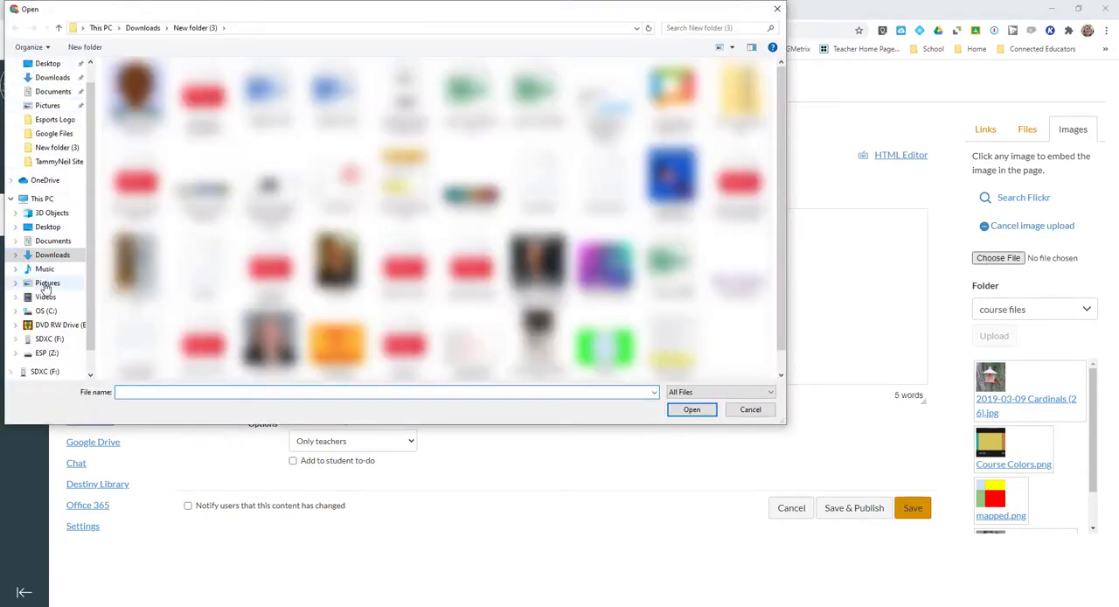
left_click(47, 283)
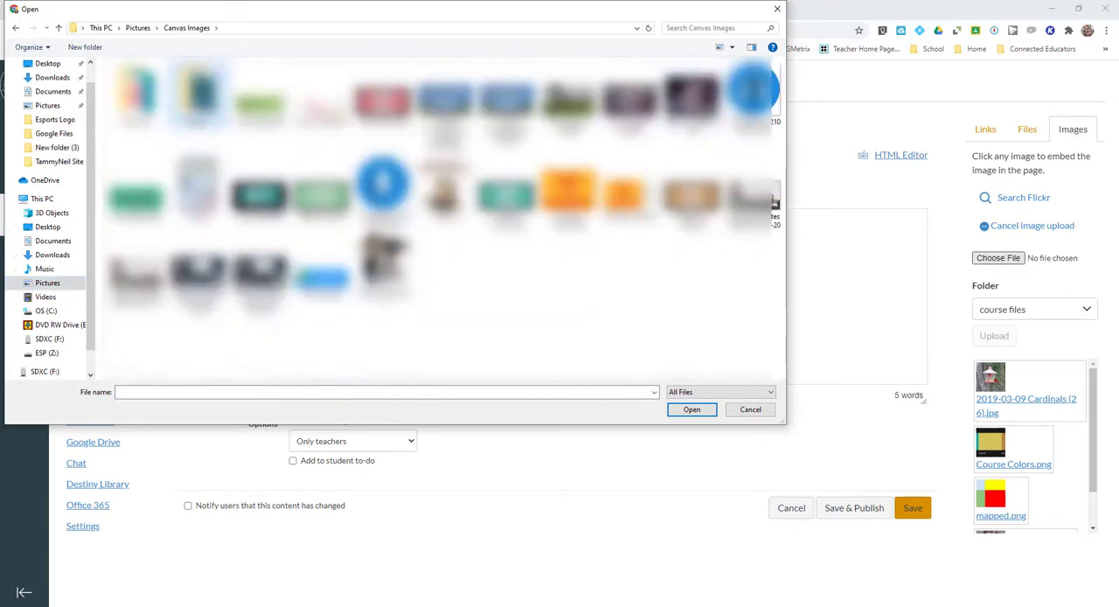
left_click(693, 410)
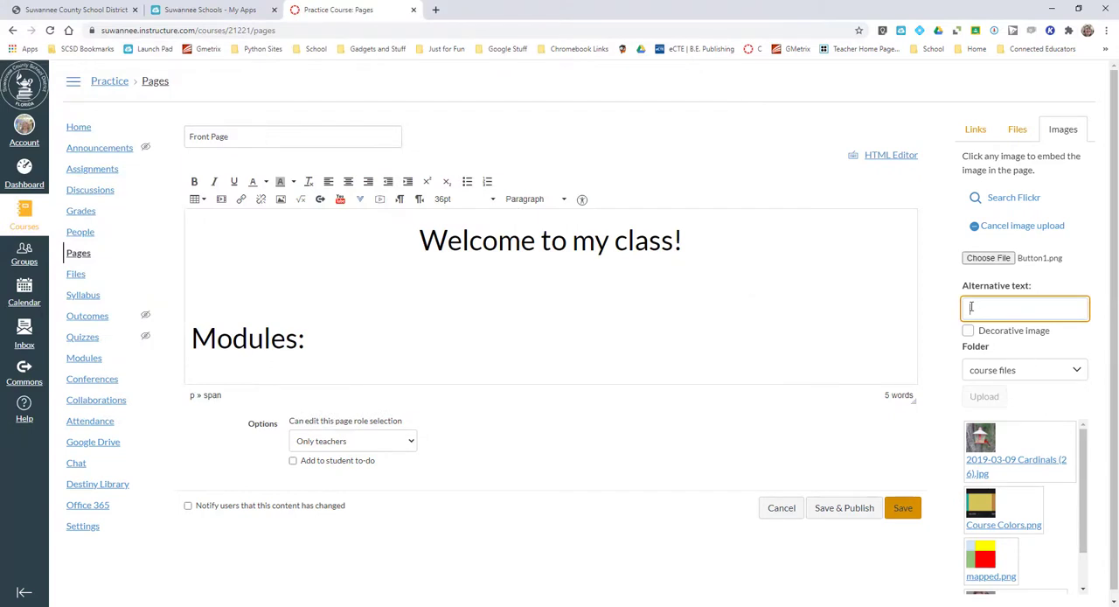
mouse_move(951, 314)
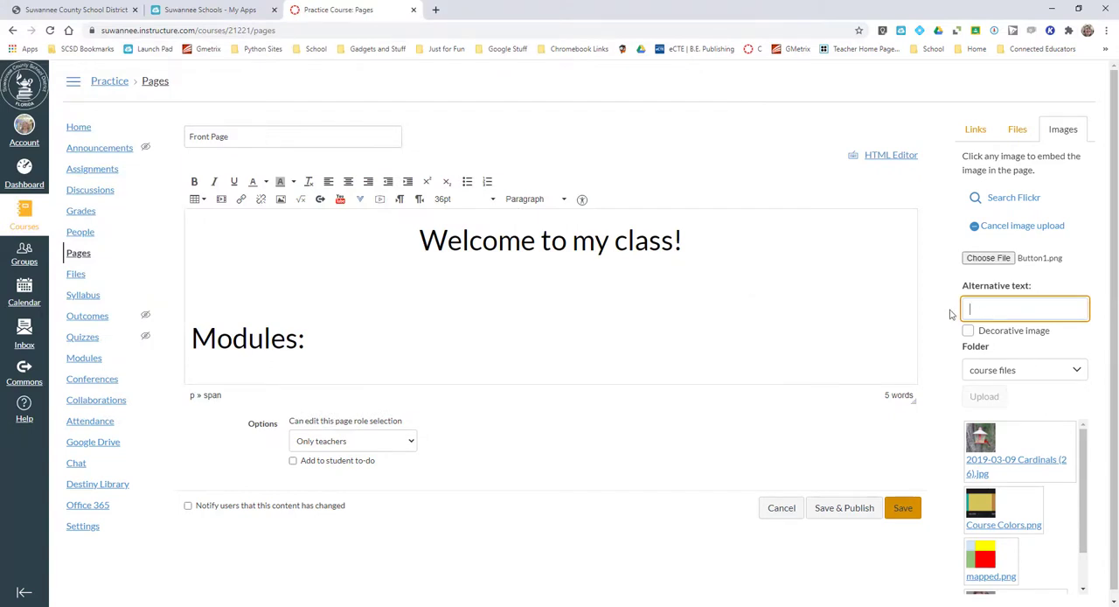
Give the image alt text 'Module 1 Button', store it in course files, and upload it beside 'Modules:'.
type("Module 1 Button")
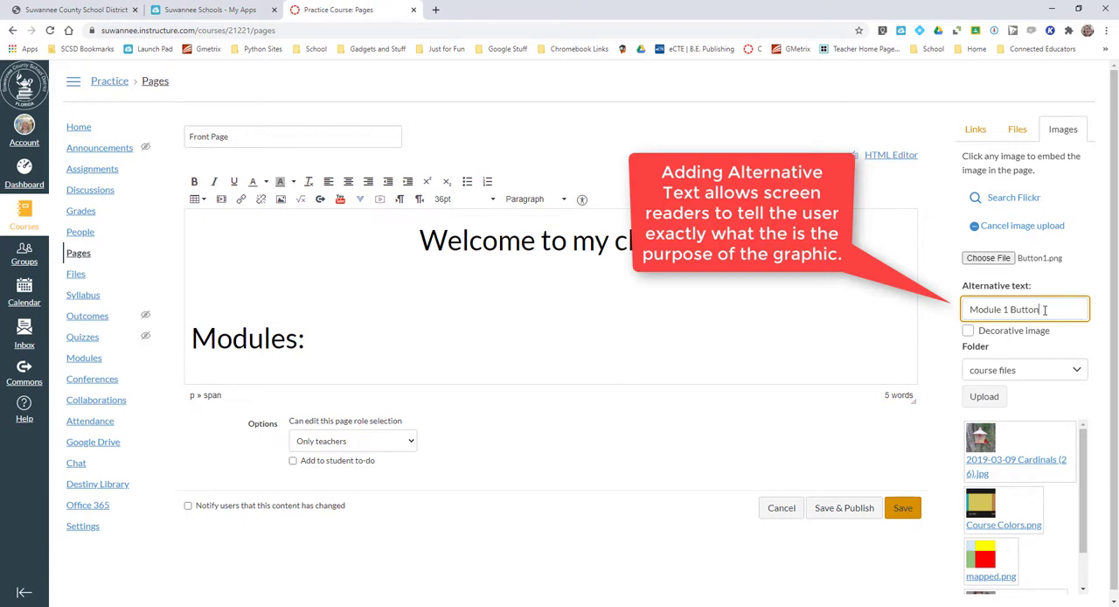
left_click(1025, 371)
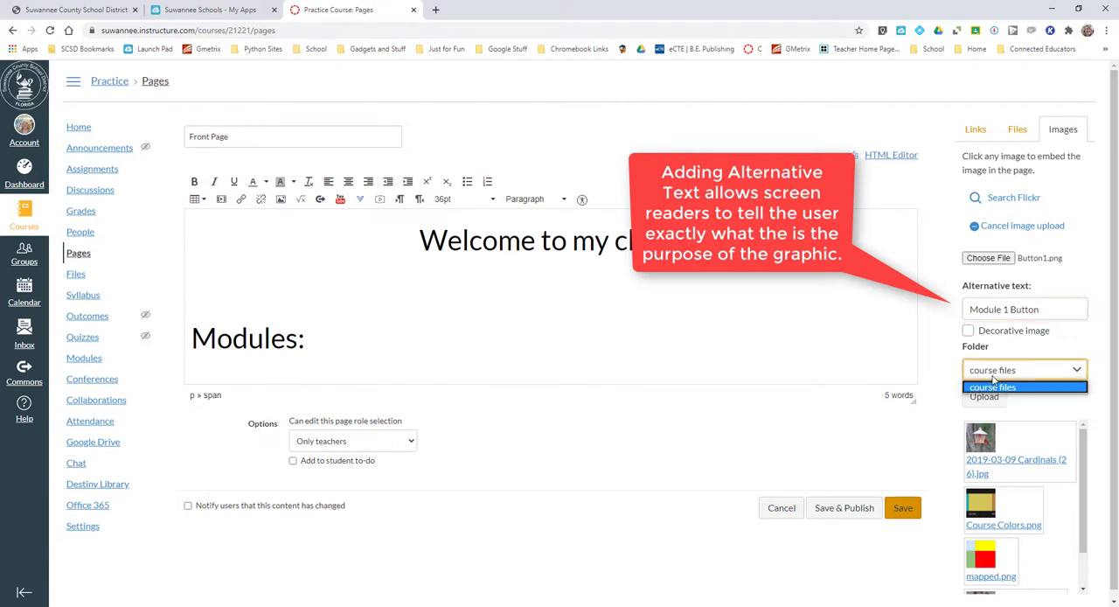
left_click(1018, 389)
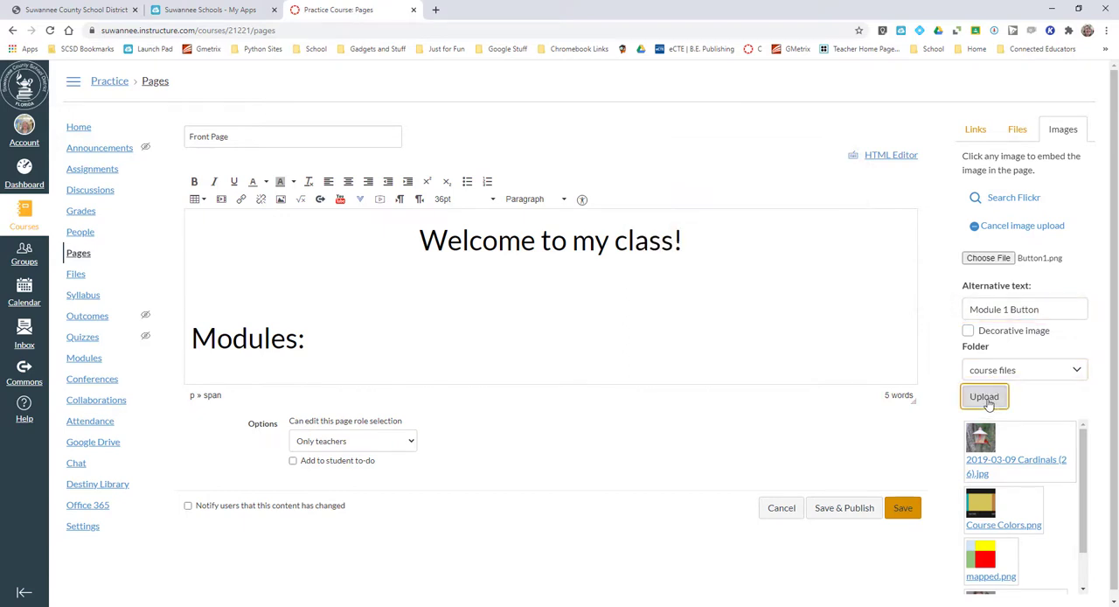
left_click(984, 395)
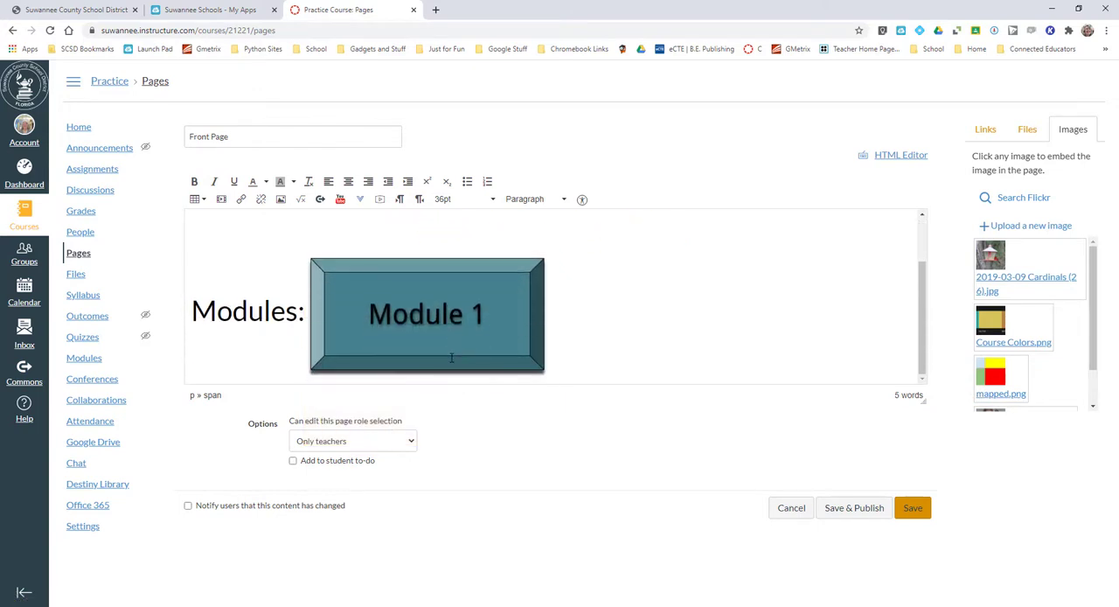
Shrink the Module 1 button image to a small button beside 'Modules:'.
left_click(426, 315)
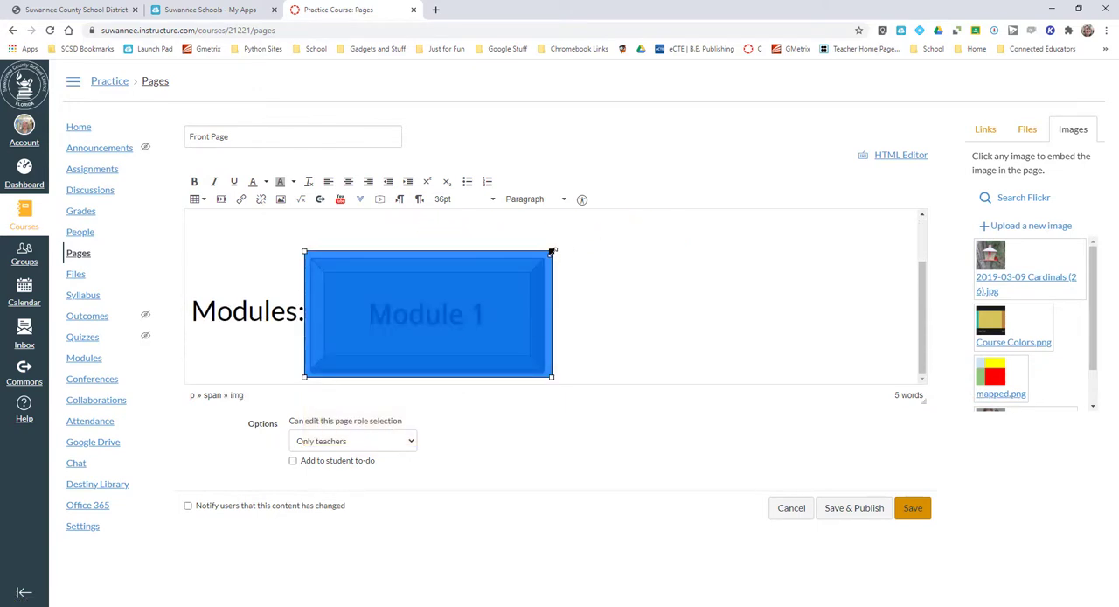
left_click_drag(553, 252, 457, 291)
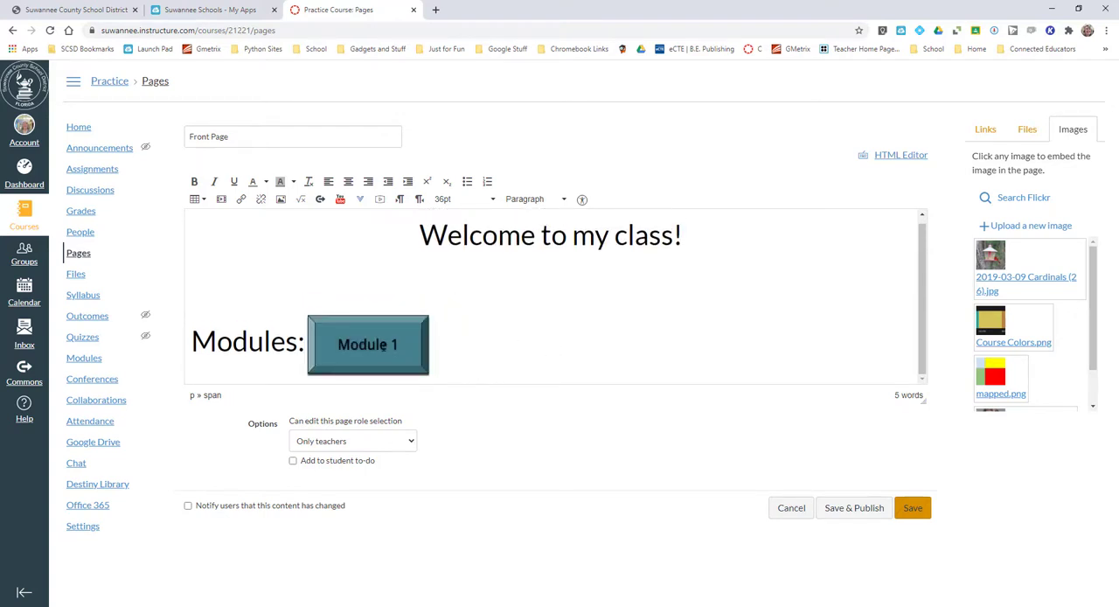
left_click(367, 344)
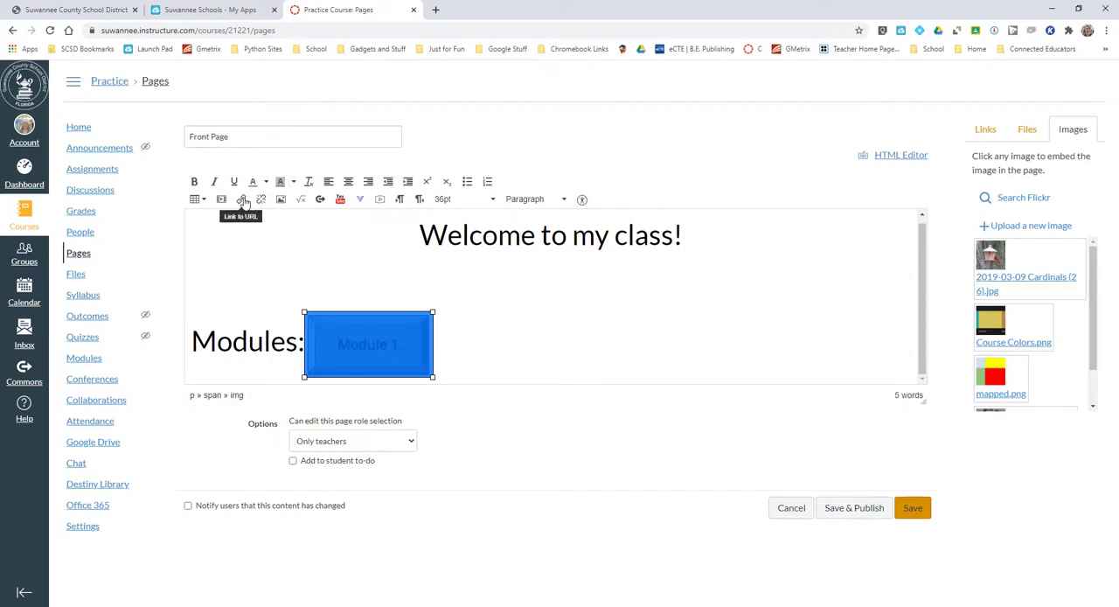
Dismiss the Link to URL dialog and show the course content Links sidebar instead.
left_click(242, 200)
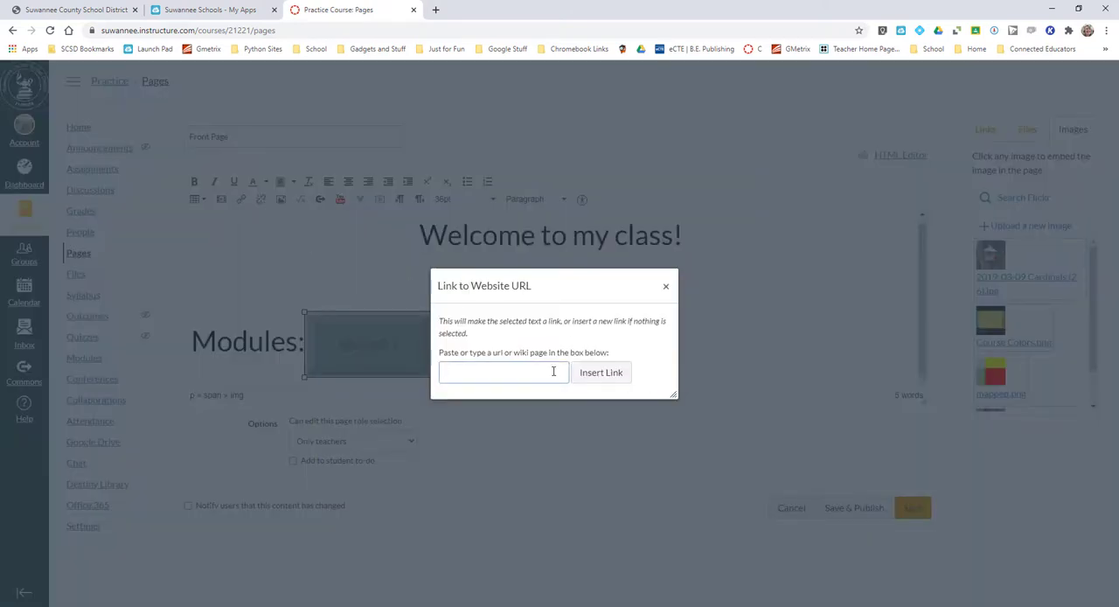
left_click(665, 286)
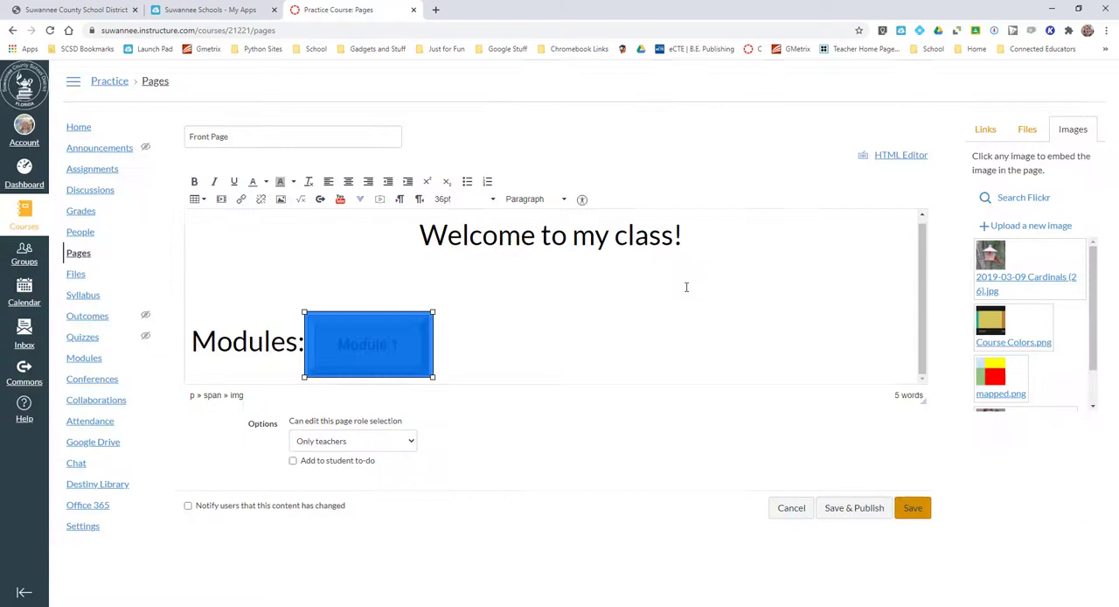
left_click(987, 129)
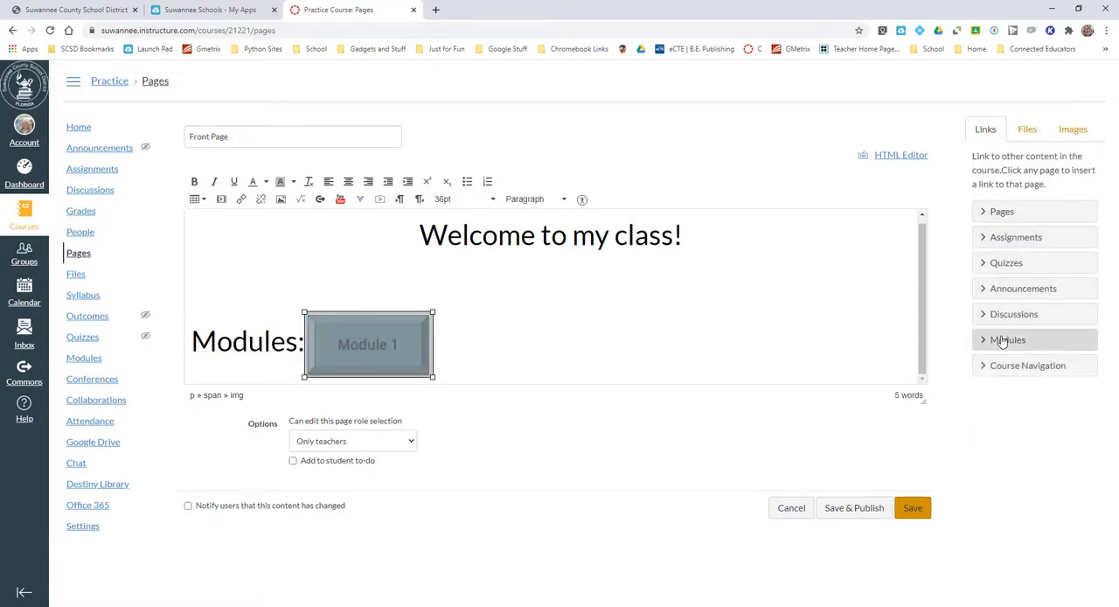
Link the button image to the Week 1/Unit 1 module and begin typing 'Link to' after it.
left_click(1007, 339)
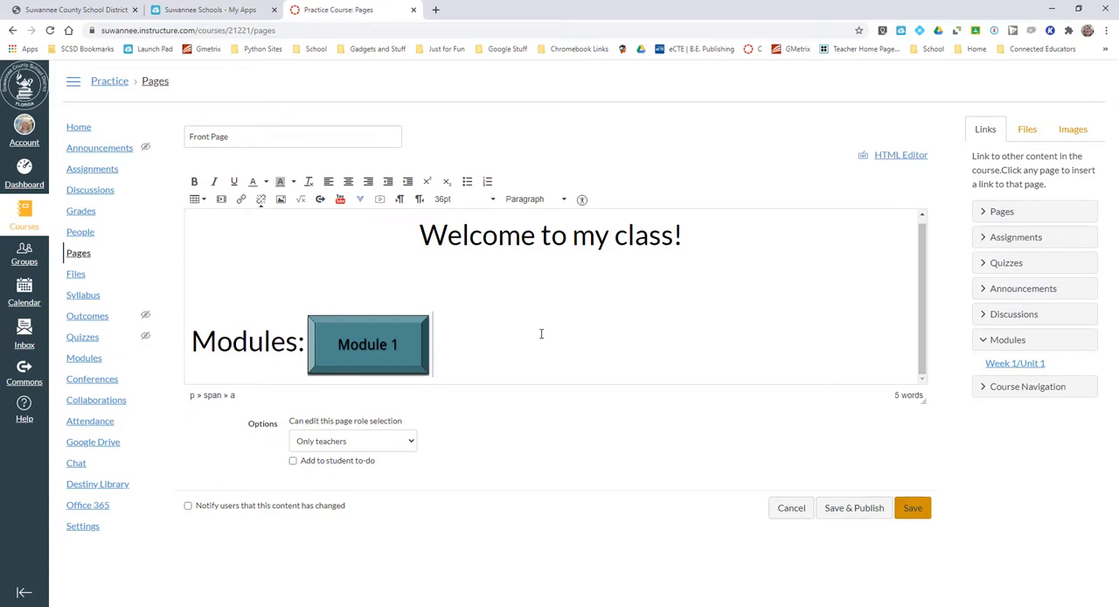
type("Link to")
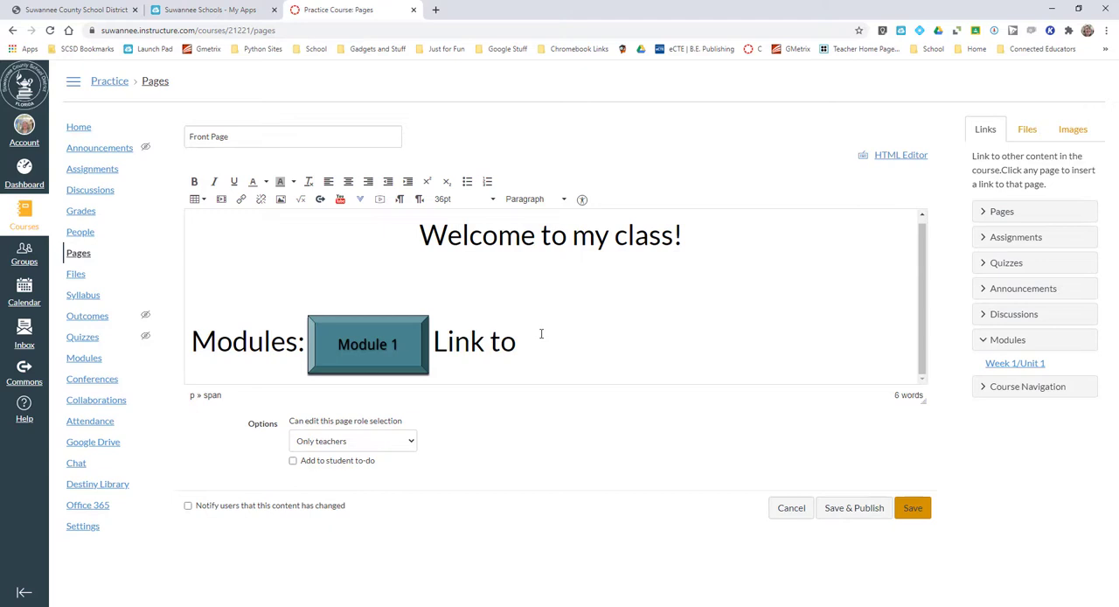
Finish 'Link to Module 1', make it 12pt, and link it to the Week 1/Unit 1 module.
type("Module 1")
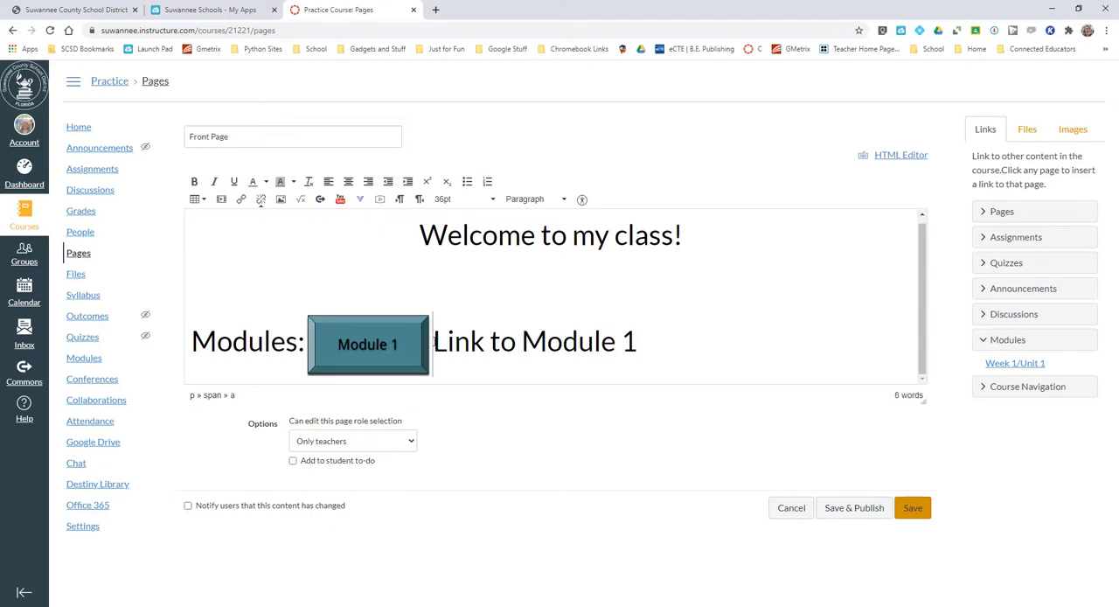
double_click(536, 341)
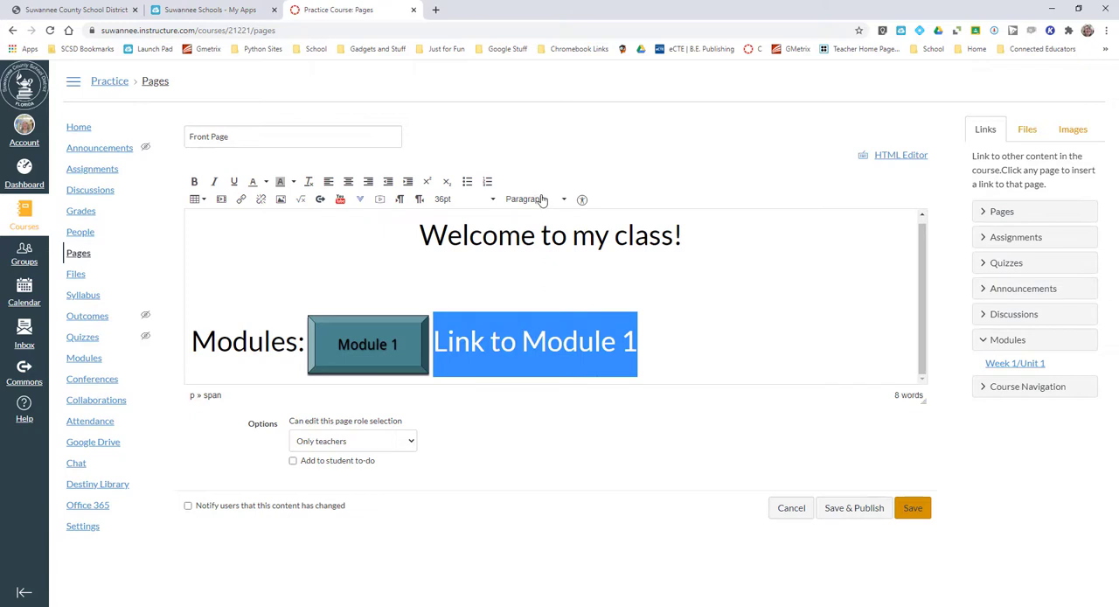
left_click(464, 200)
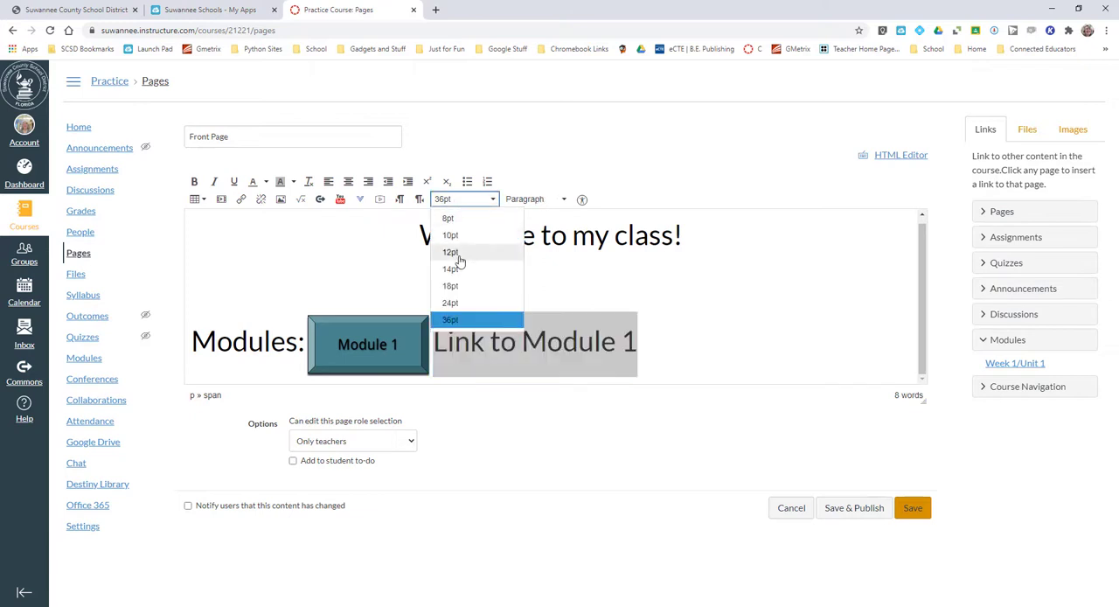
left_click(451, 252)
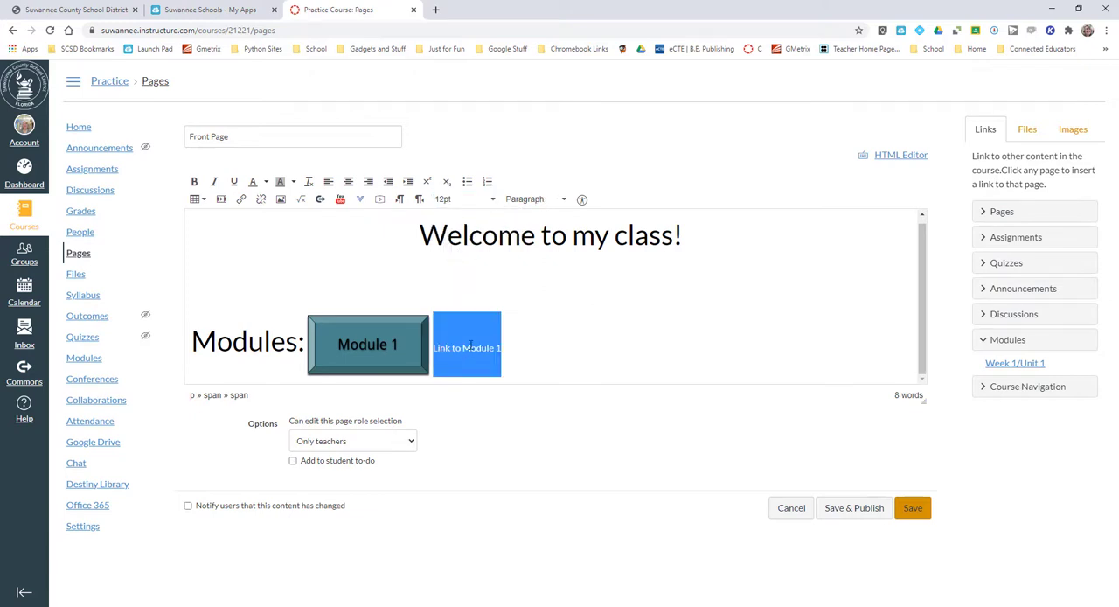
left_click(1015, 363)
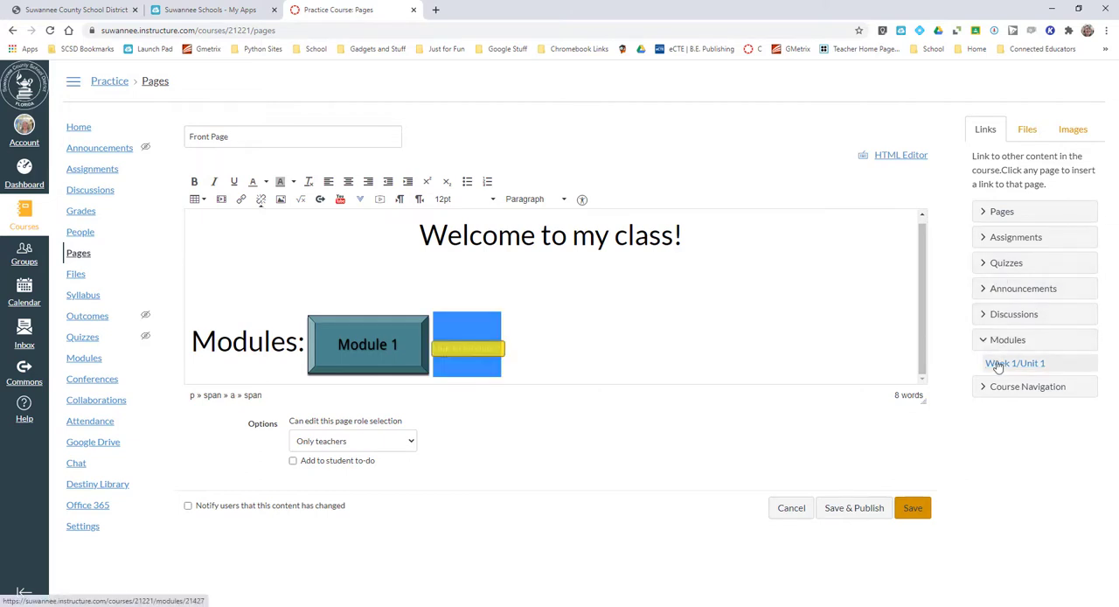
left_click(1015, 364)
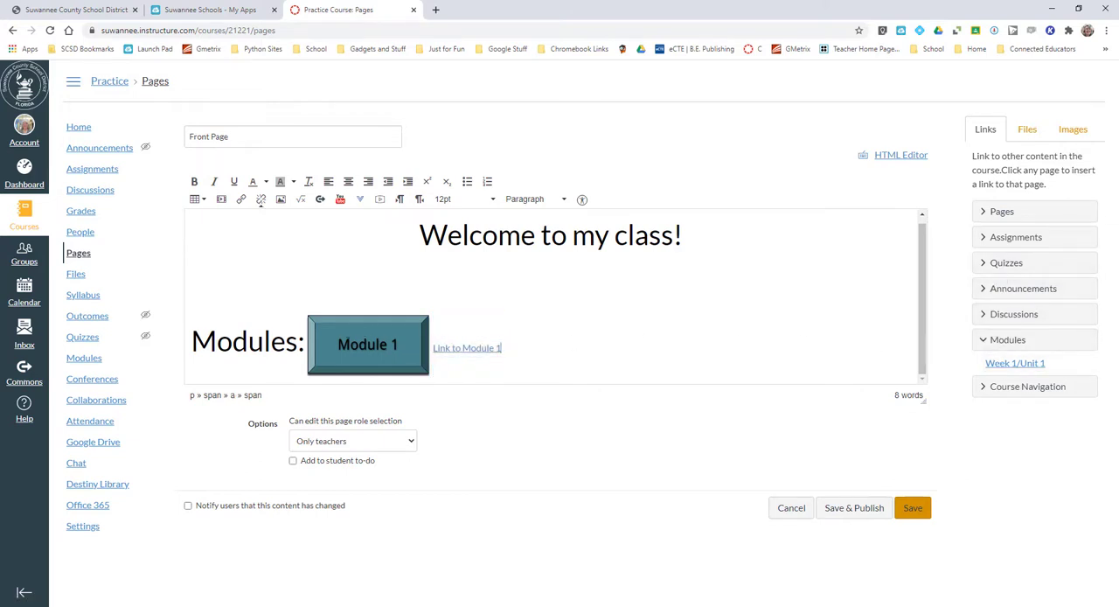
mouse_move(467, 348)
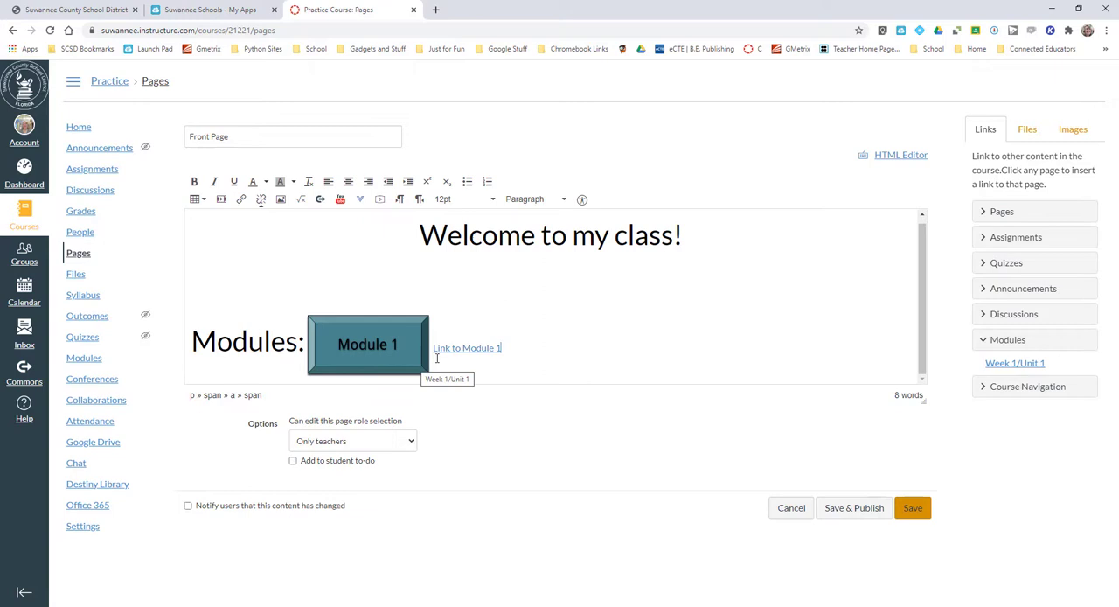
mouse_move(413, 343)
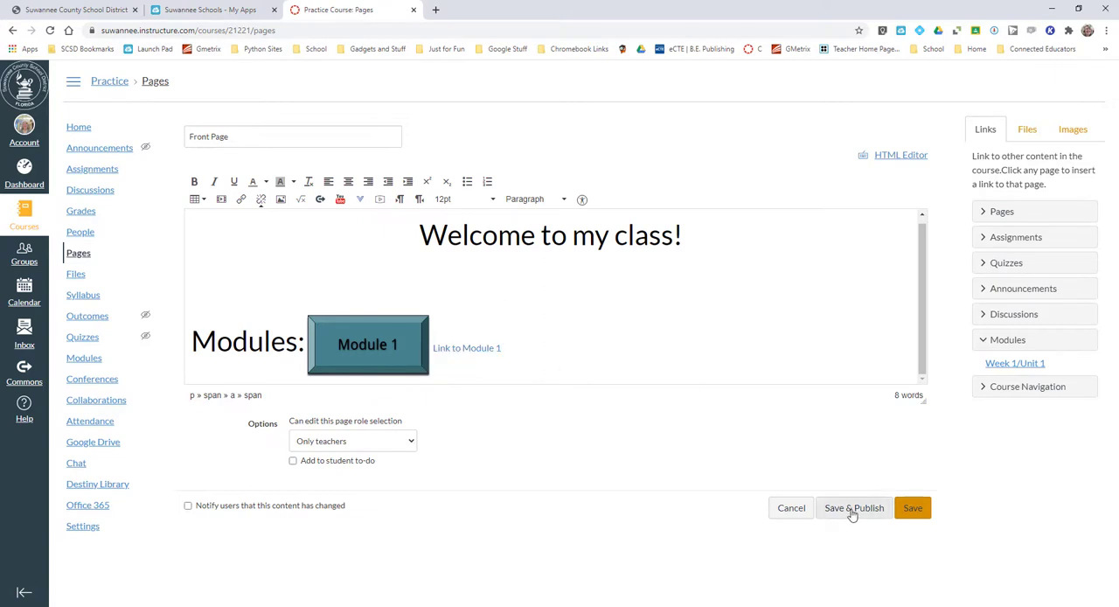
Save and publish the Front Page, test the button link, and return to the page.
left_click(854, 507)
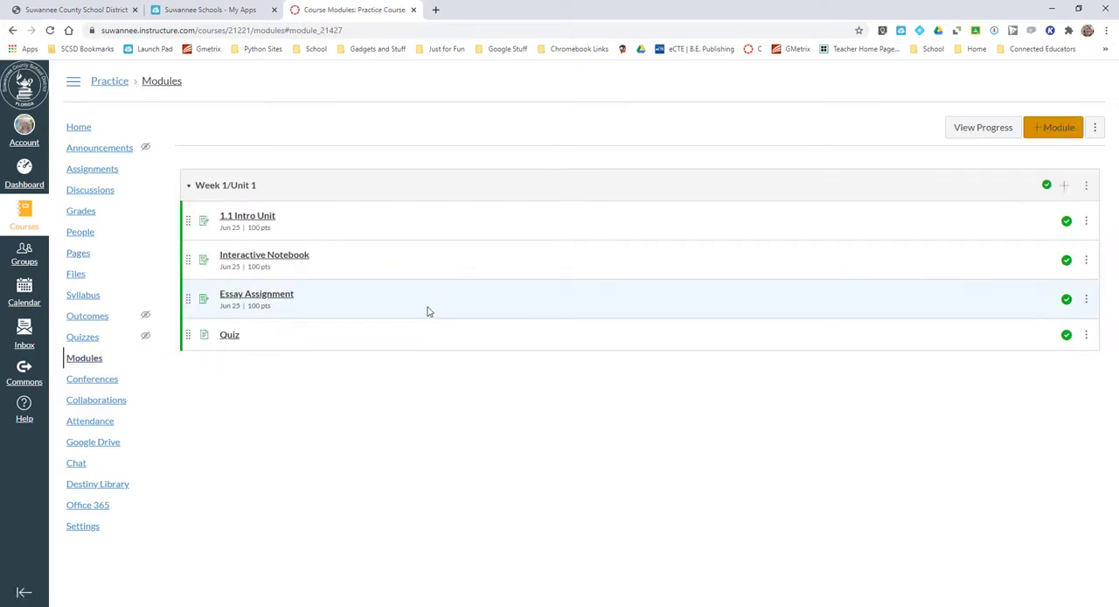
left_click(4, 39)
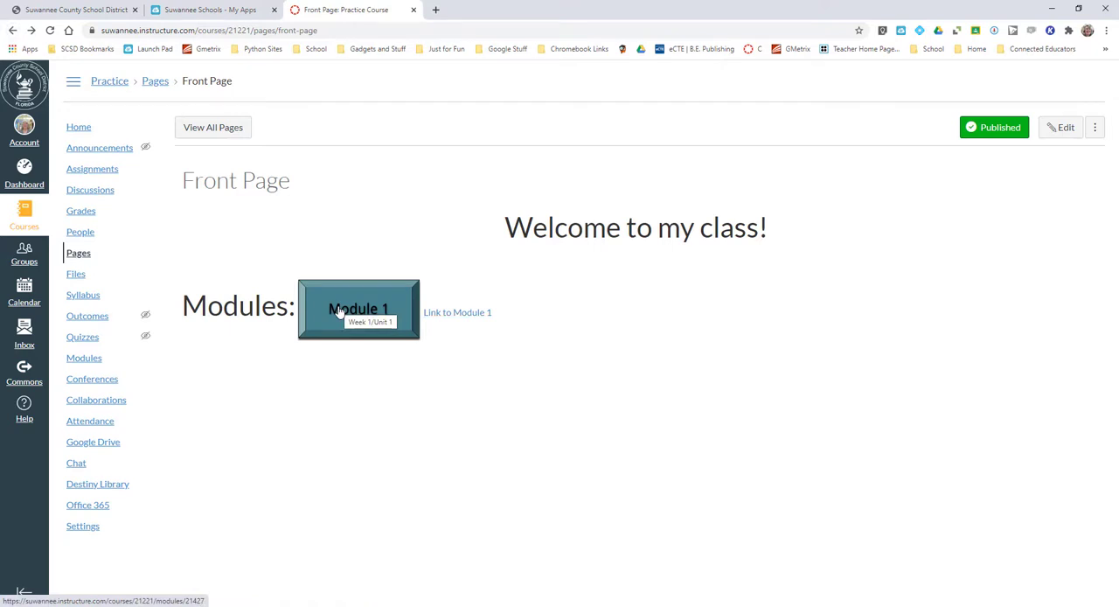
Set the published page as the course front page via Use as Front Page.
left_click(1095, 126)
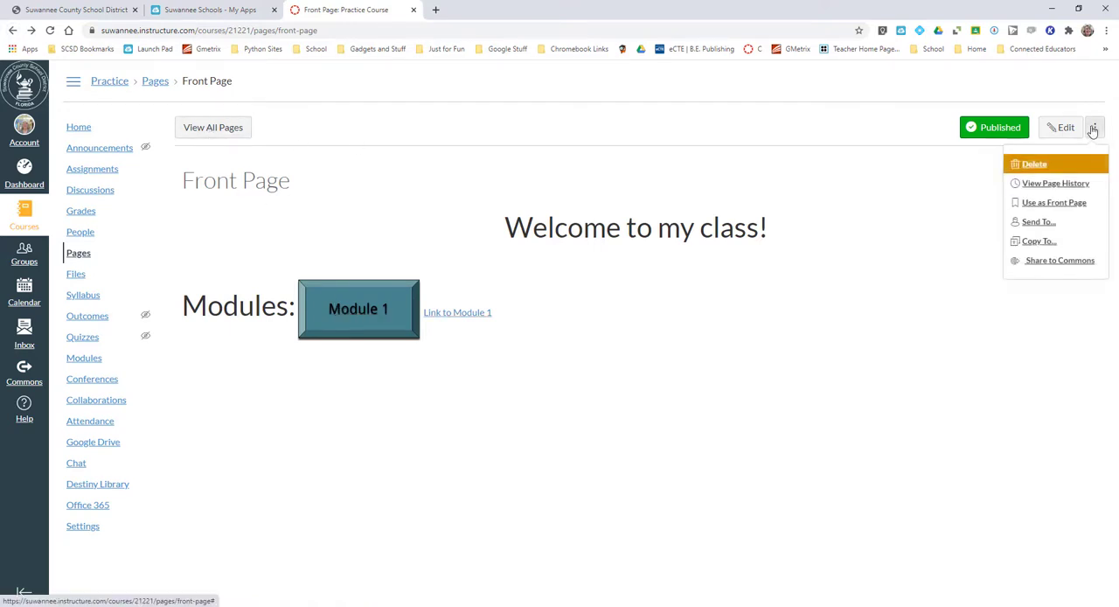
mouse_move(1050, 207)
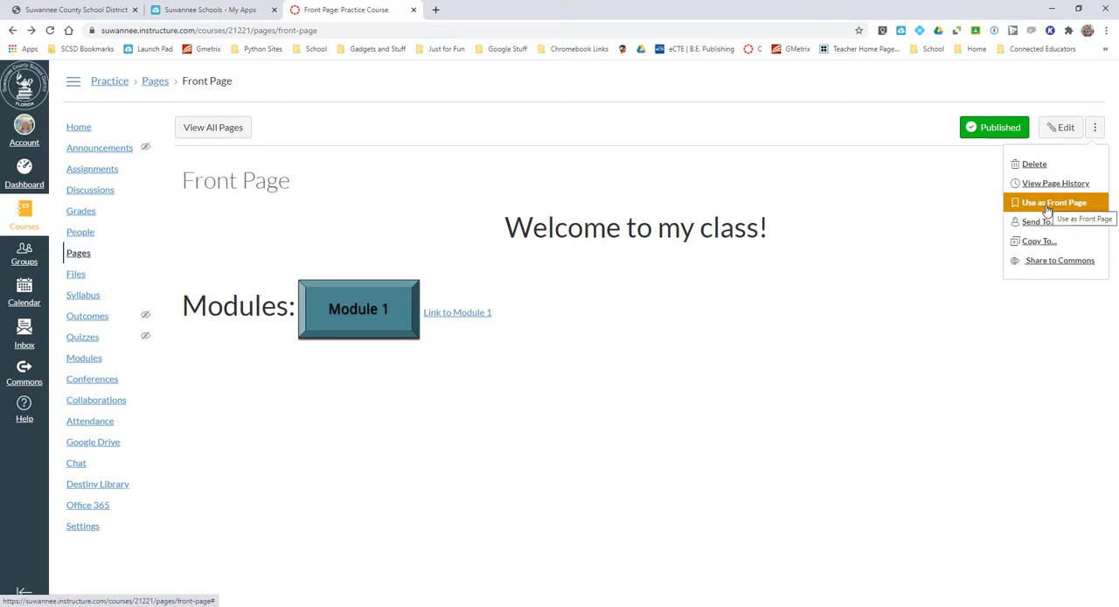
left_click(1053, 203)
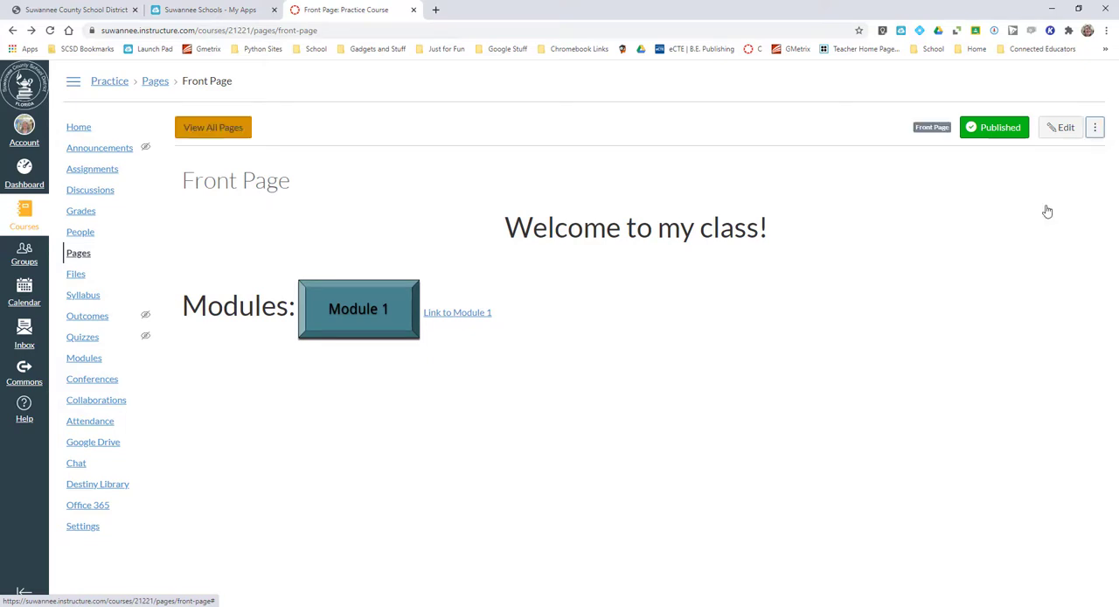
left_click(79, 126)
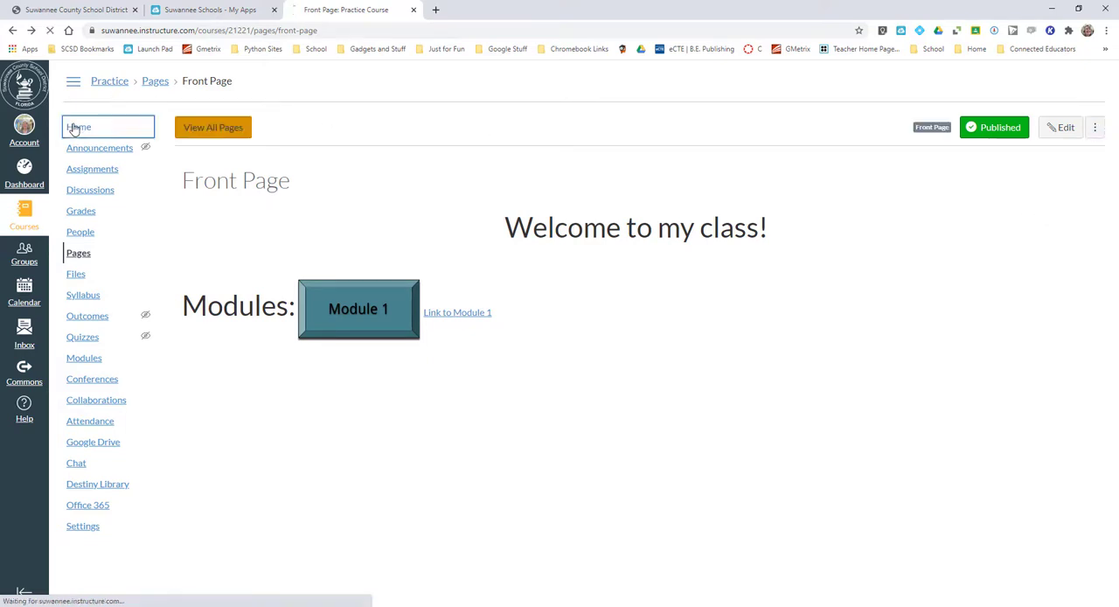
View the course home page showing the welcome heading, Module 1 button and link.
left_click(79, 126)
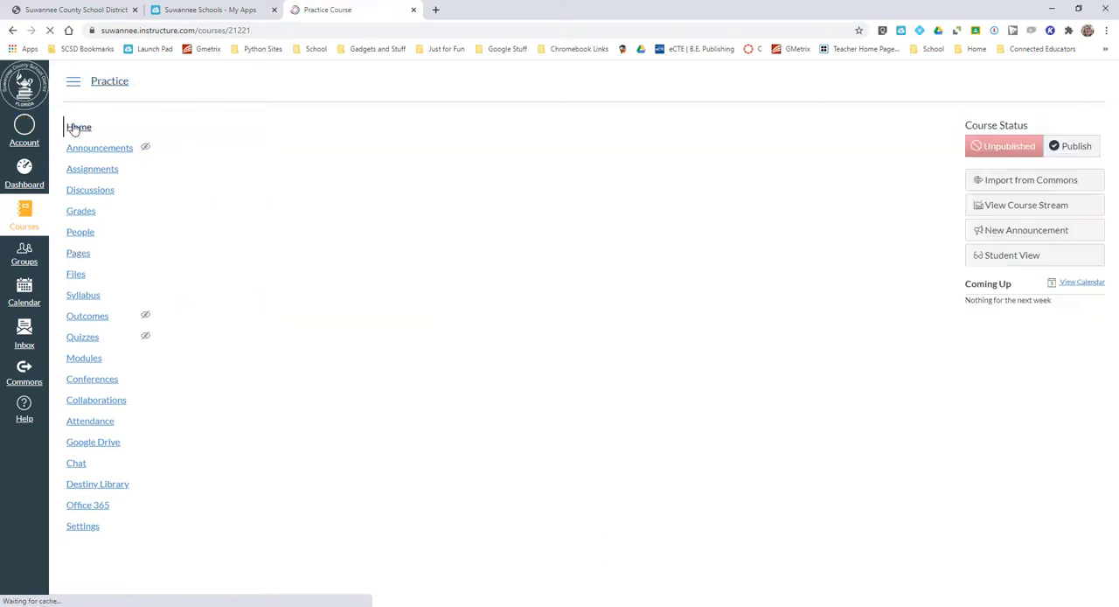
left_click(79, 126)
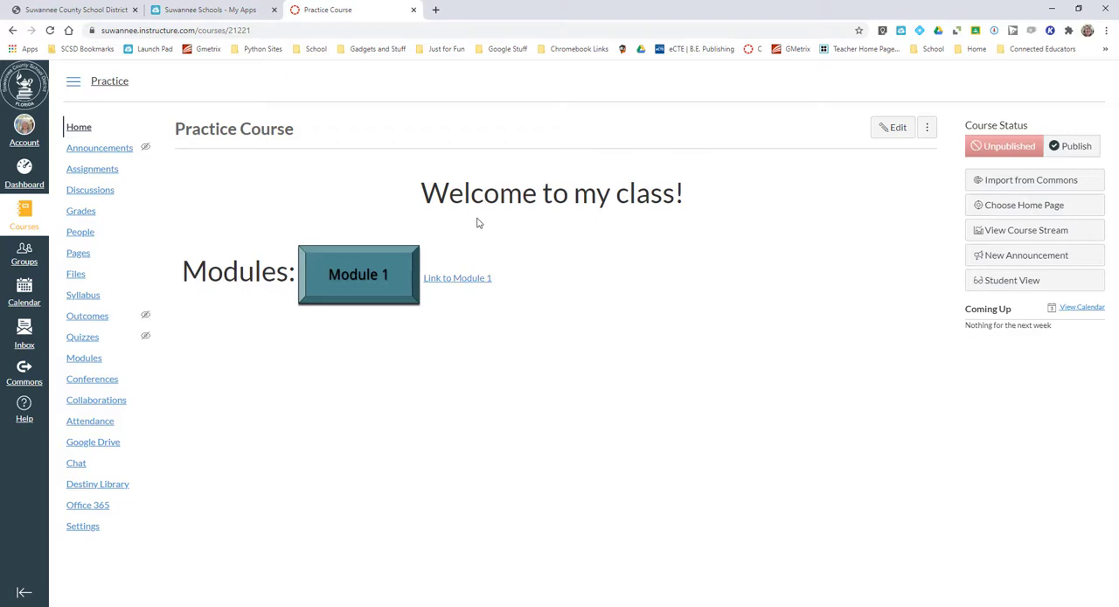
mouse_move(661, 379)
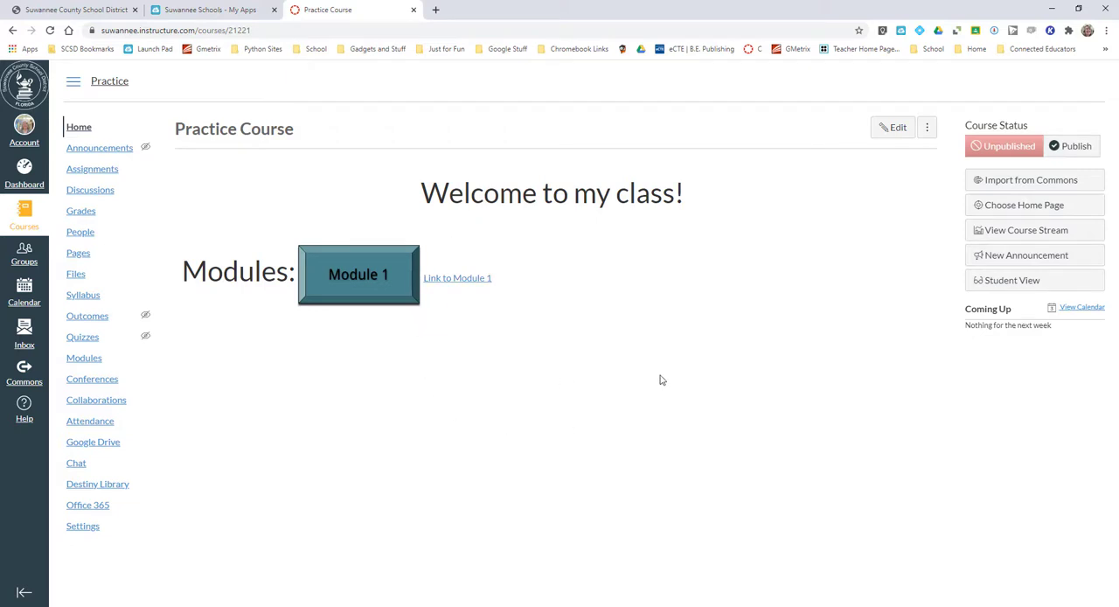